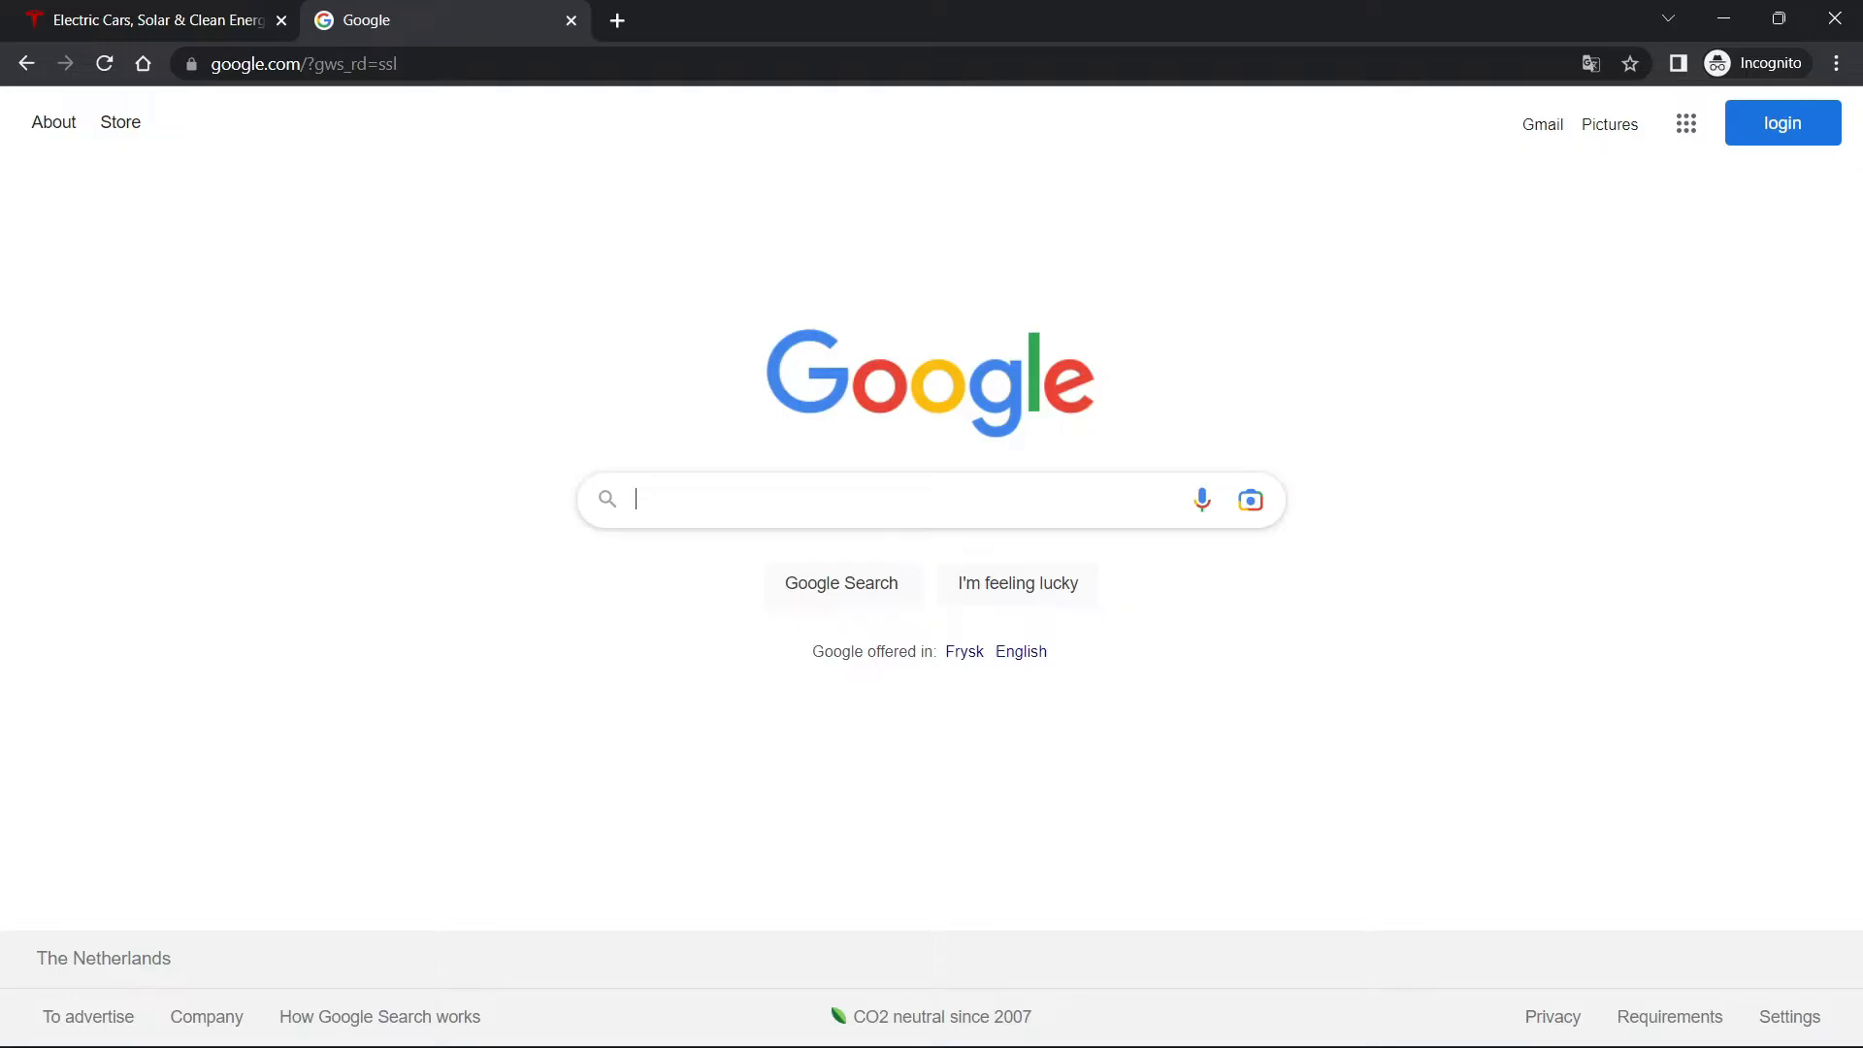
# Load netcraft.com in the new Chrome tab.
pyautogui.write('netcraft.com')
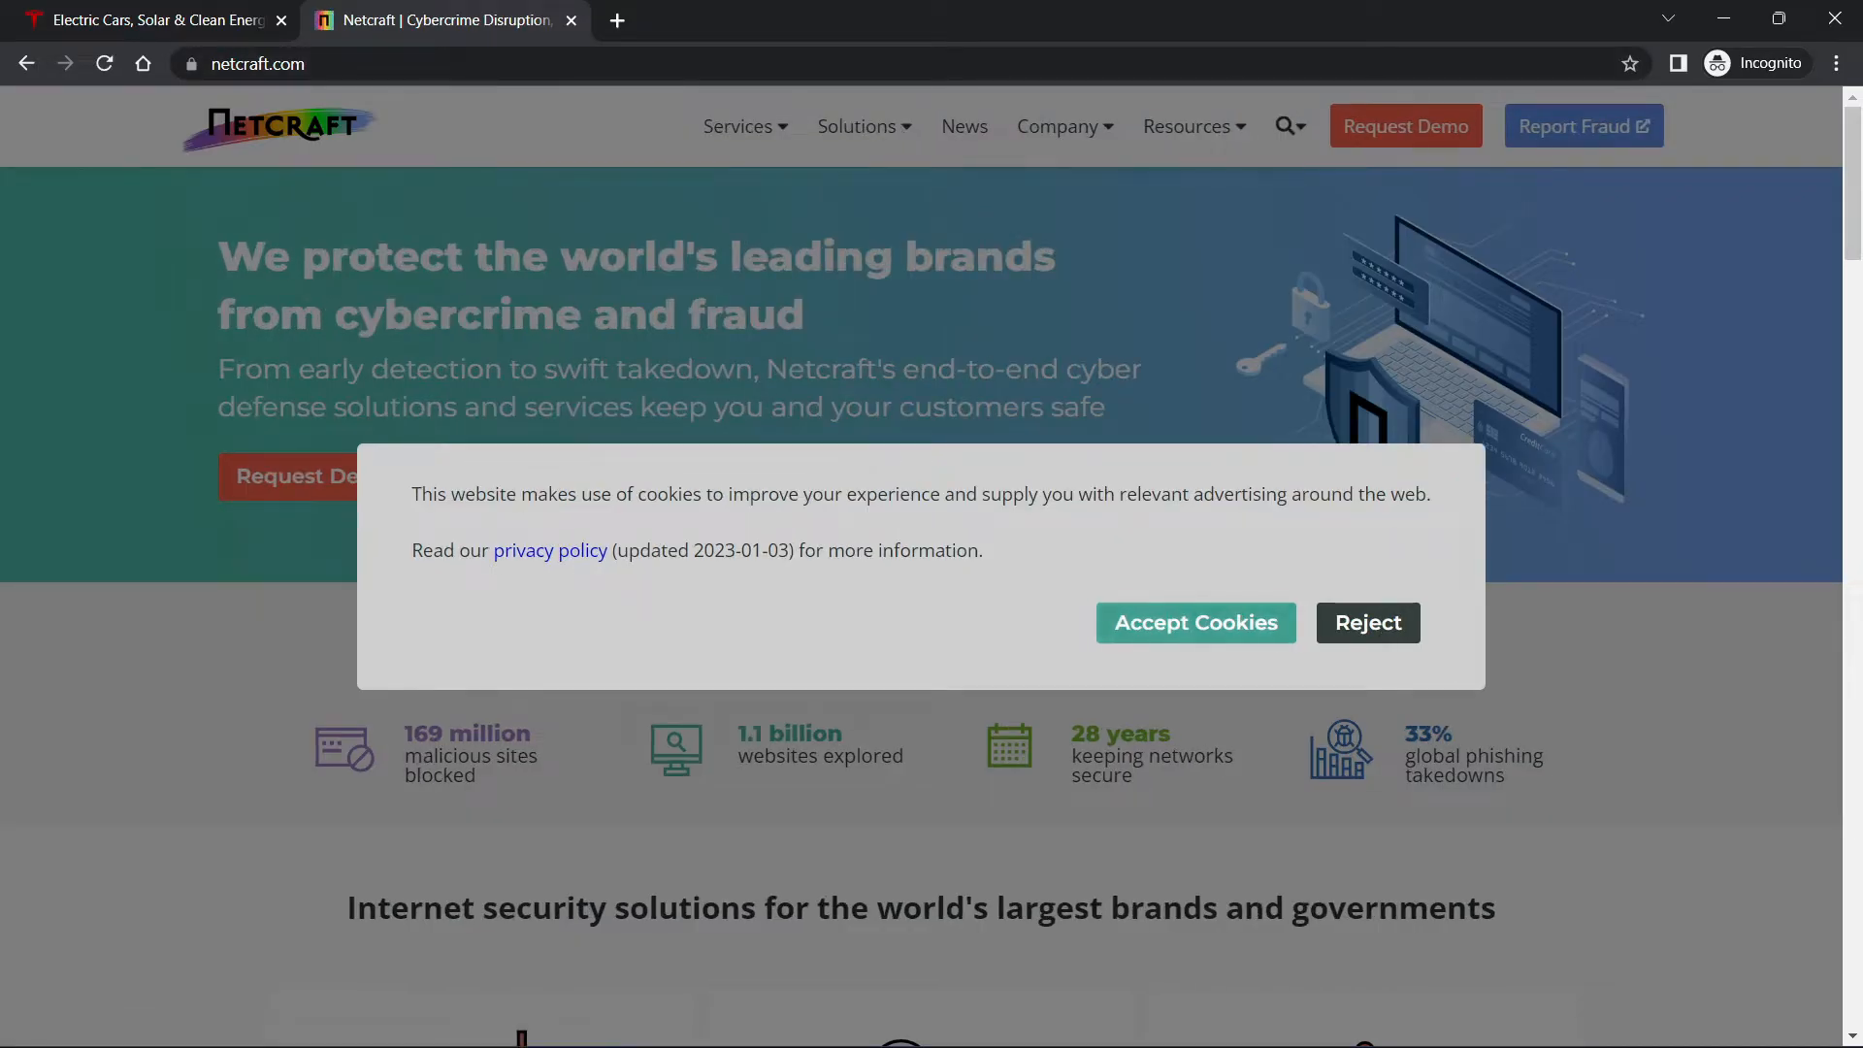
# Dismiss Netcraft's cookie notice and scroll down to the 'What's that site running?' lookup.
pyautogui.click(1365, 623)
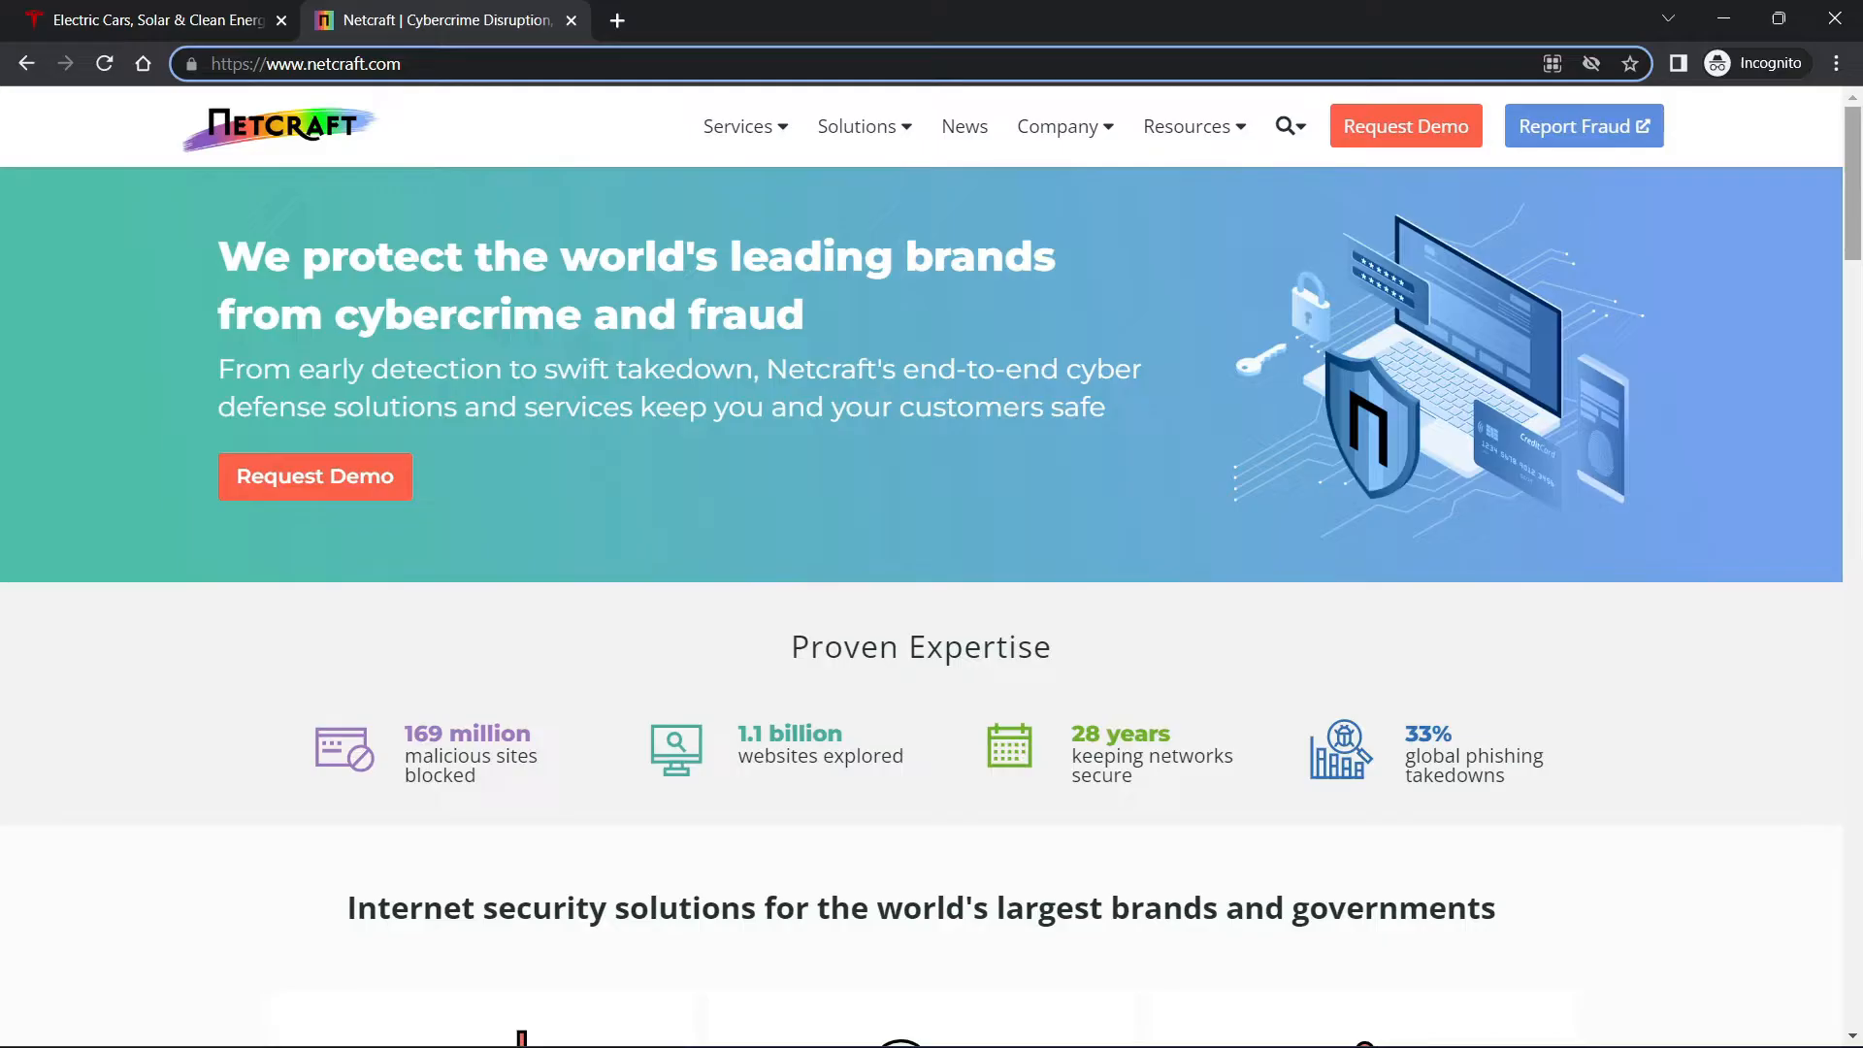
pyautogui.scroll(-3)
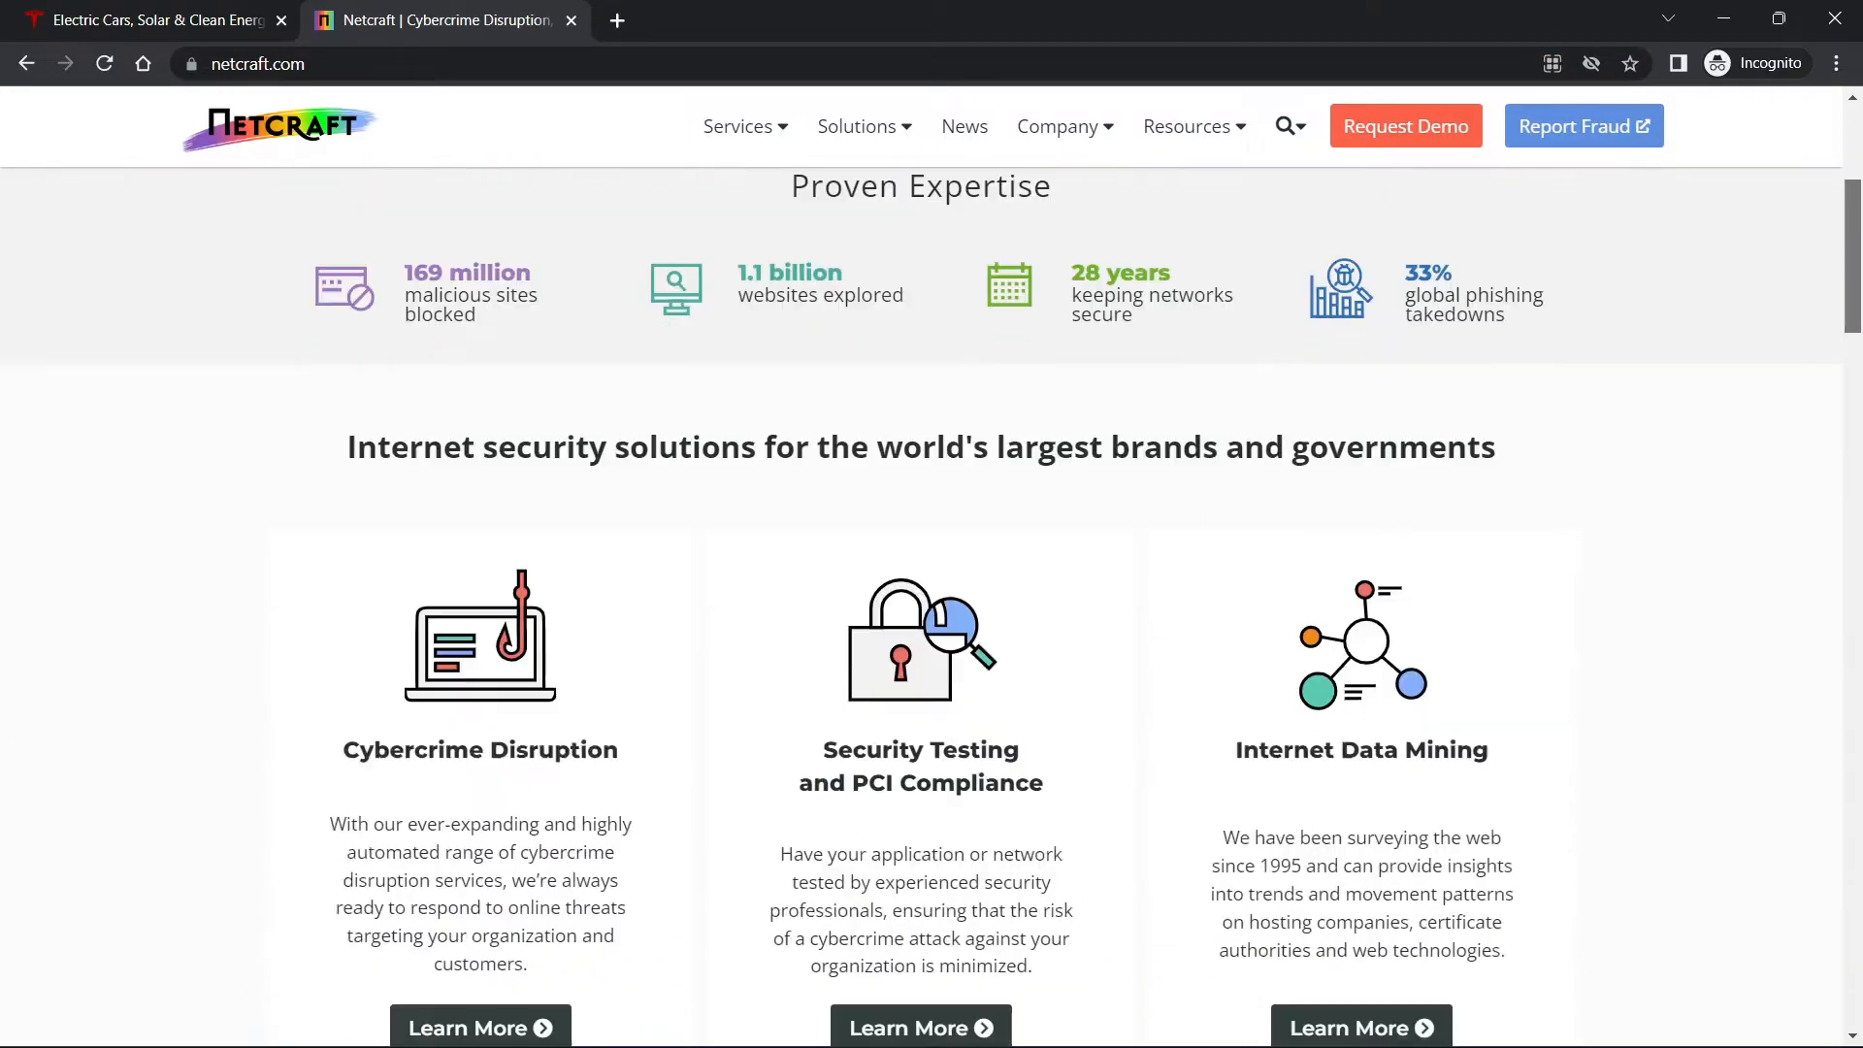
pyautogui.scroll(-3)
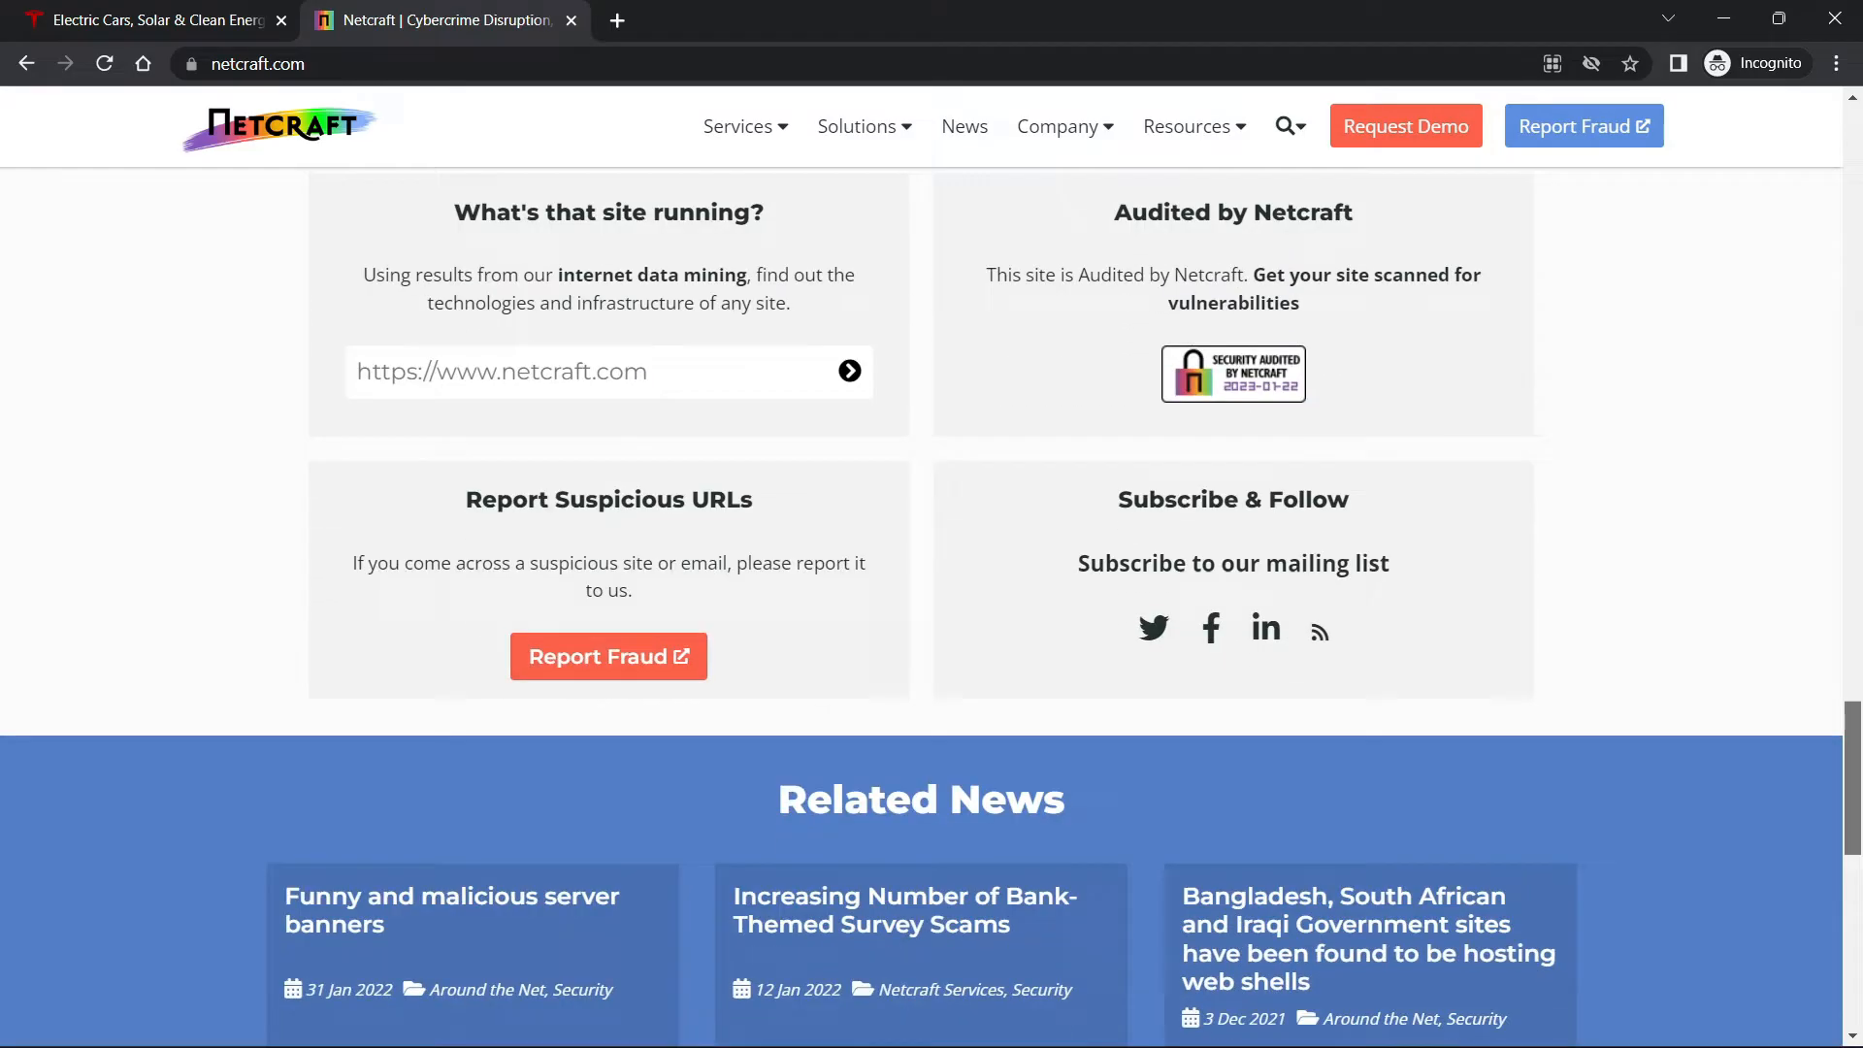
pyautogui.scroll(-3)
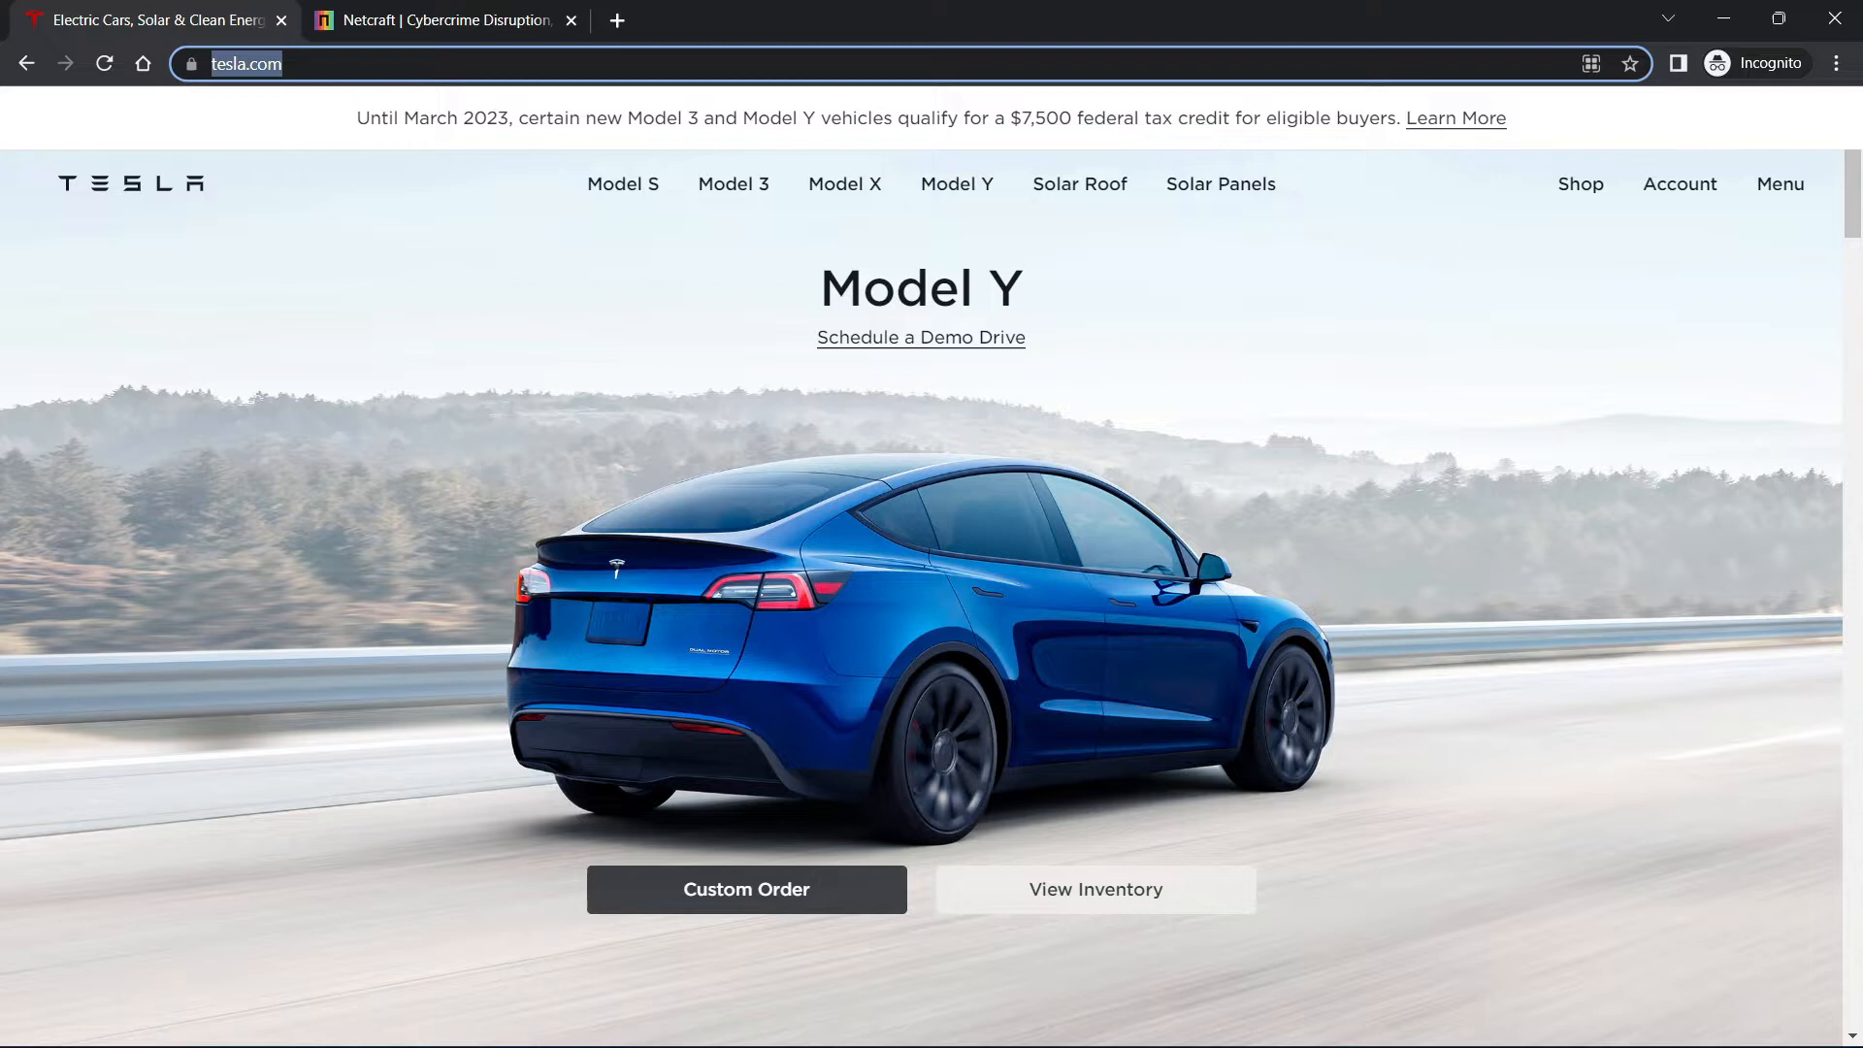
pyautogui.click(296, 63)
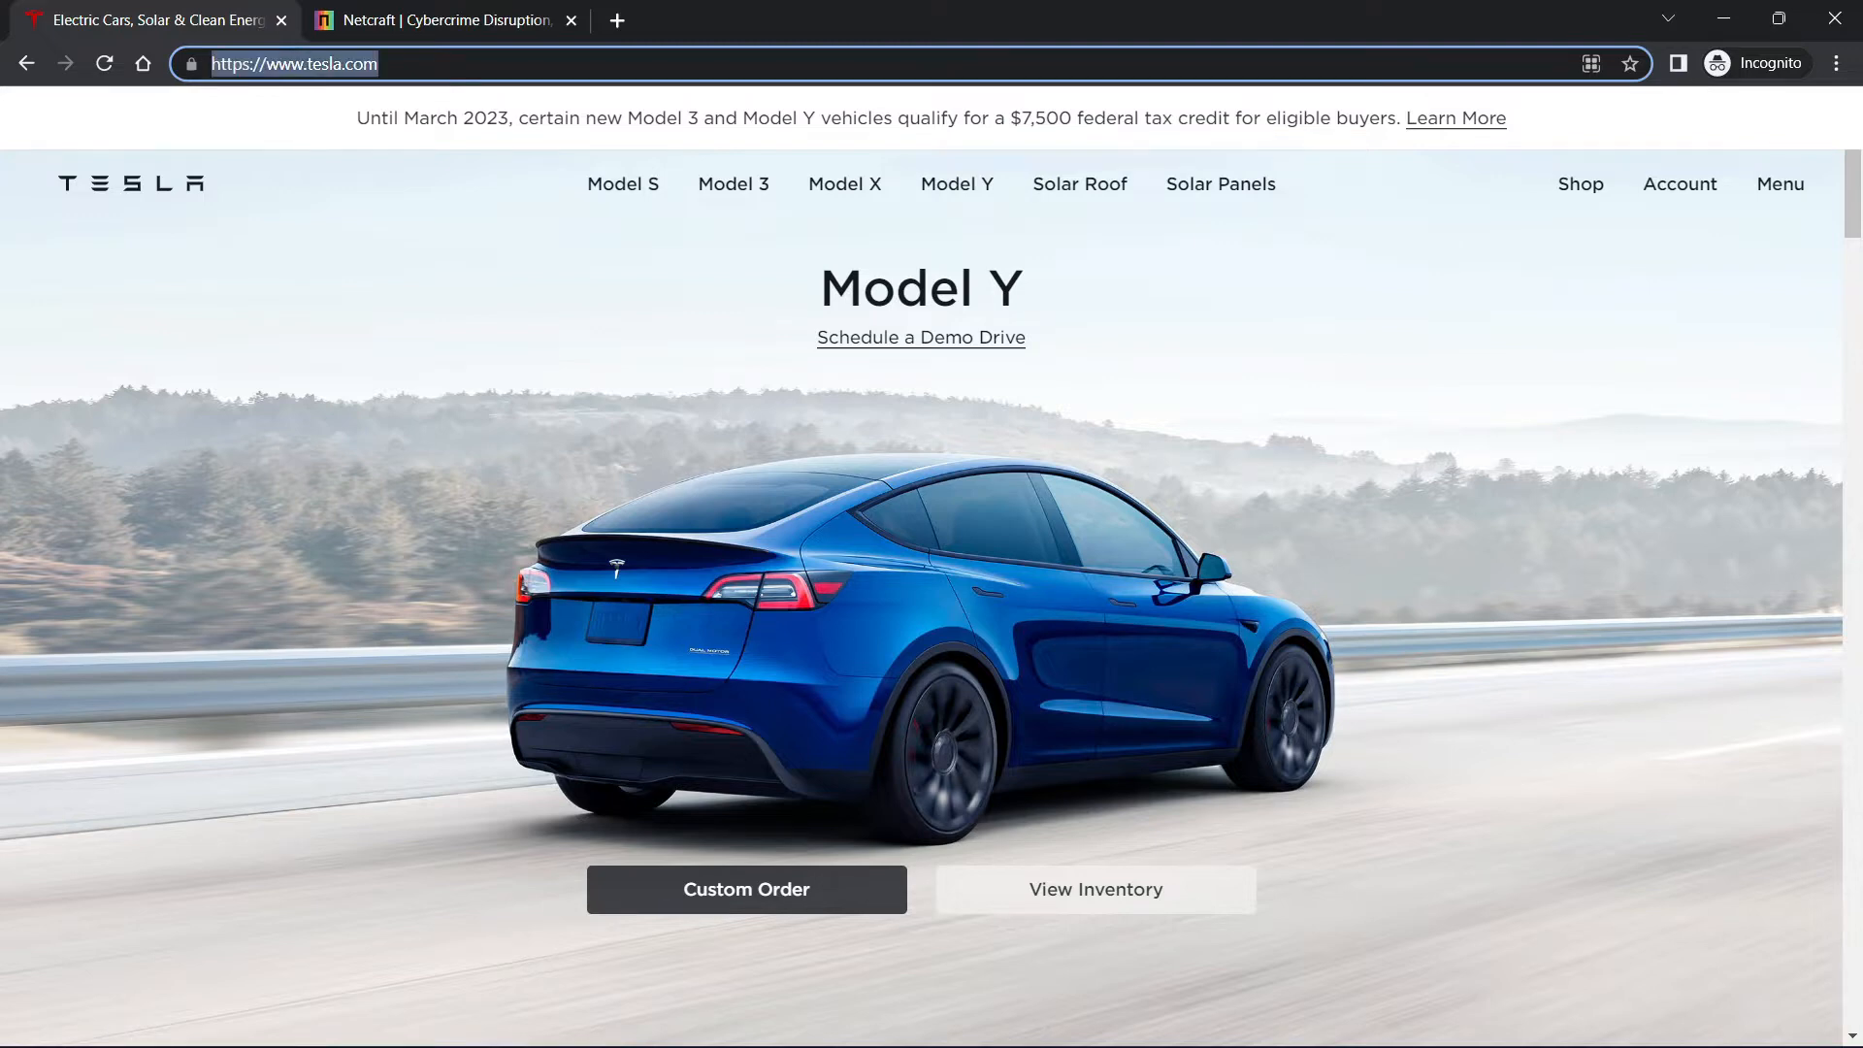
pyautogui.click(446, 20)
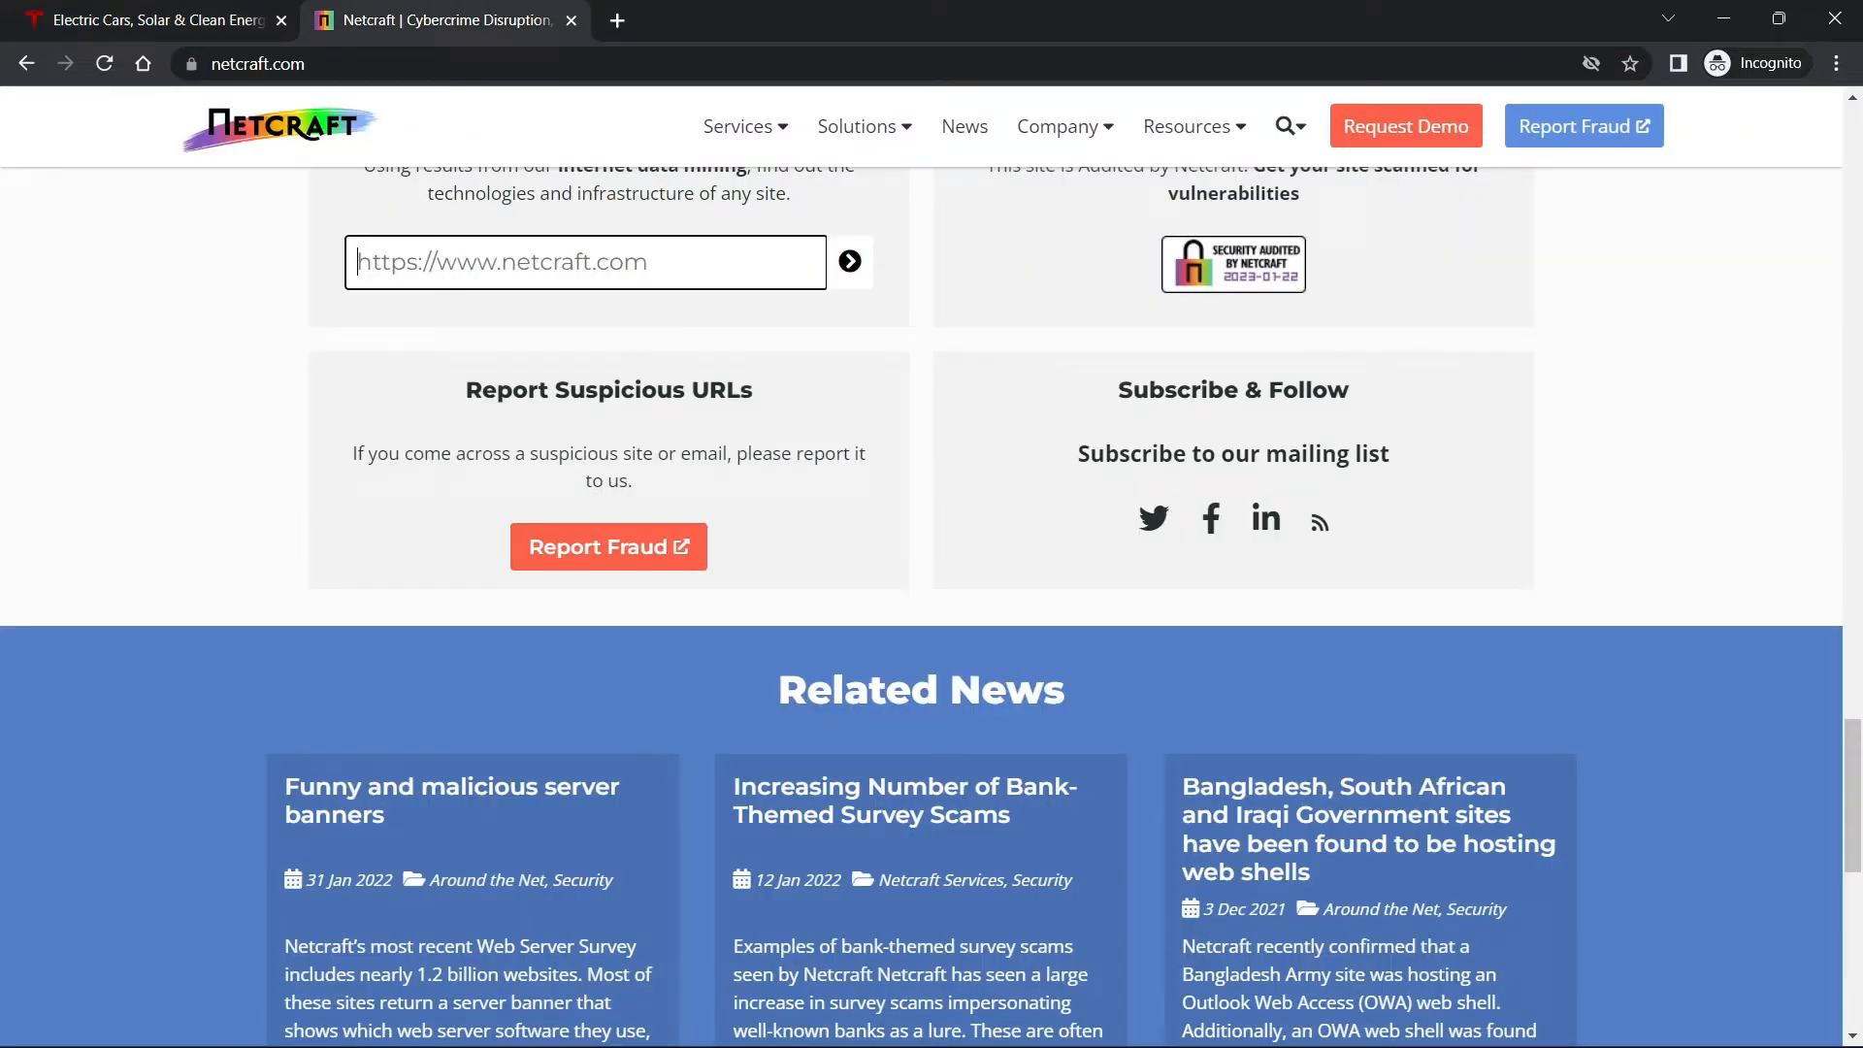
pyautogui.write('https://www.tesla.com/')
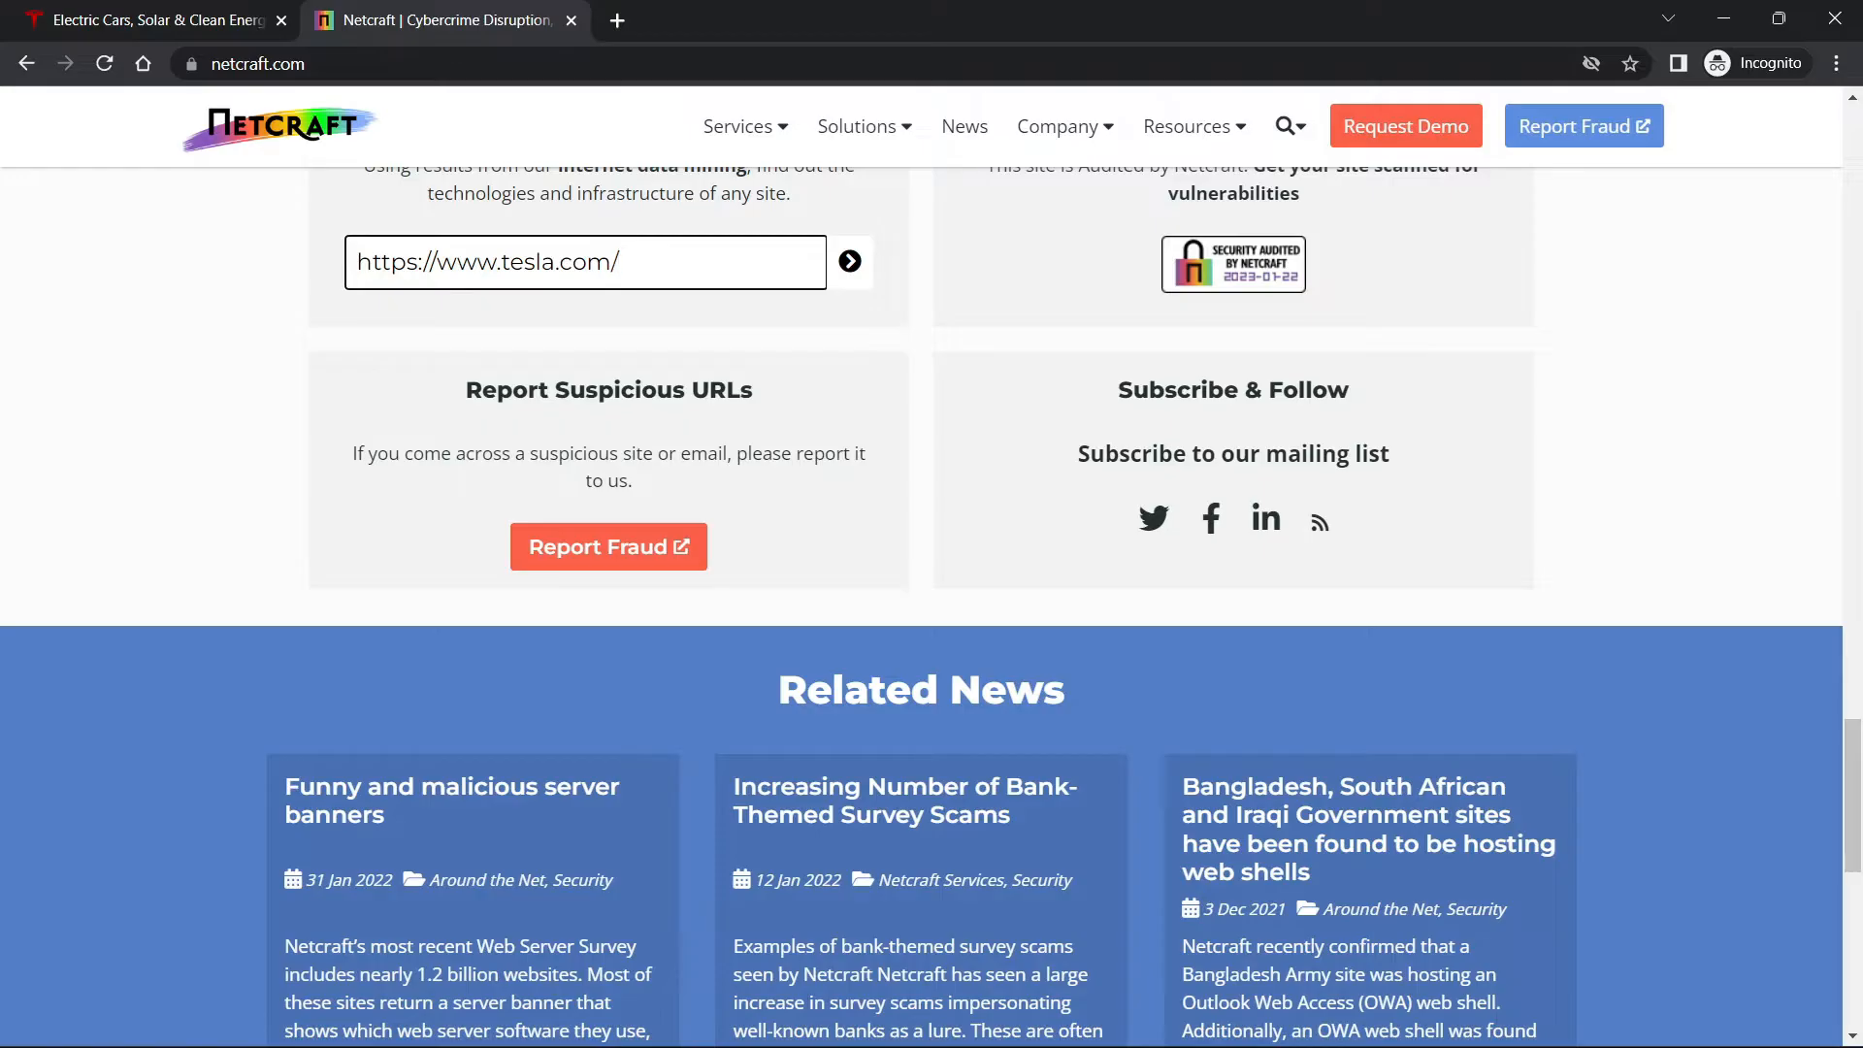
pyautogui.click(848, 261)
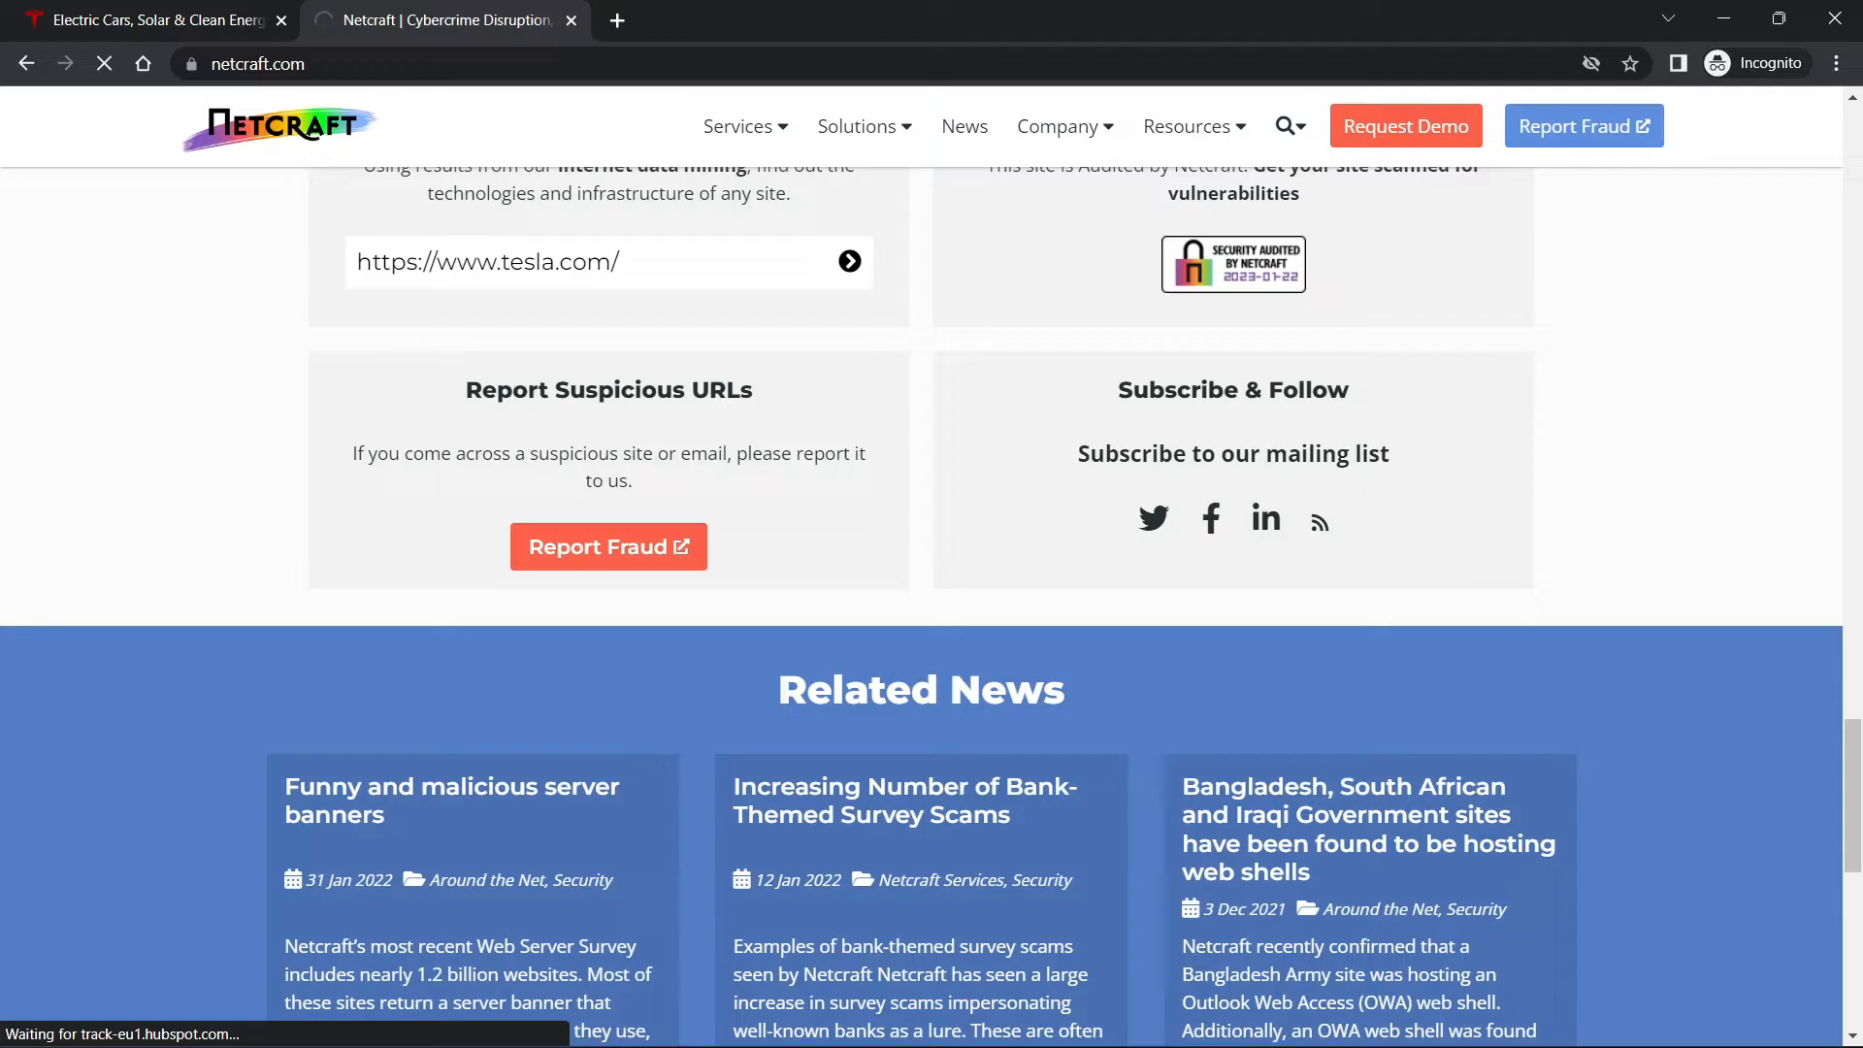
# Load the tesla.com report and scroll through Network, IP delegation, Hosting History, SPF, DMARC and Web Trackers.
pyautogui.click(848, 261)
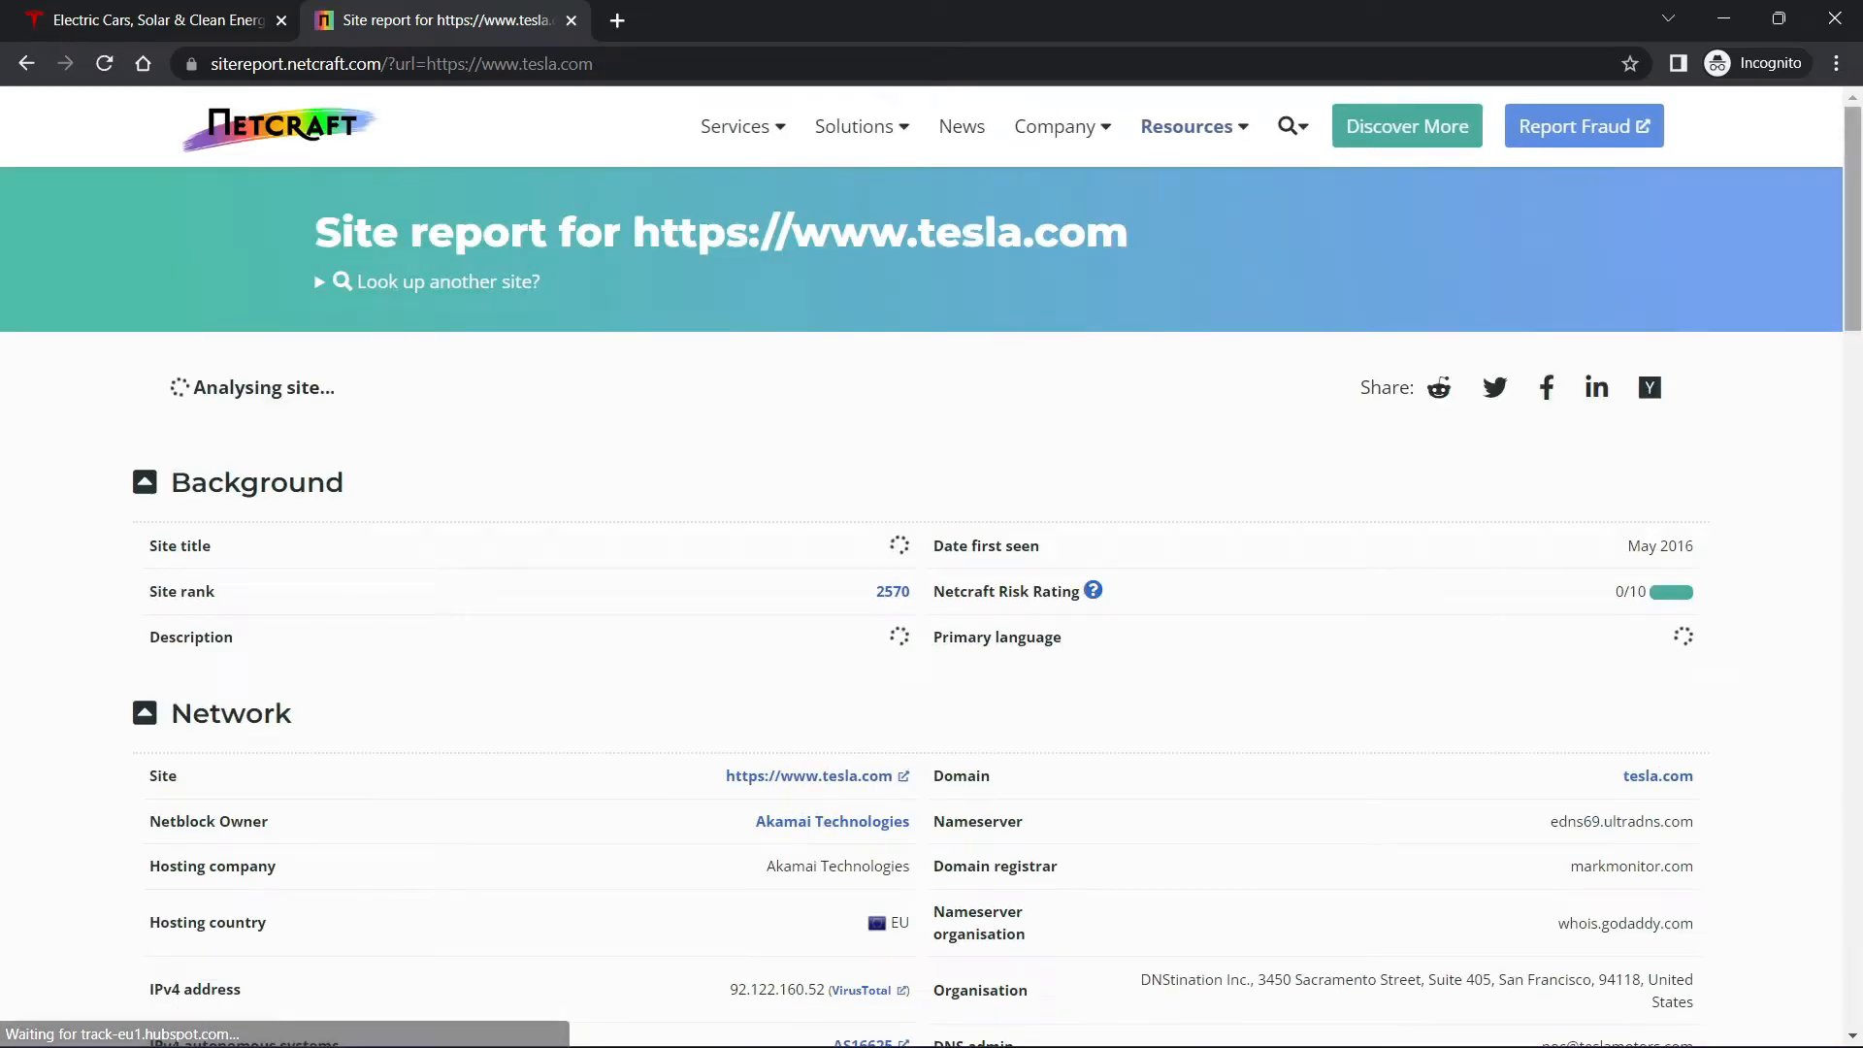
pyautogui.scroll(-3)
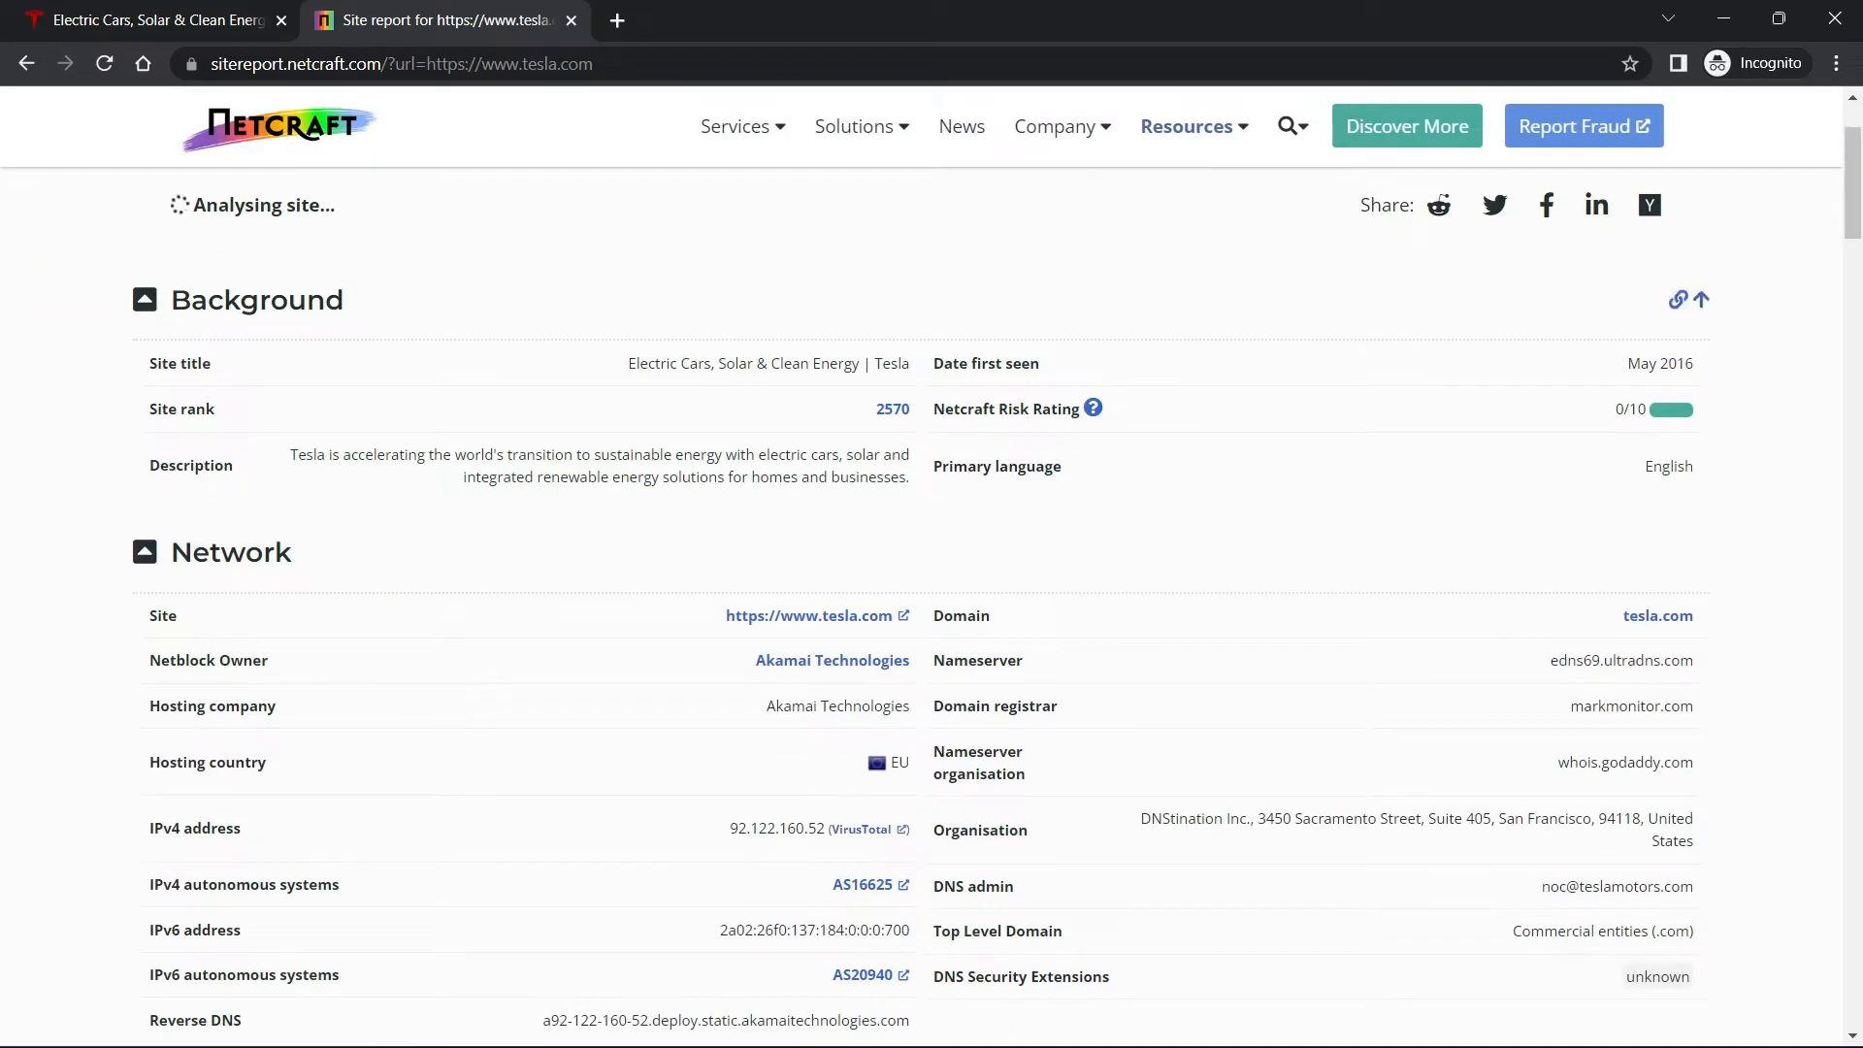
pyautogui.scroll(-3)
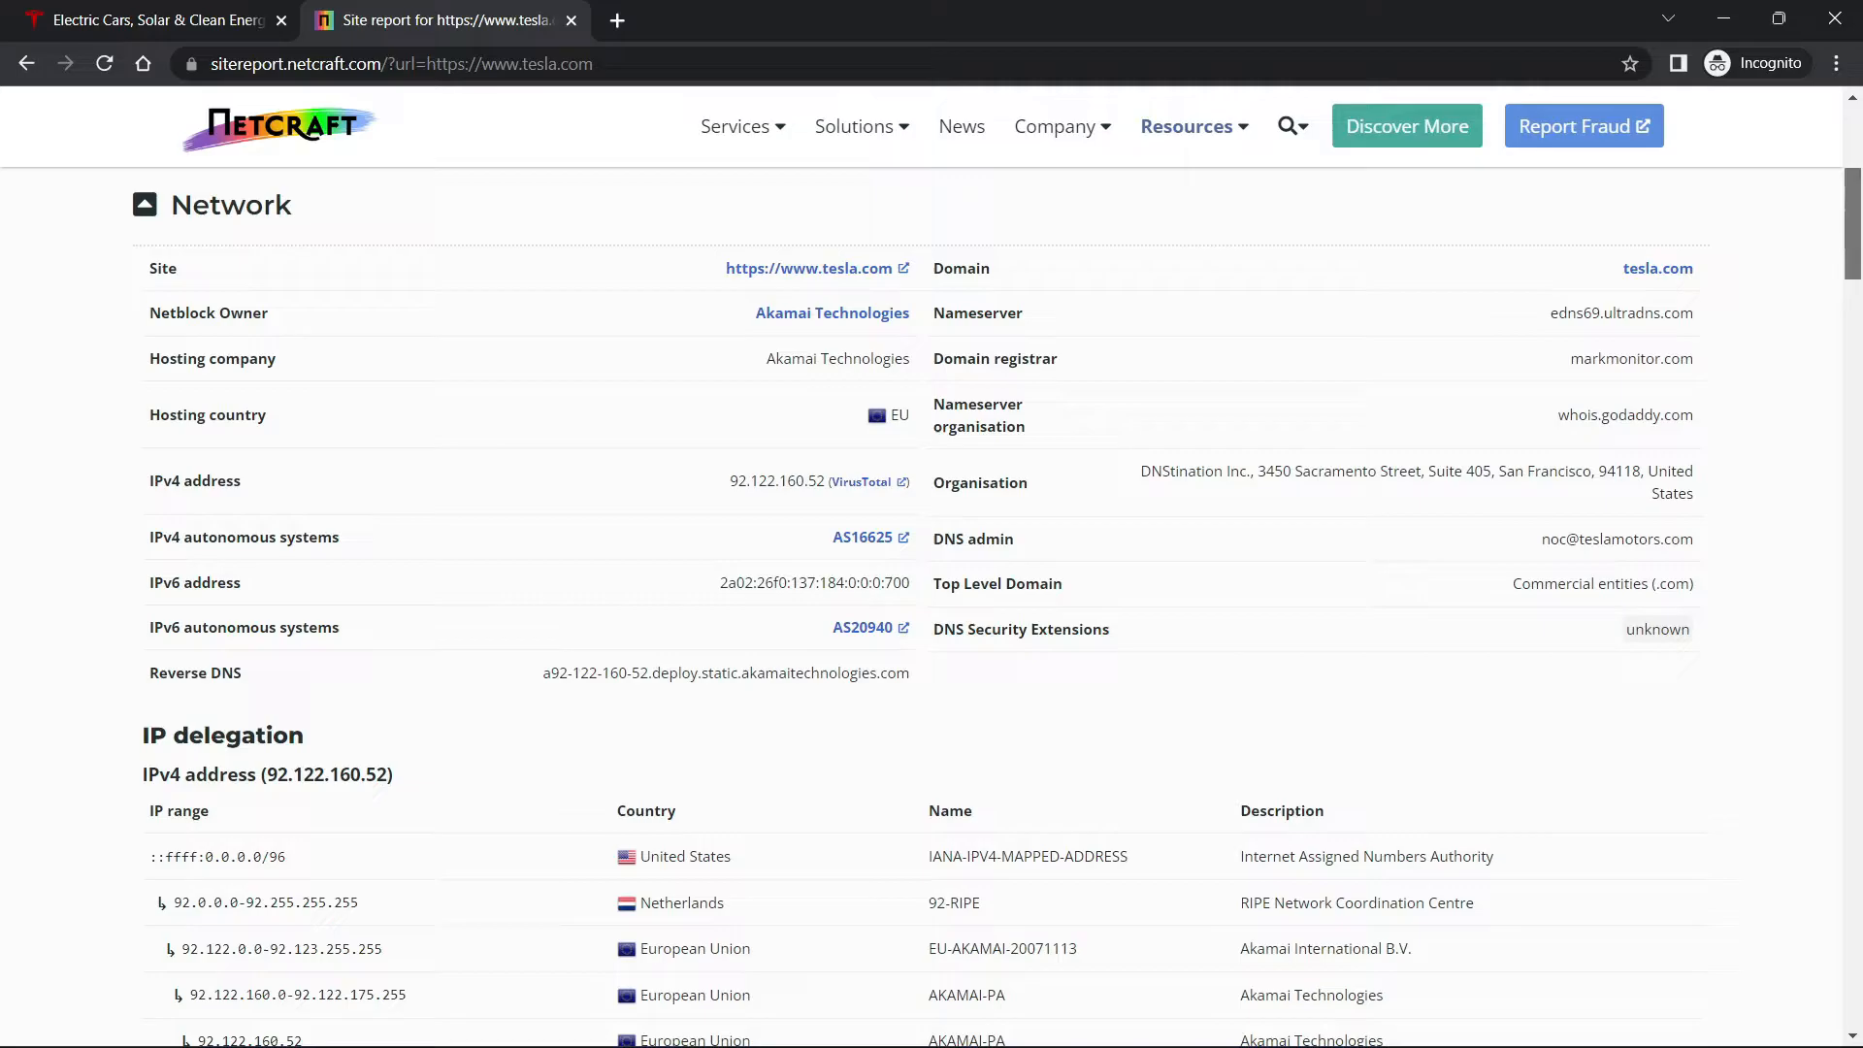
pyautogui.scroll(3)
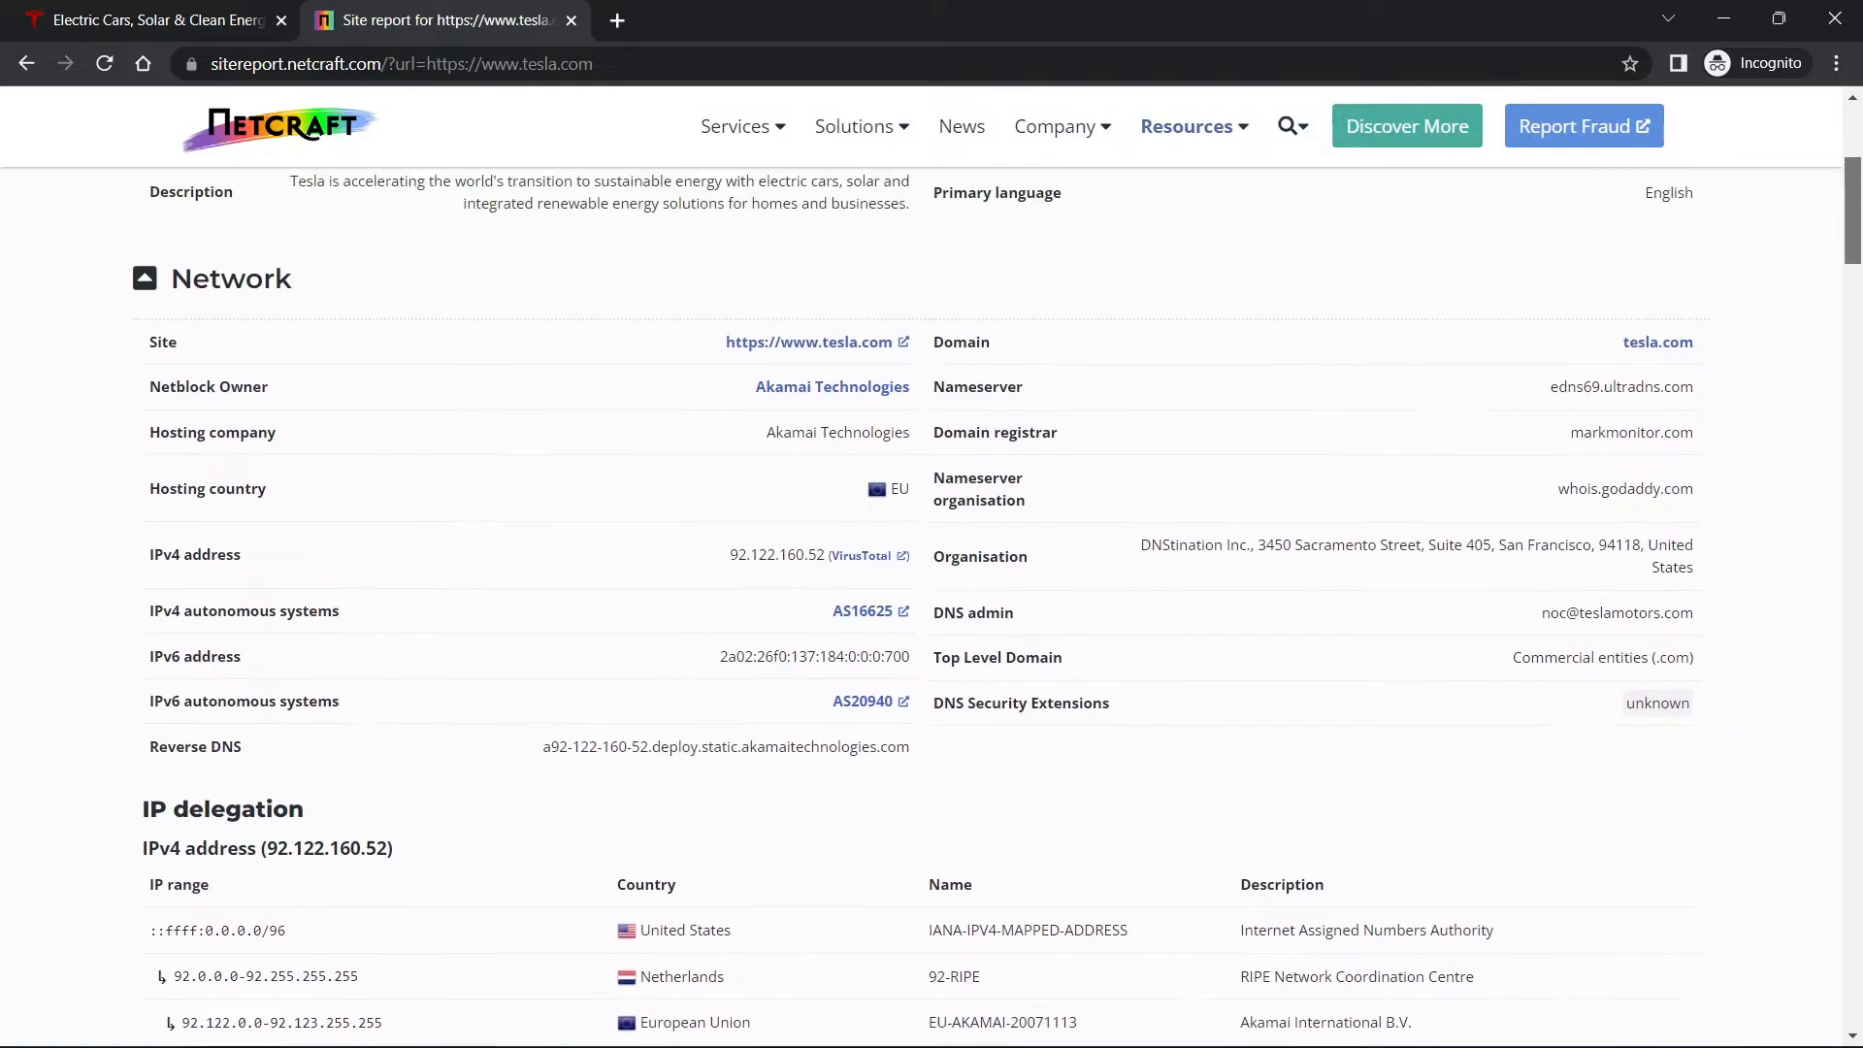
pyautogui.scroll(-3)
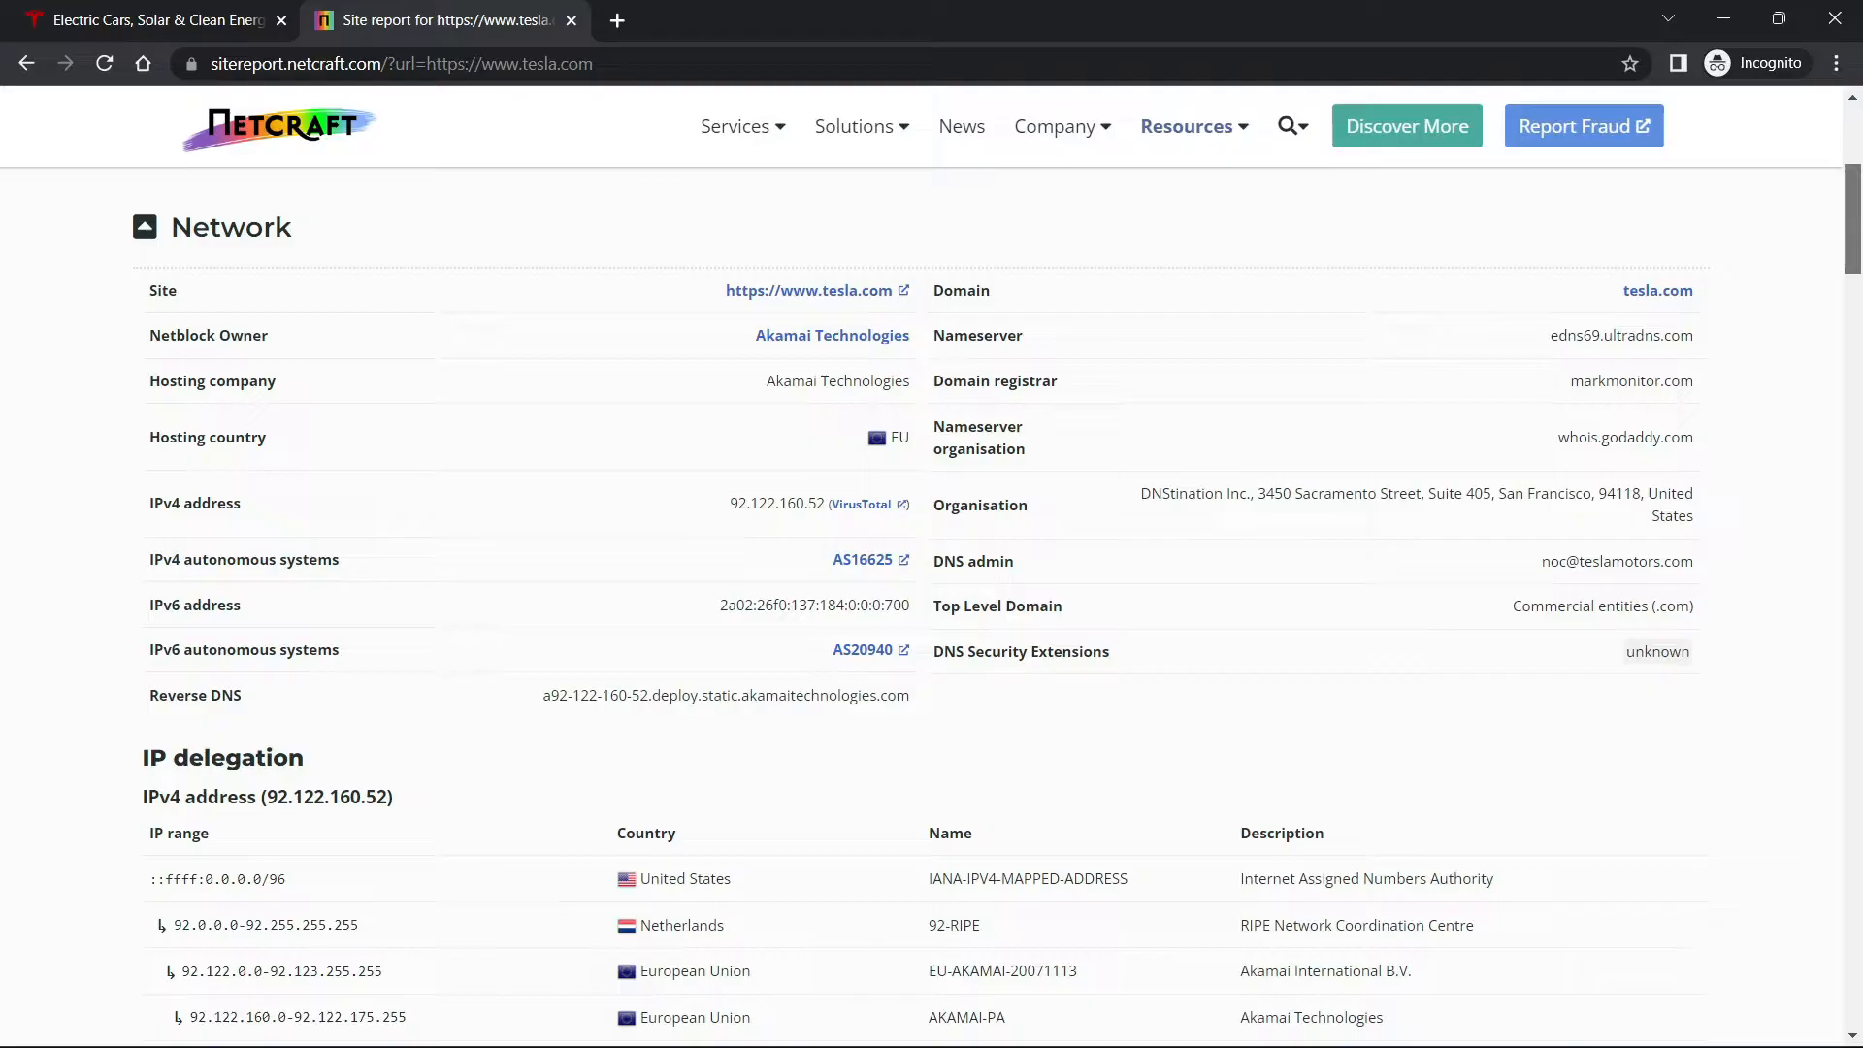
pyautogui.scroll(-3)
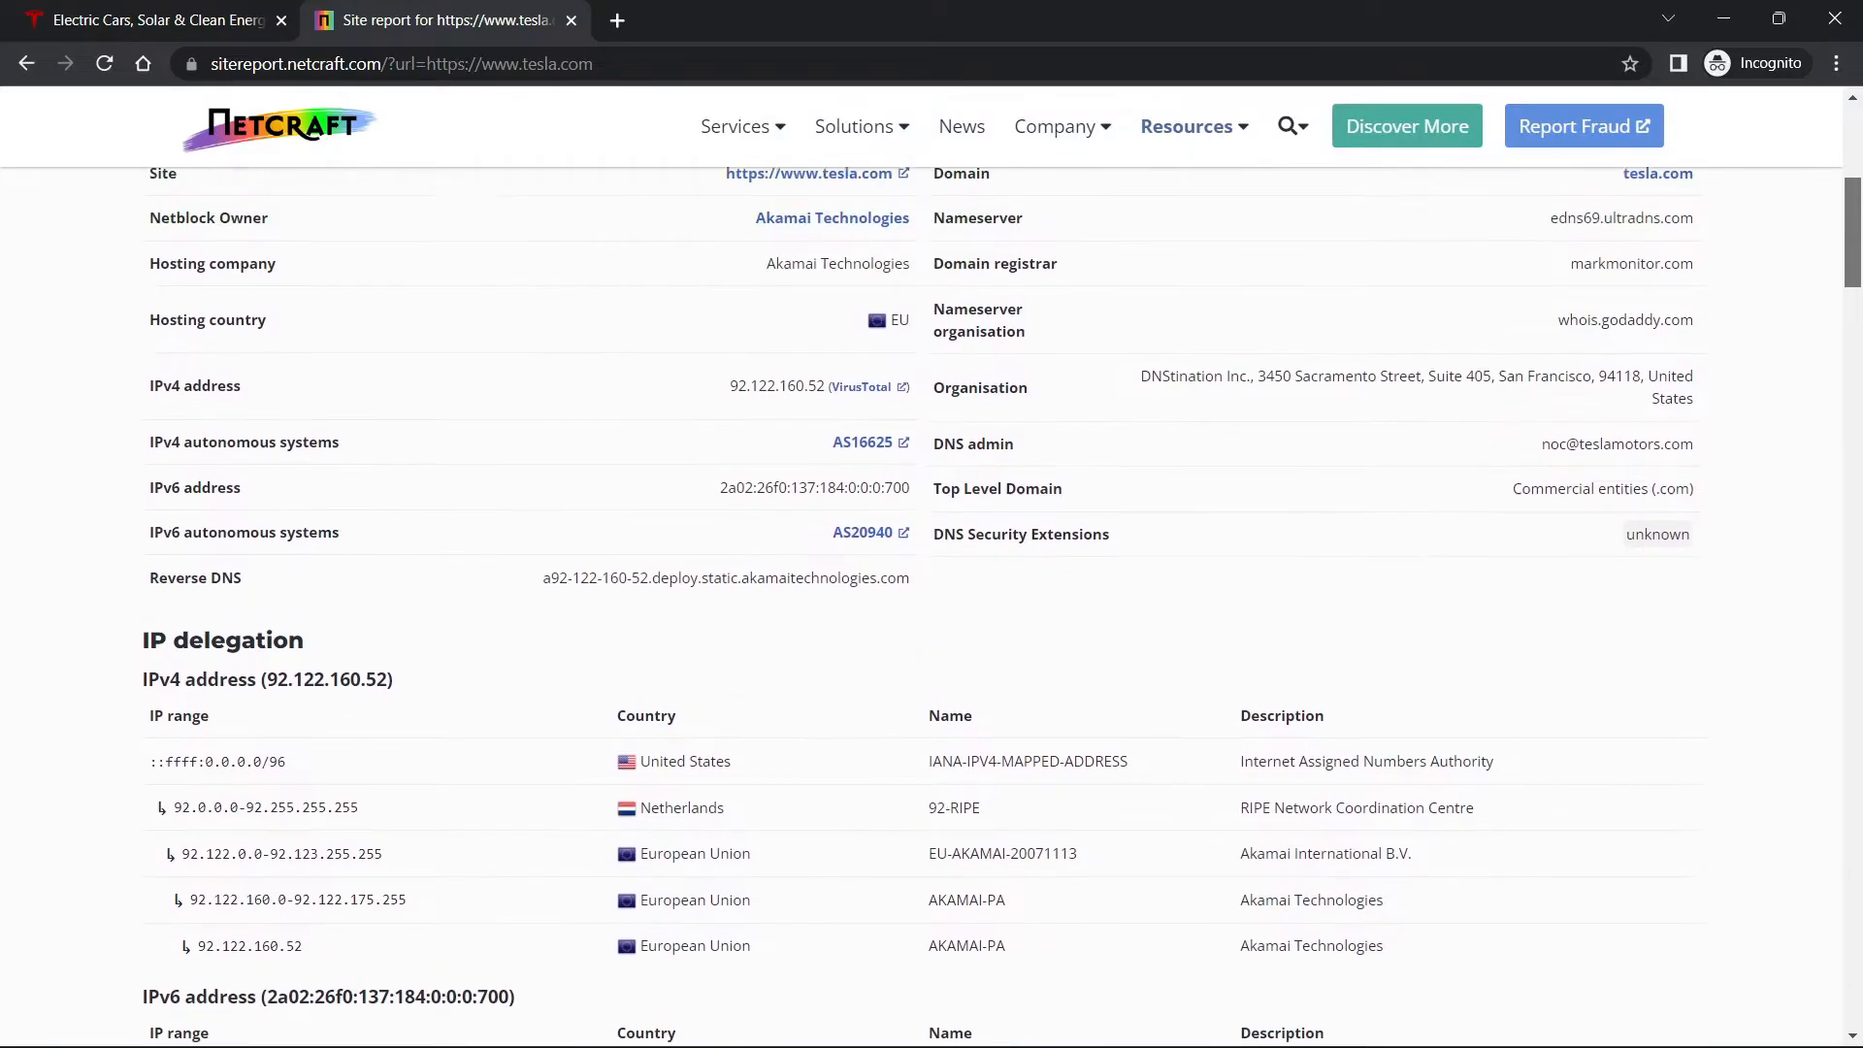
pyautogui.scroll(-3)
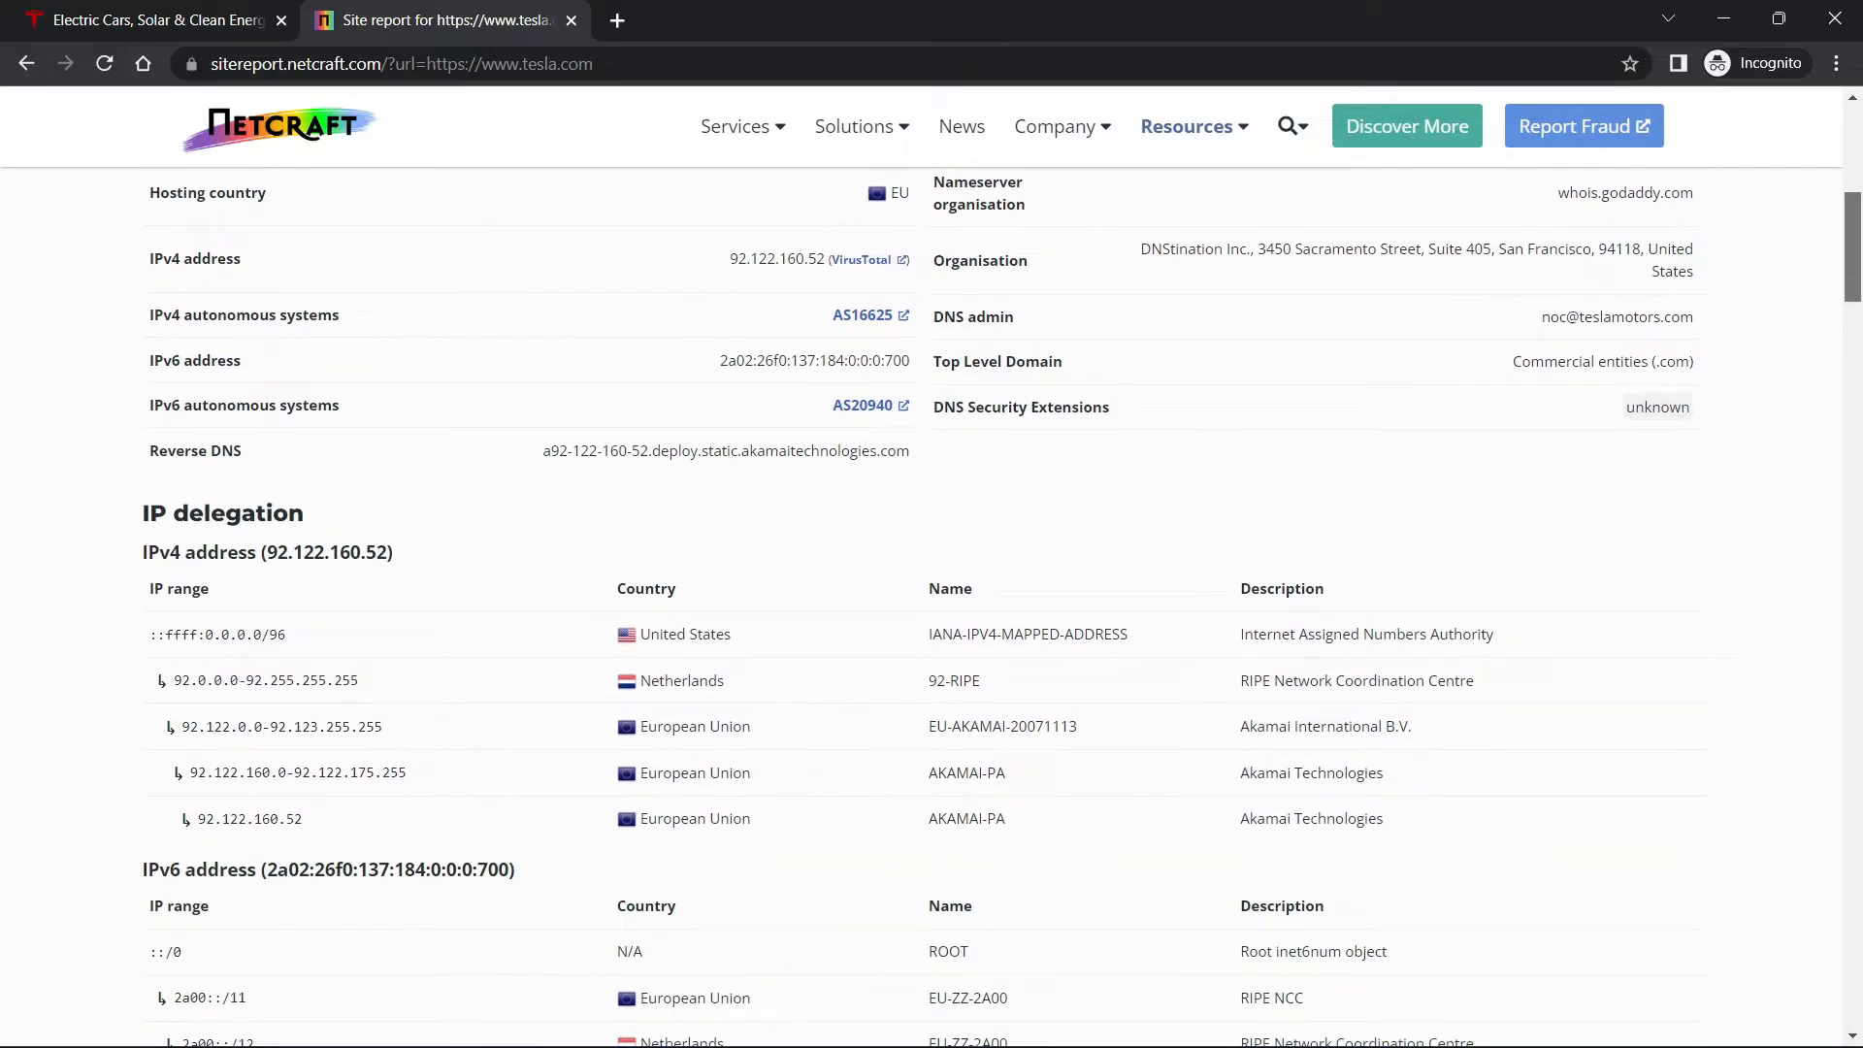
pyautogui.scroll(-3)
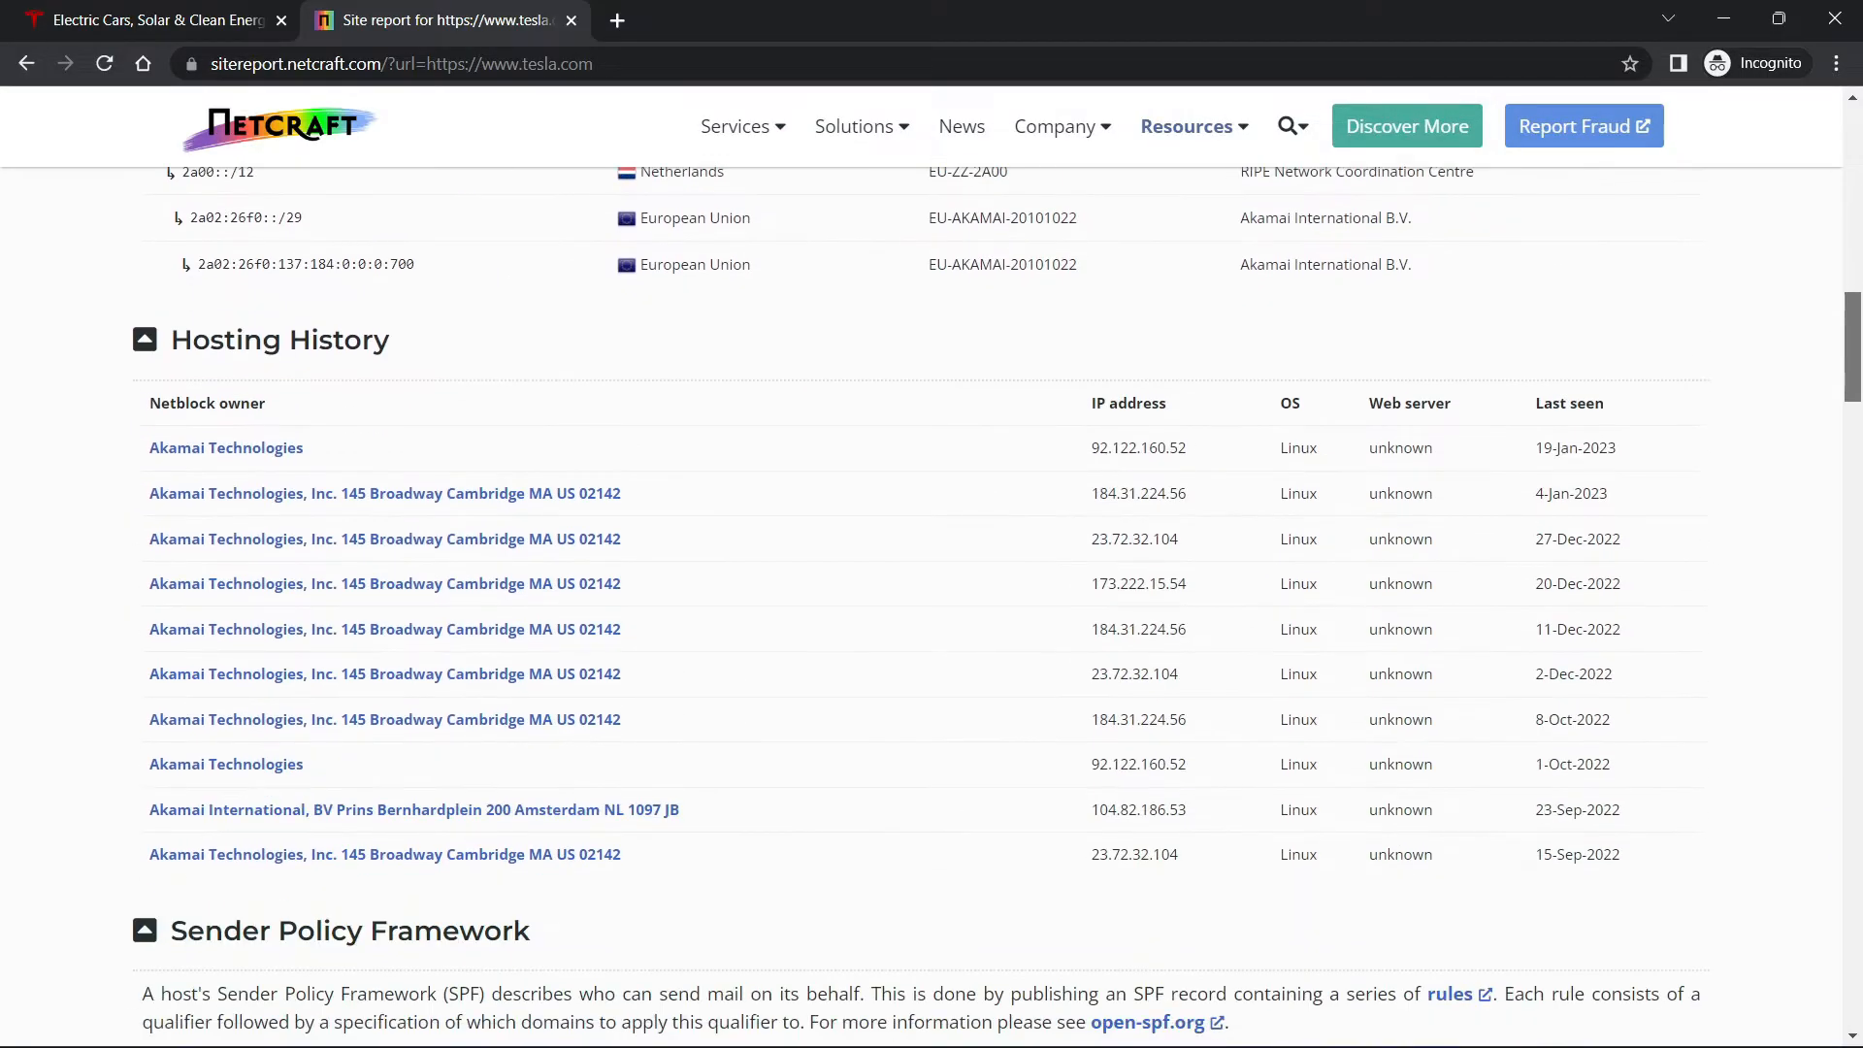
pyautogui.scroll(-3)
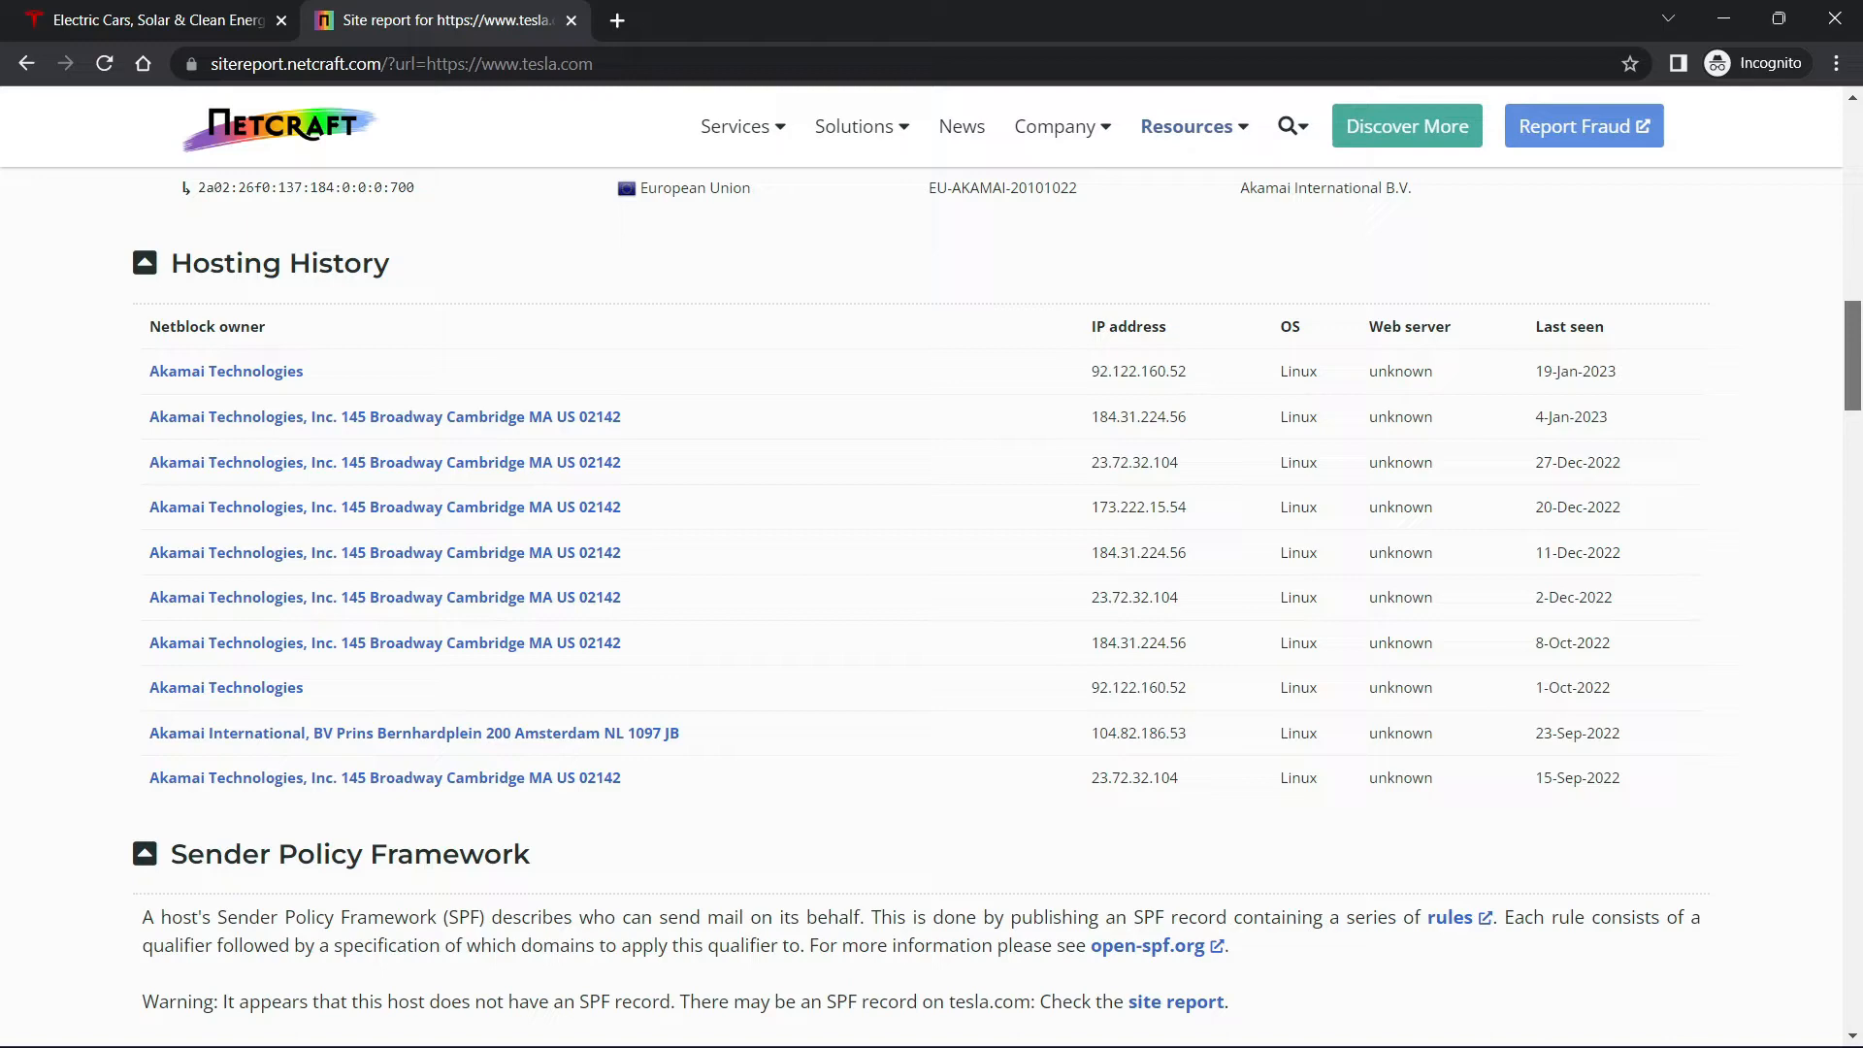
pyautogui.scroll(-3)
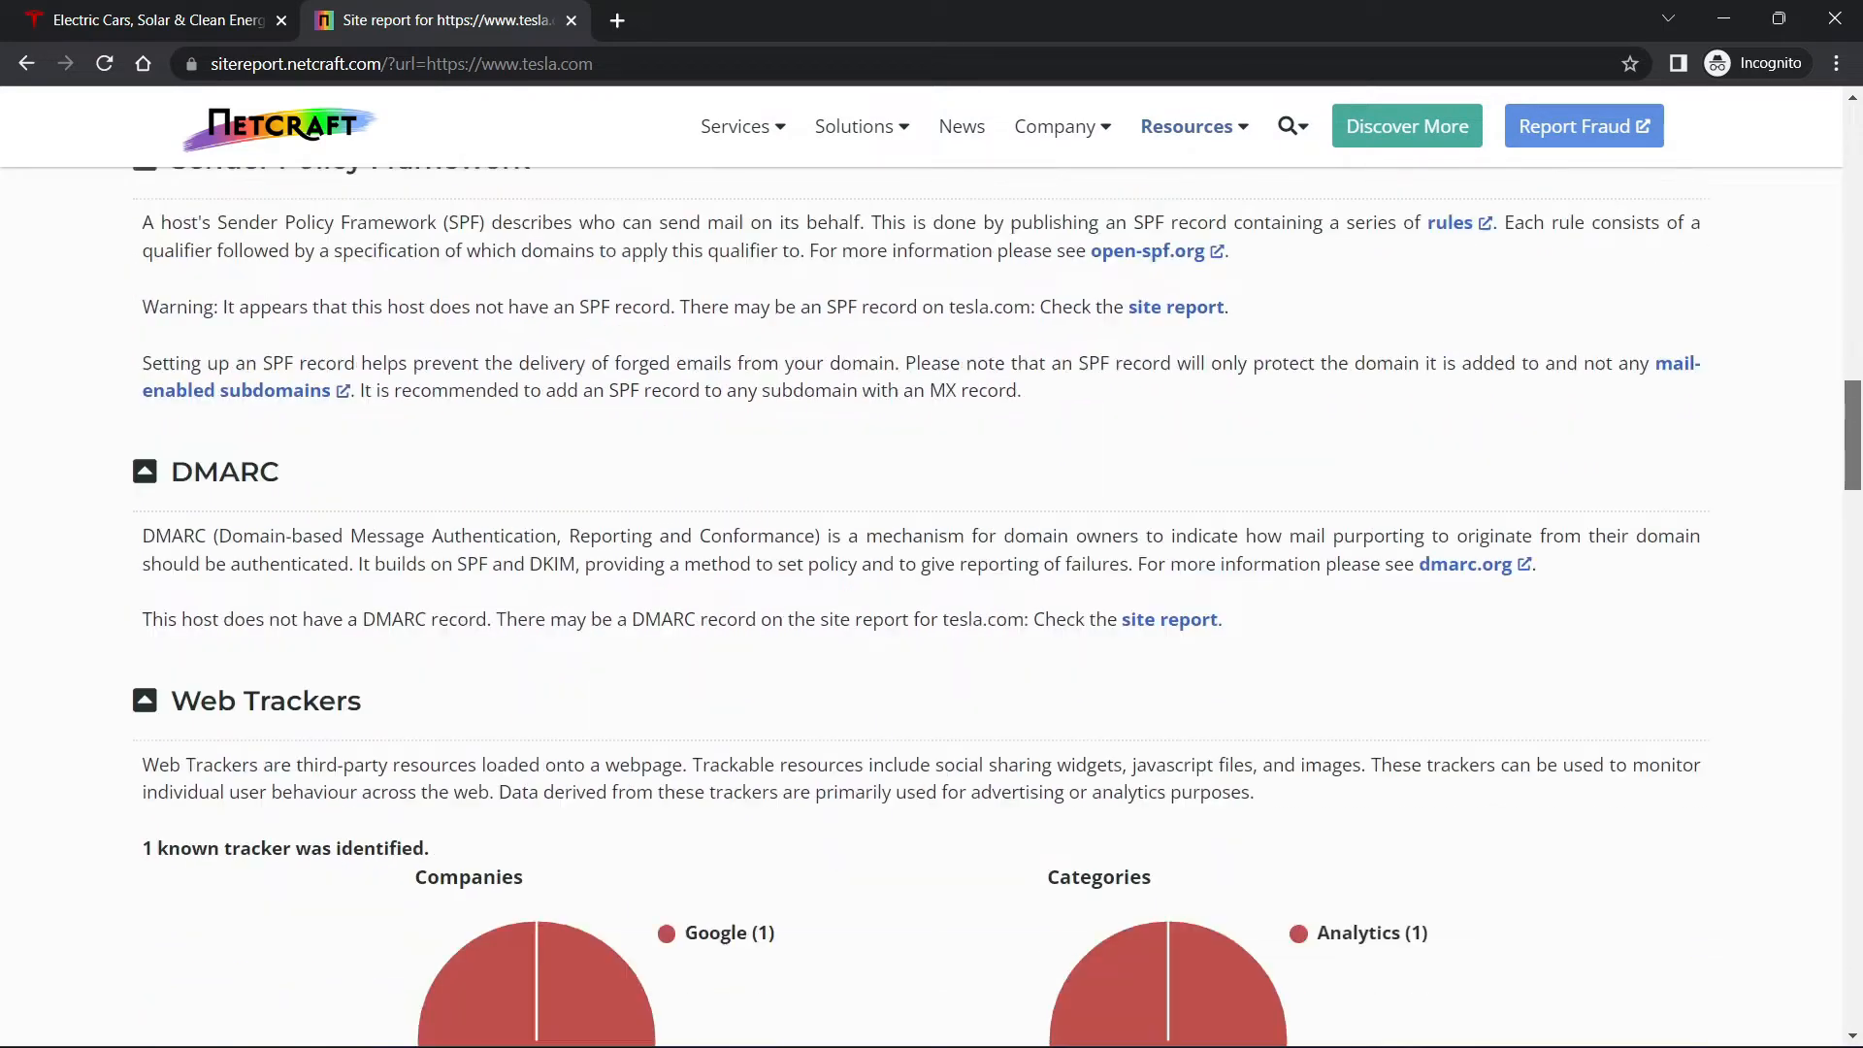
pyautogui.scroll(-3)
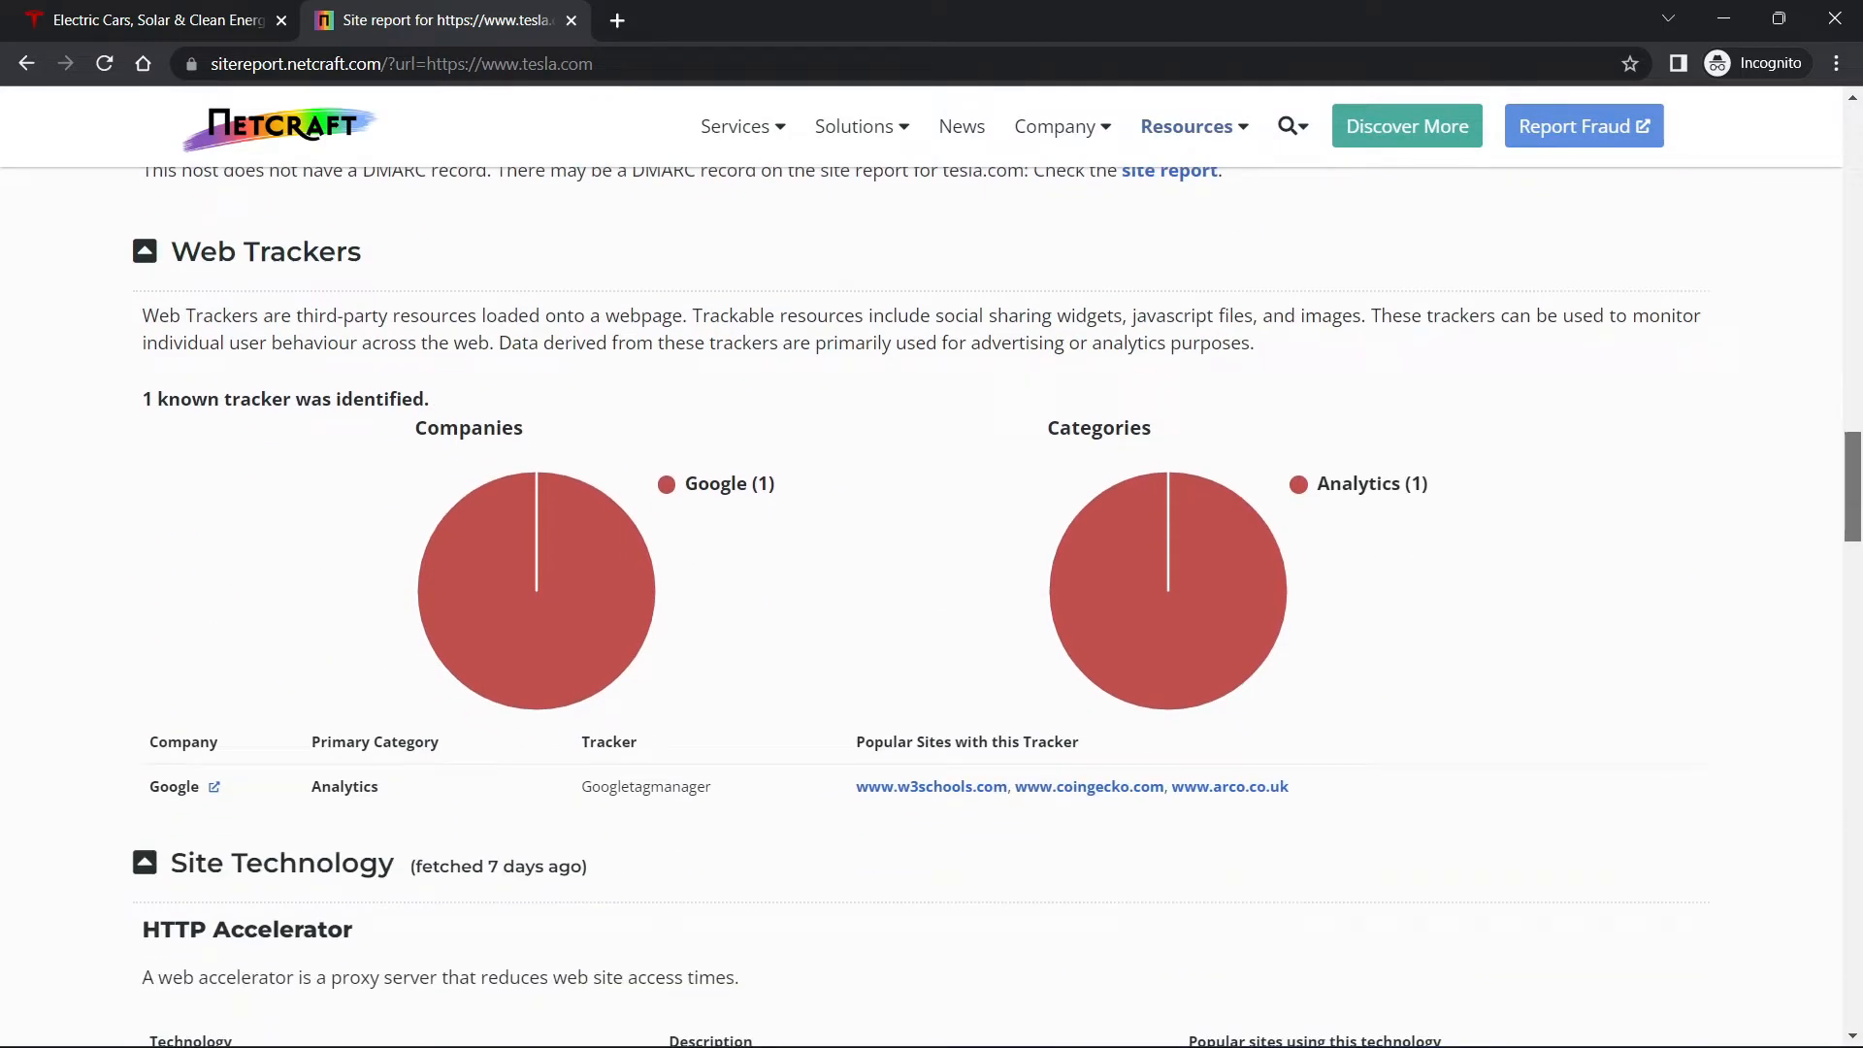
# Scroll through the Site Technology section of the tesla.com report.
pyautogui.scroll(-3)
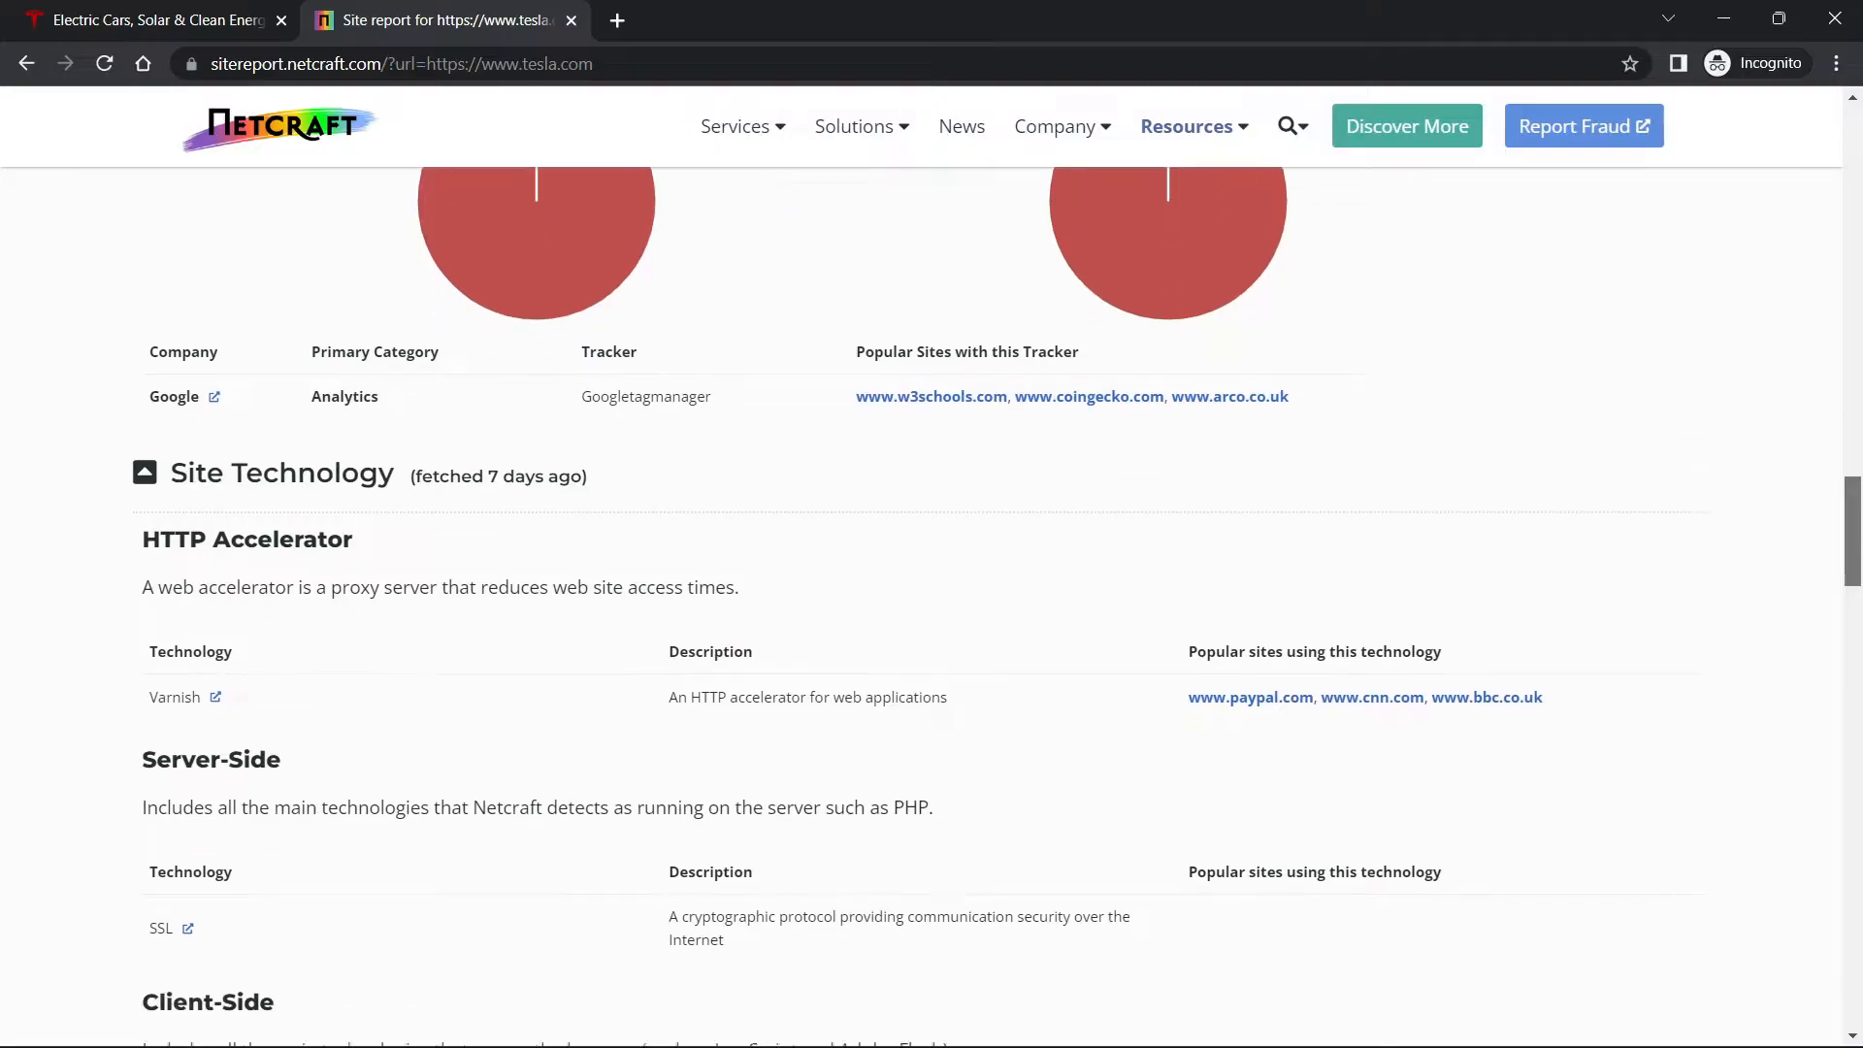
pyautogui.scroll(-3)
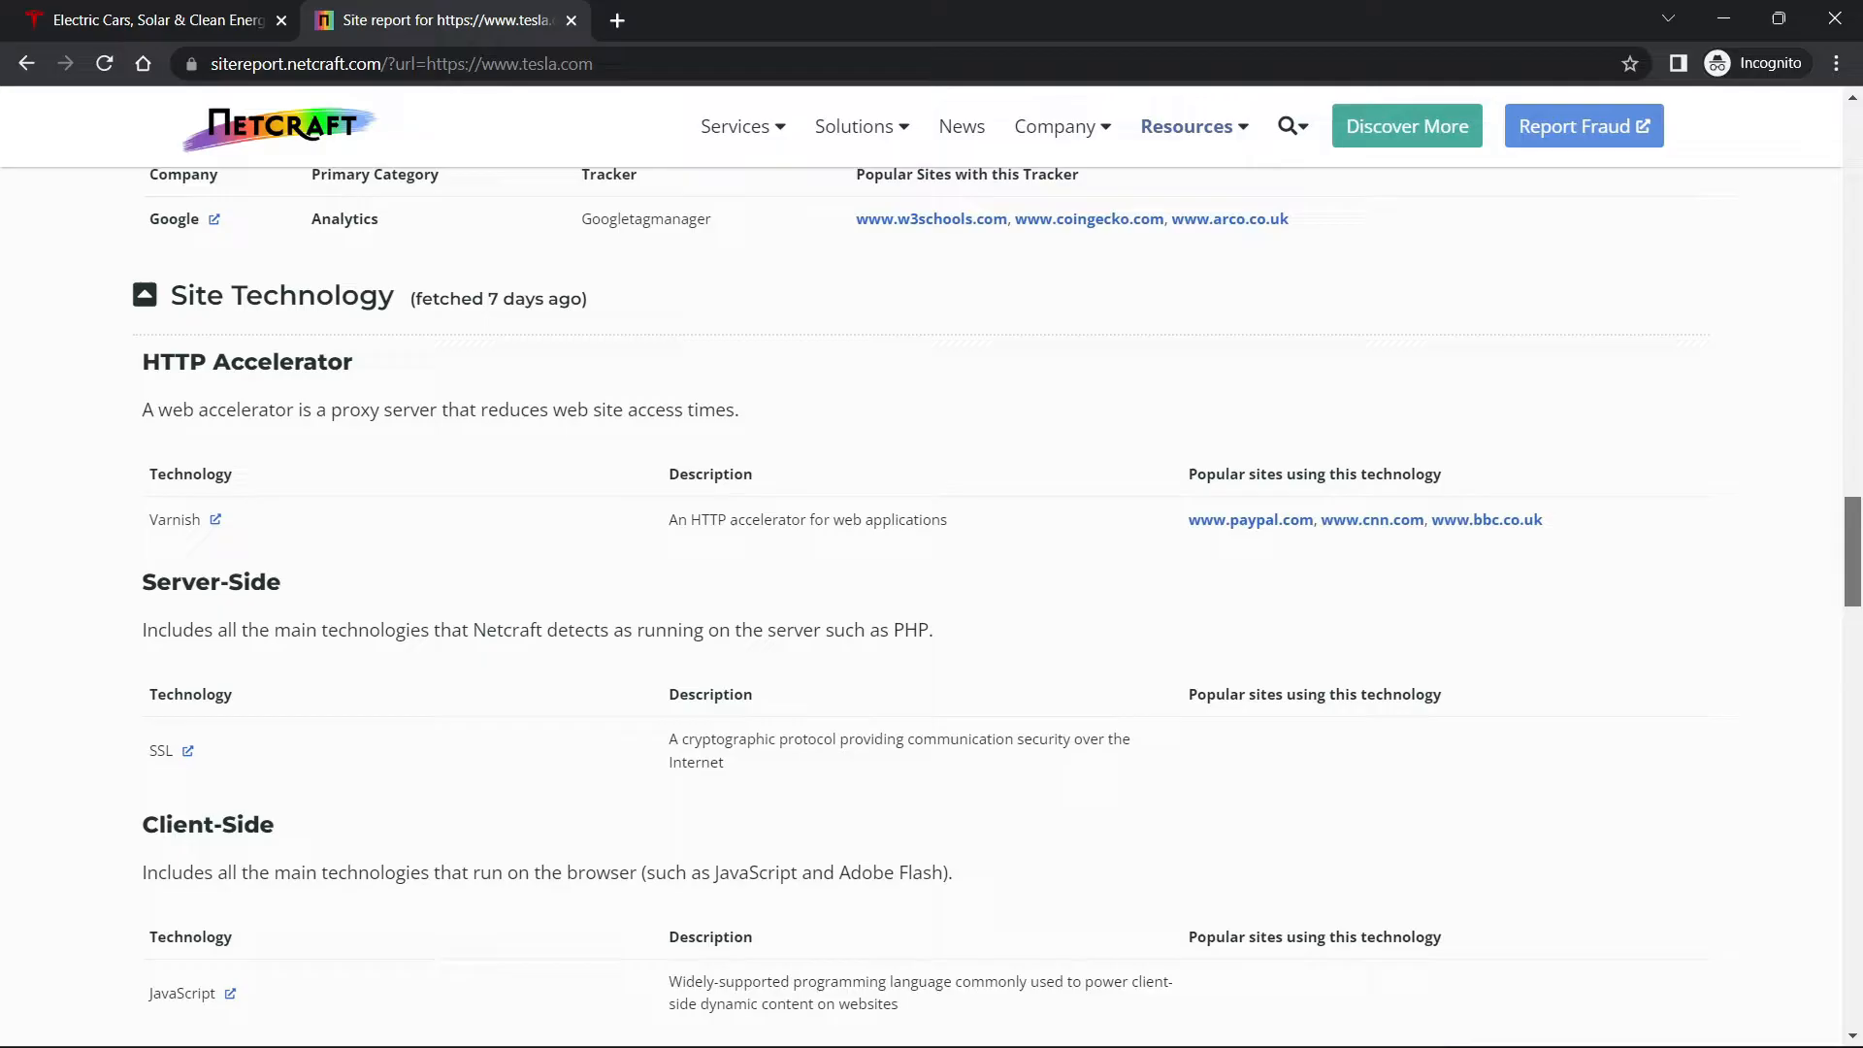
pyautogui.scroll(-3)
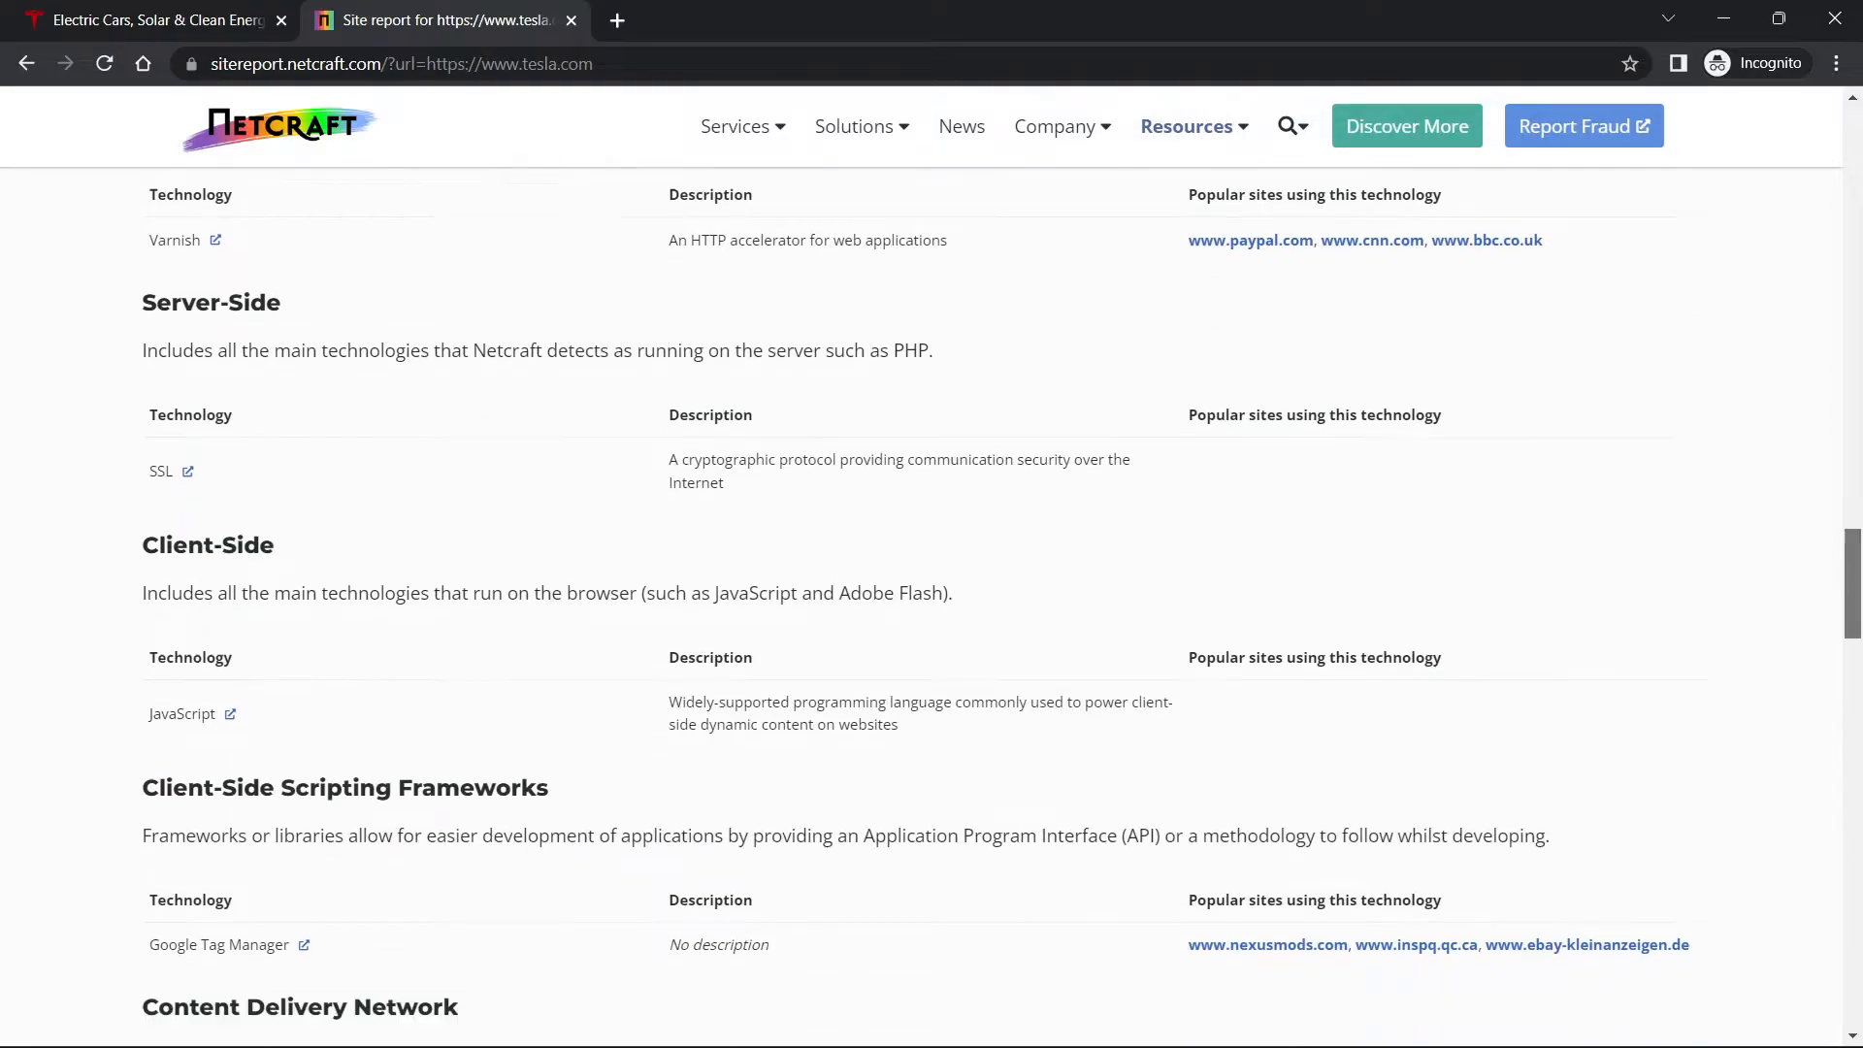
pyautogui.scroll(-3)
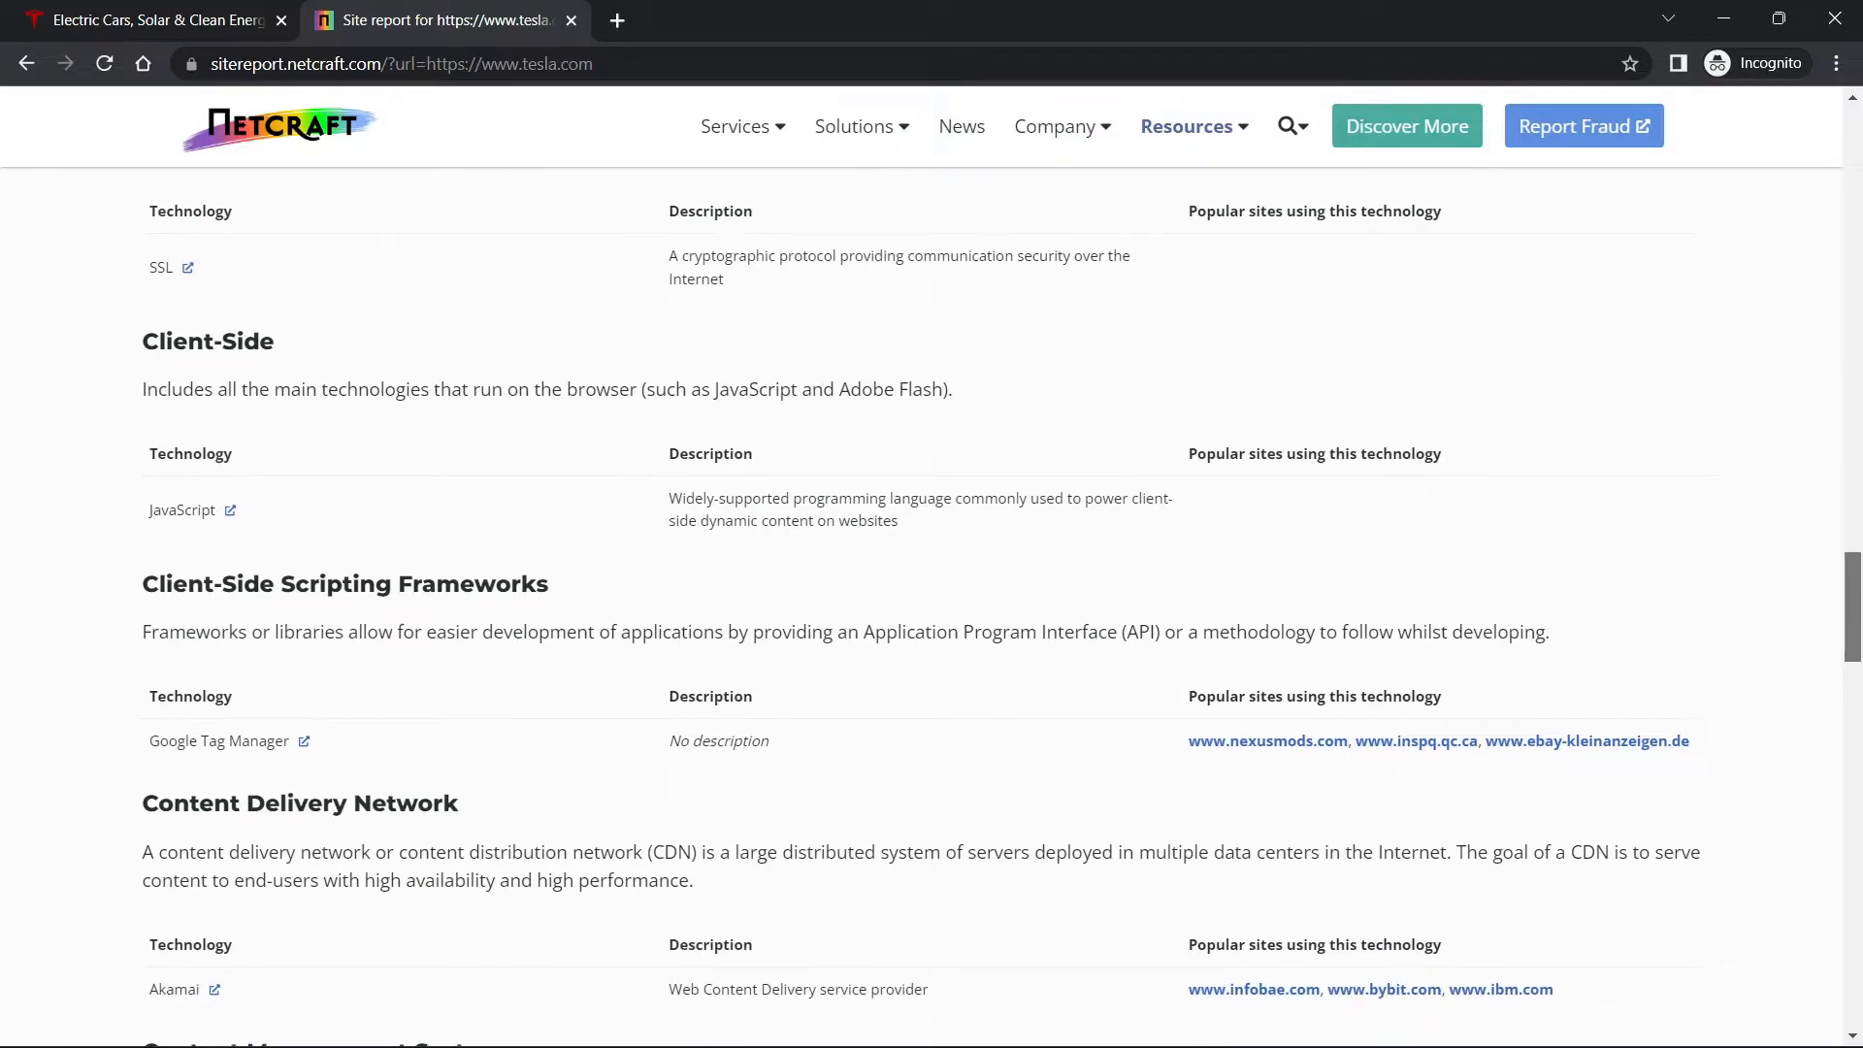
pyautogui.scroll(-3)
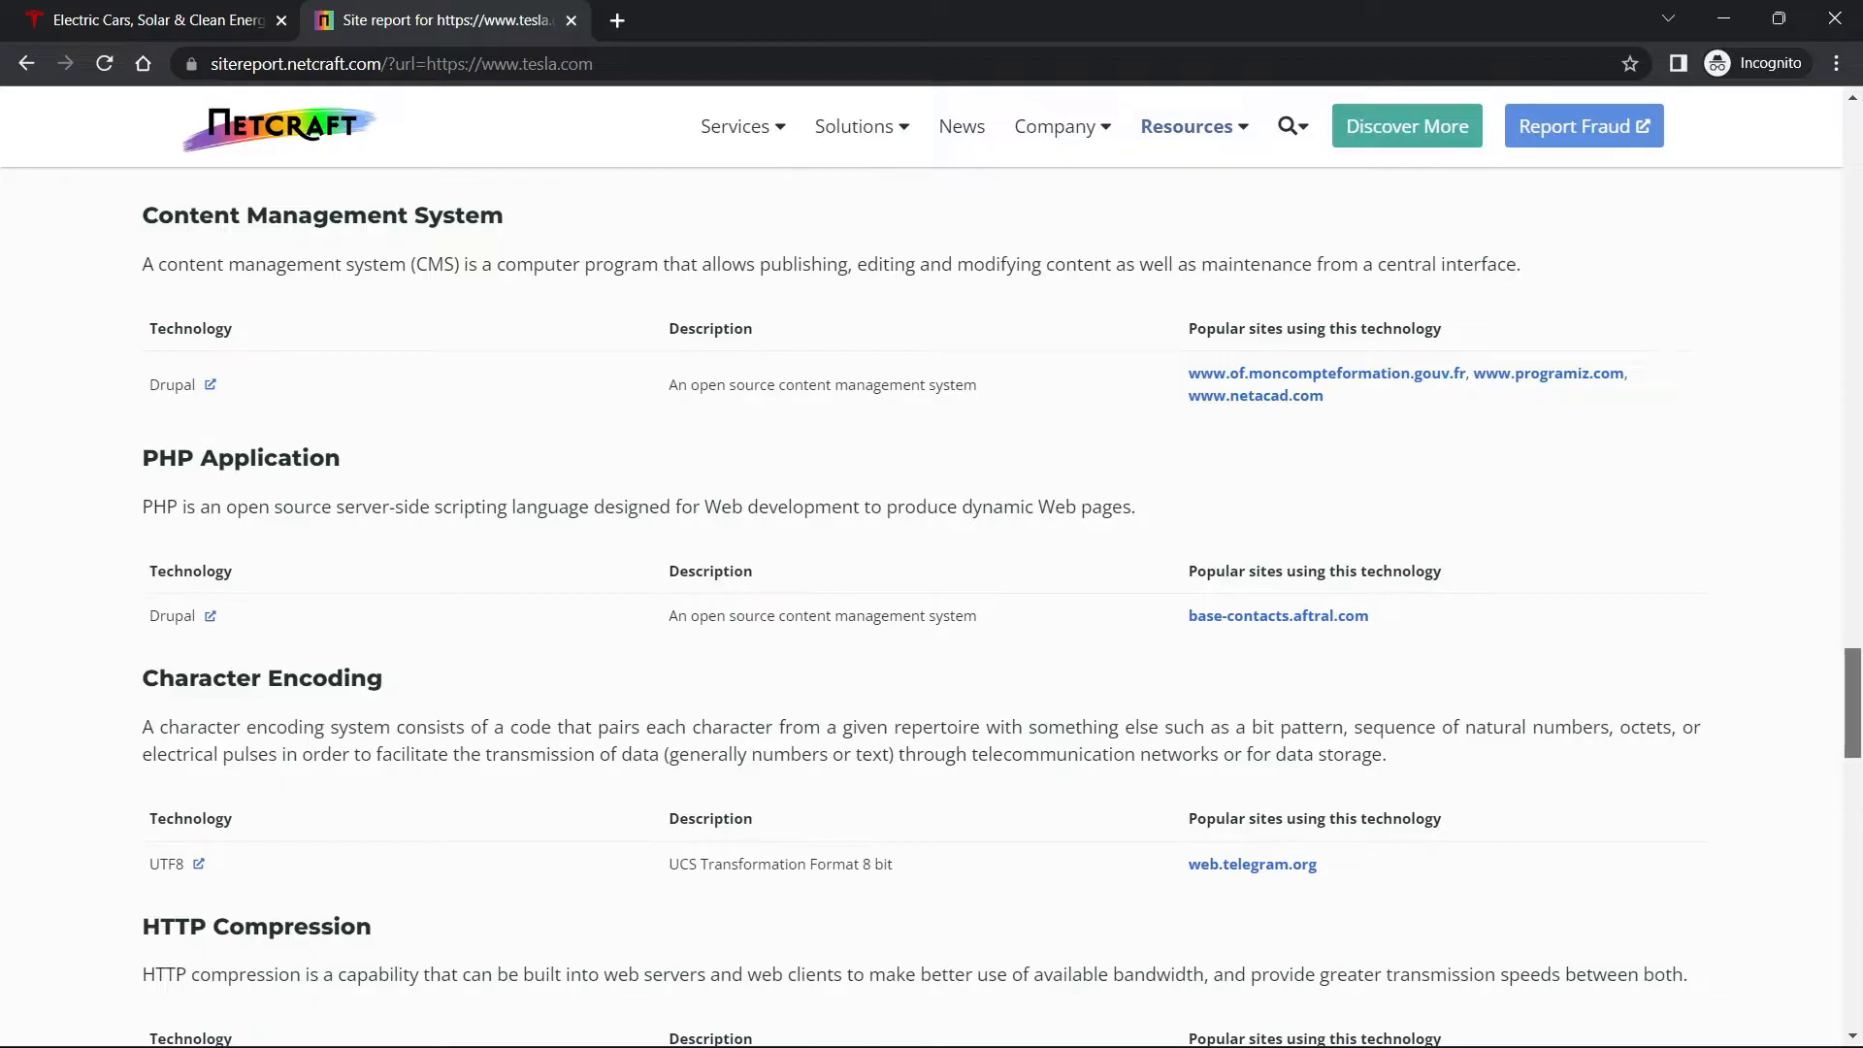
pyautogui.scroll(-3)
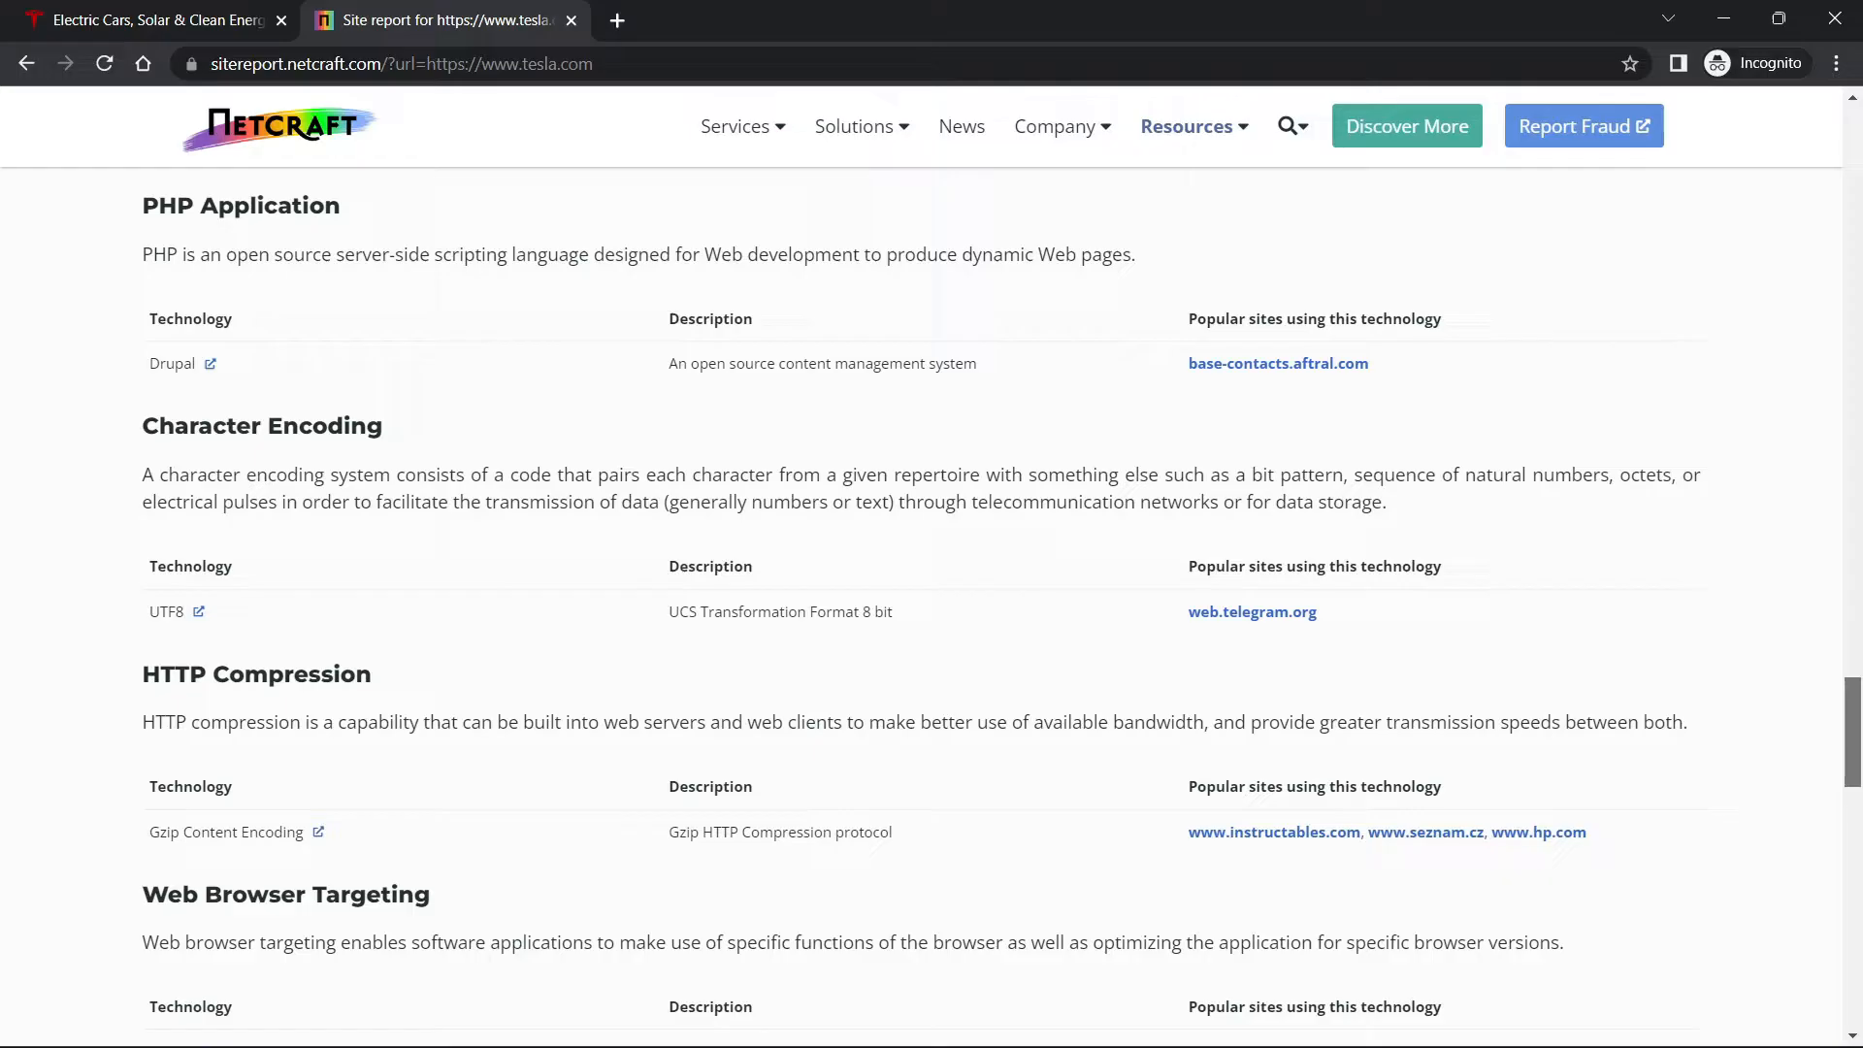
# Scroll back to the Network and Hosting History tables and review them.
pyautogui.scroll(3)
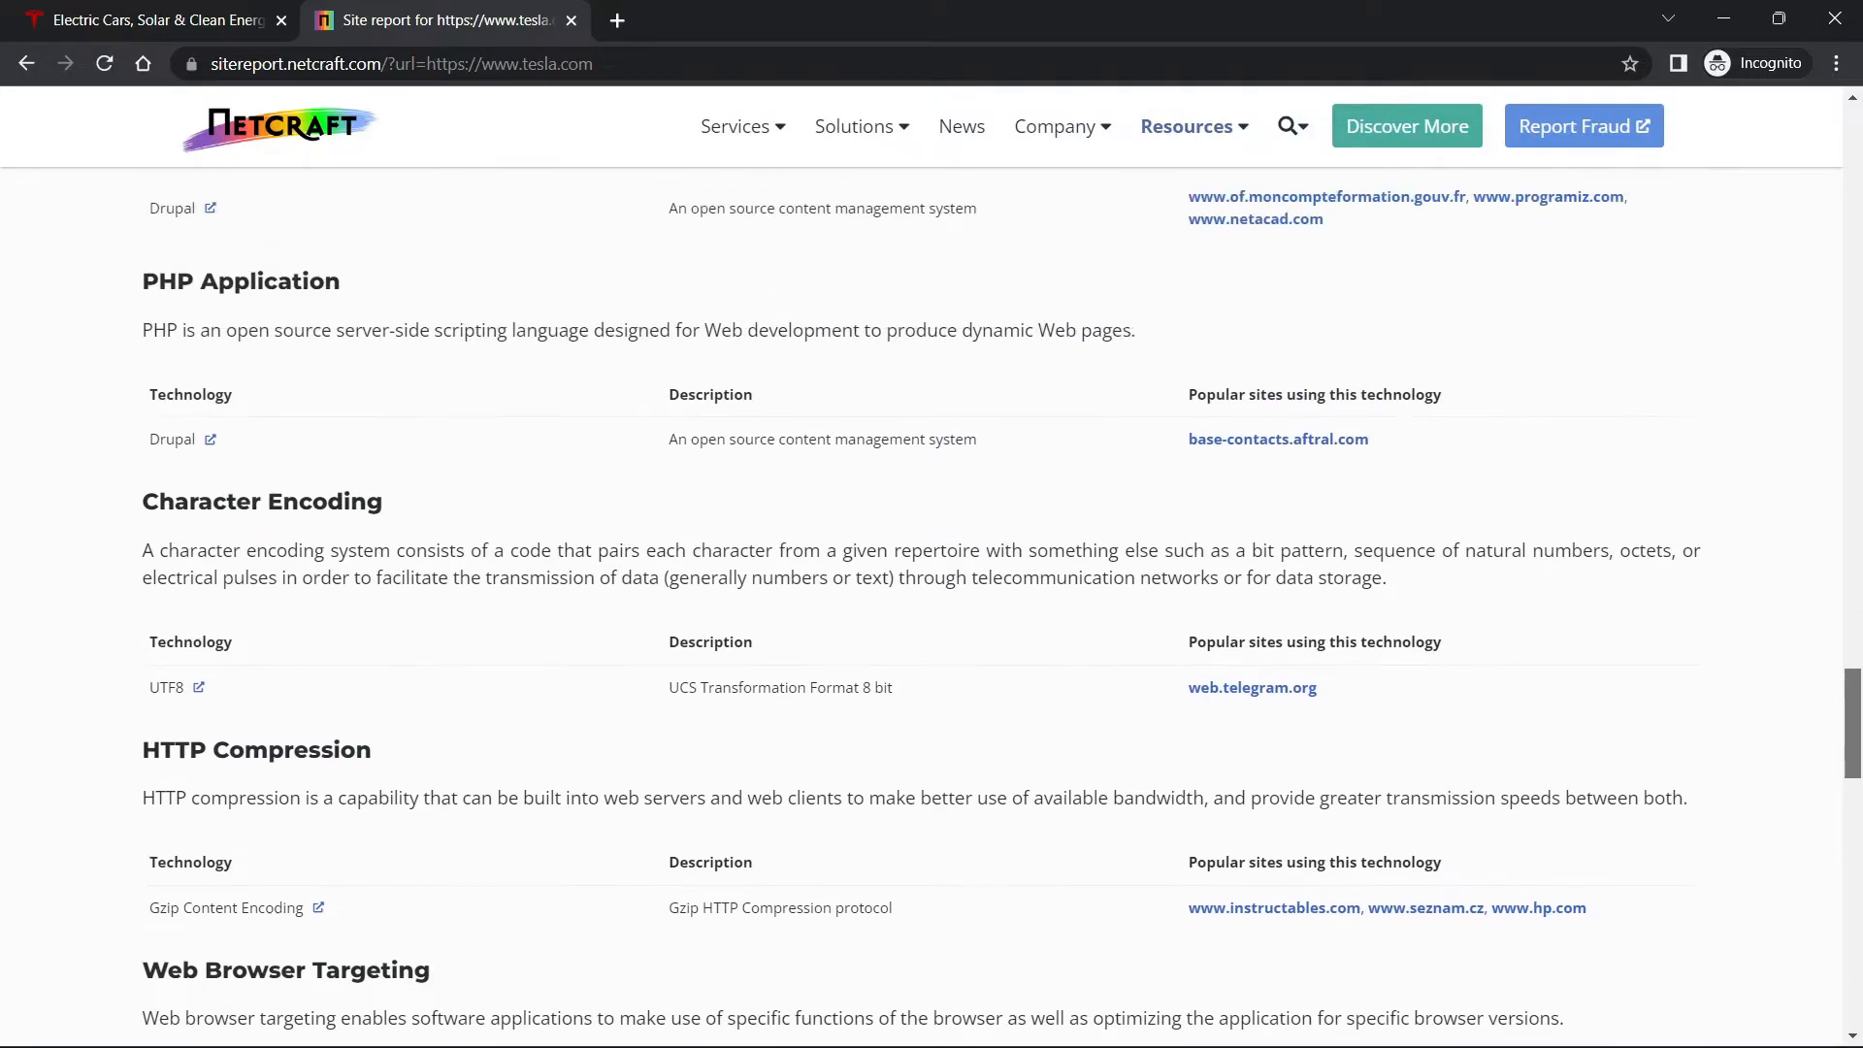
pyautogui.scroll(3)
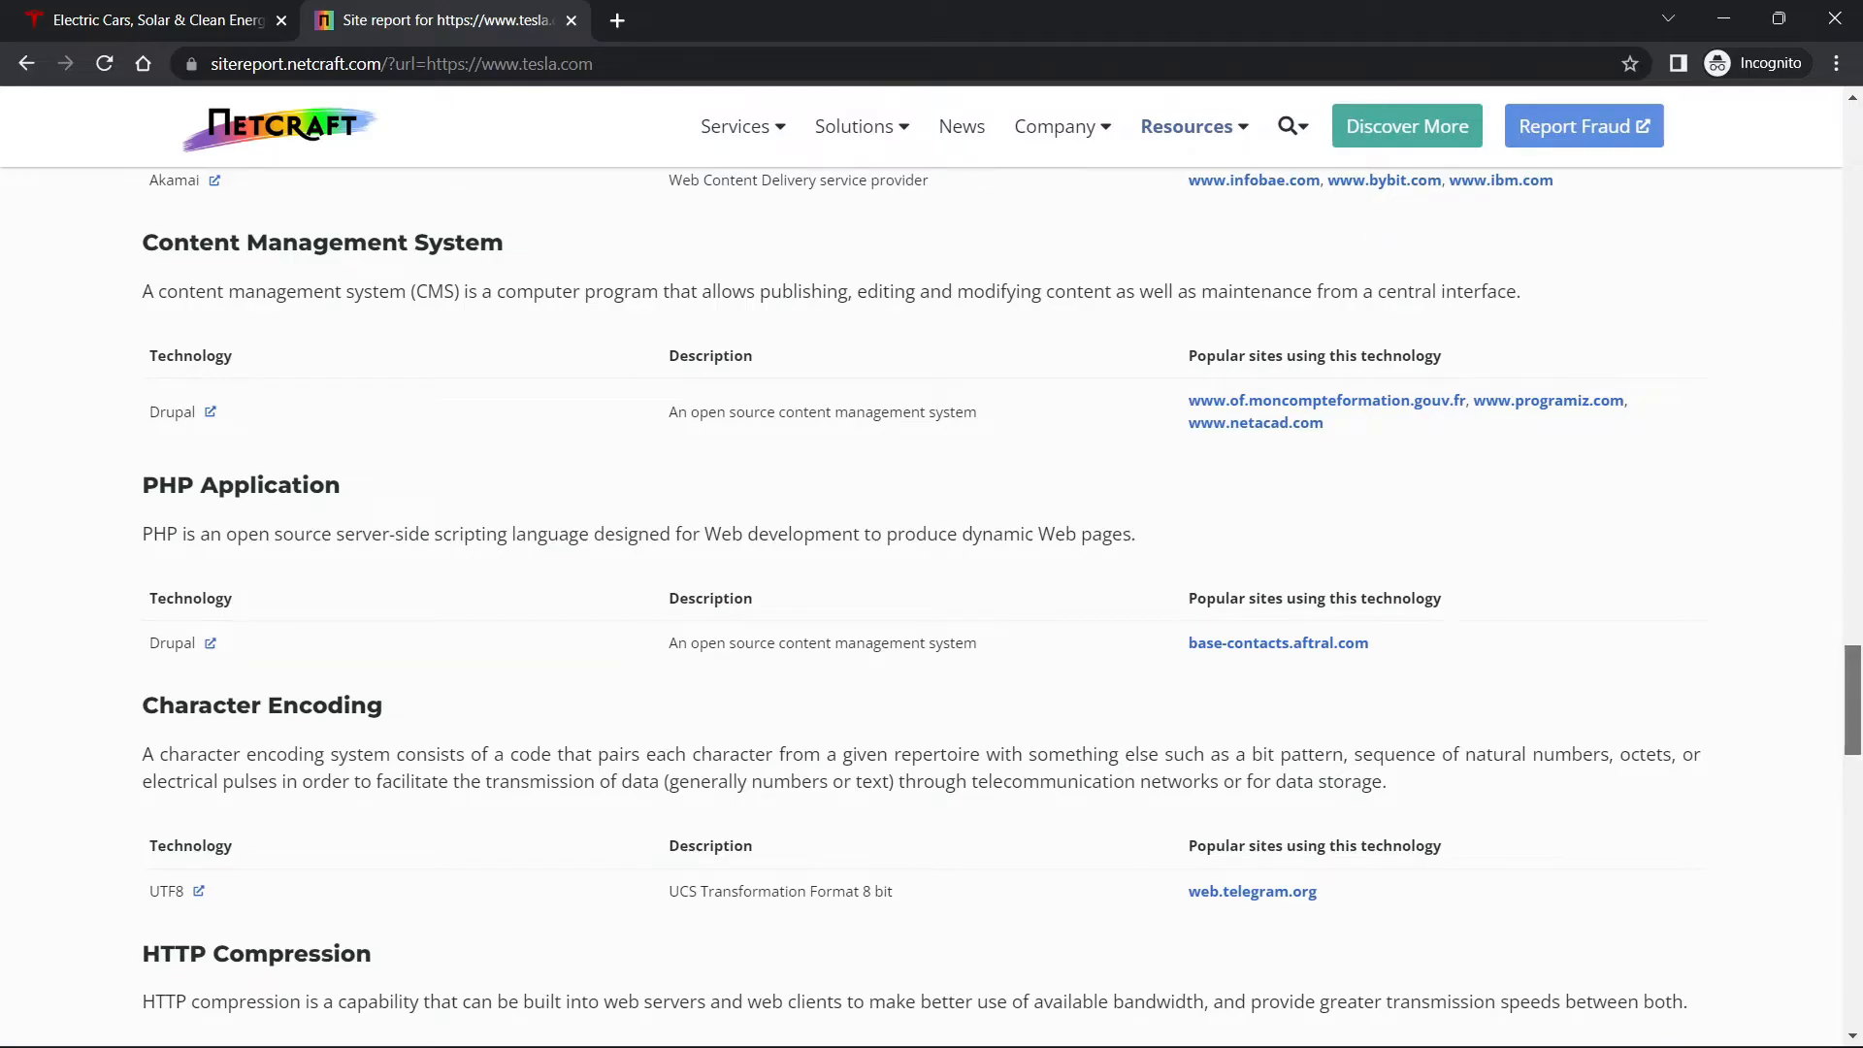
pyautogui.scroll(3)
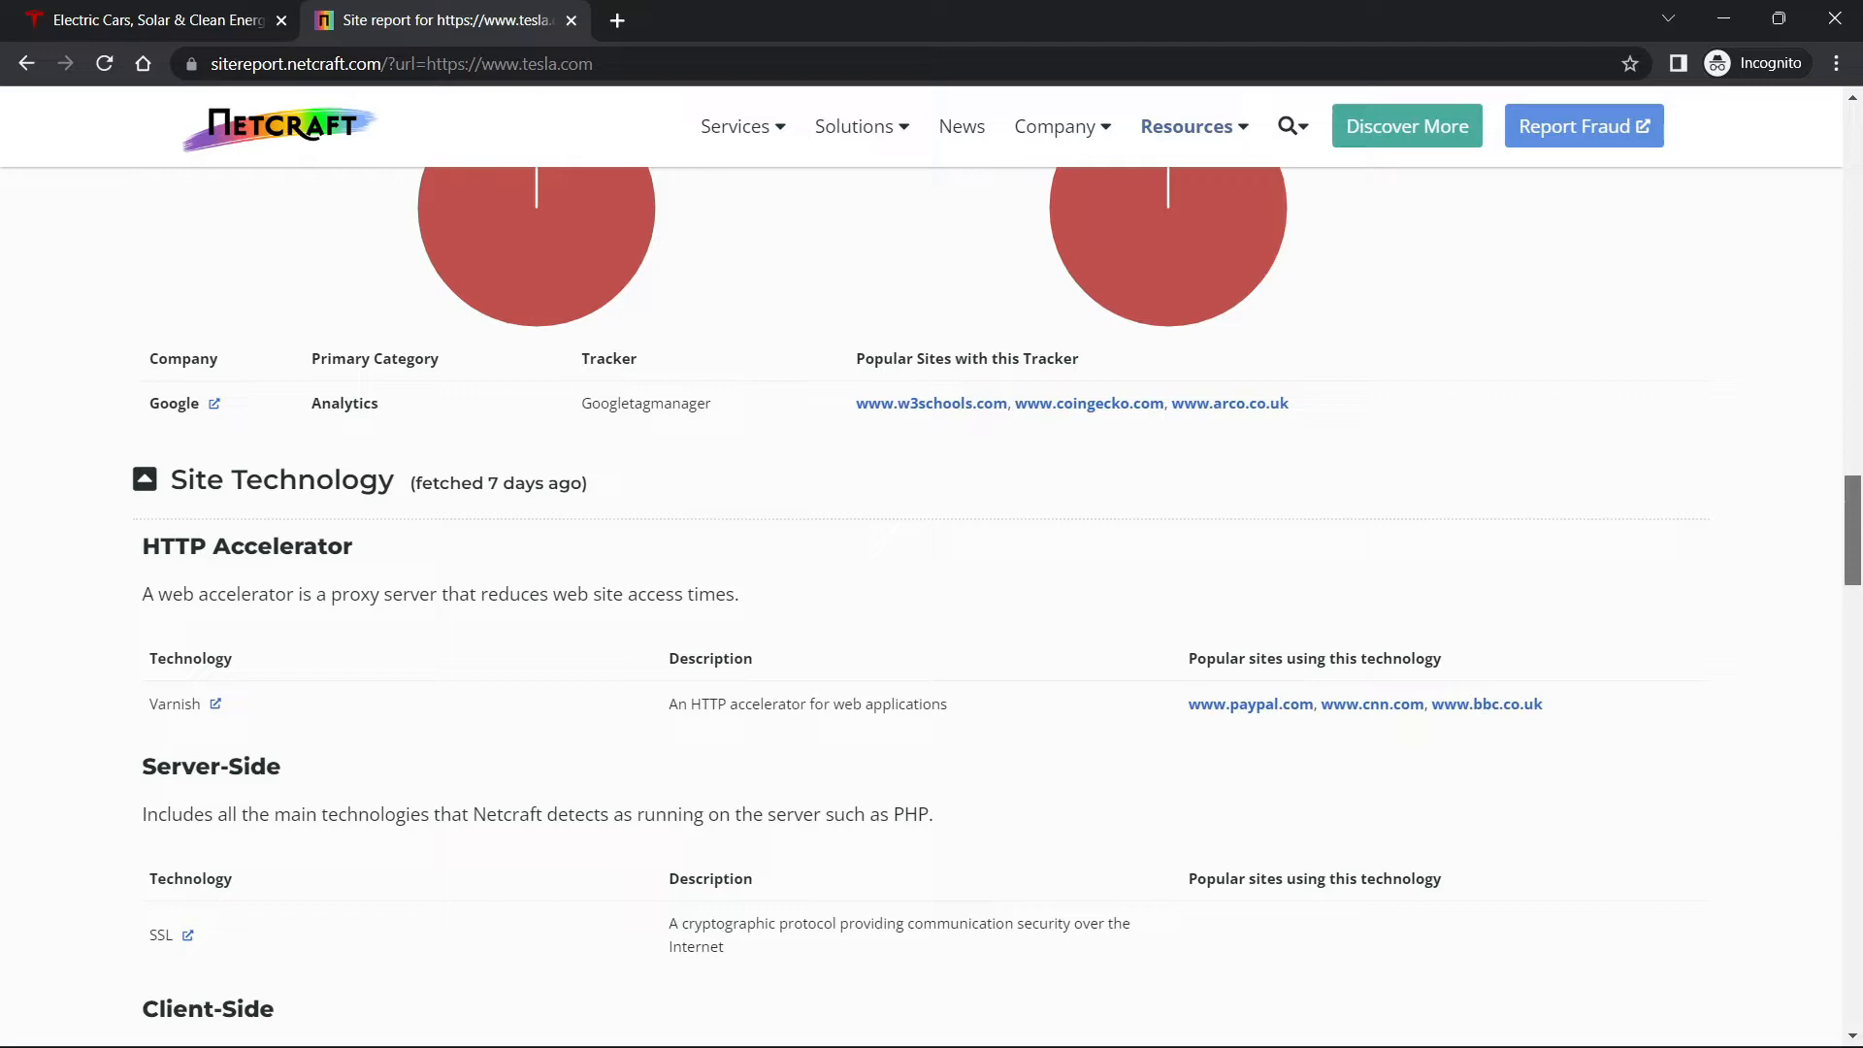
pyautogui.scroll(-3)
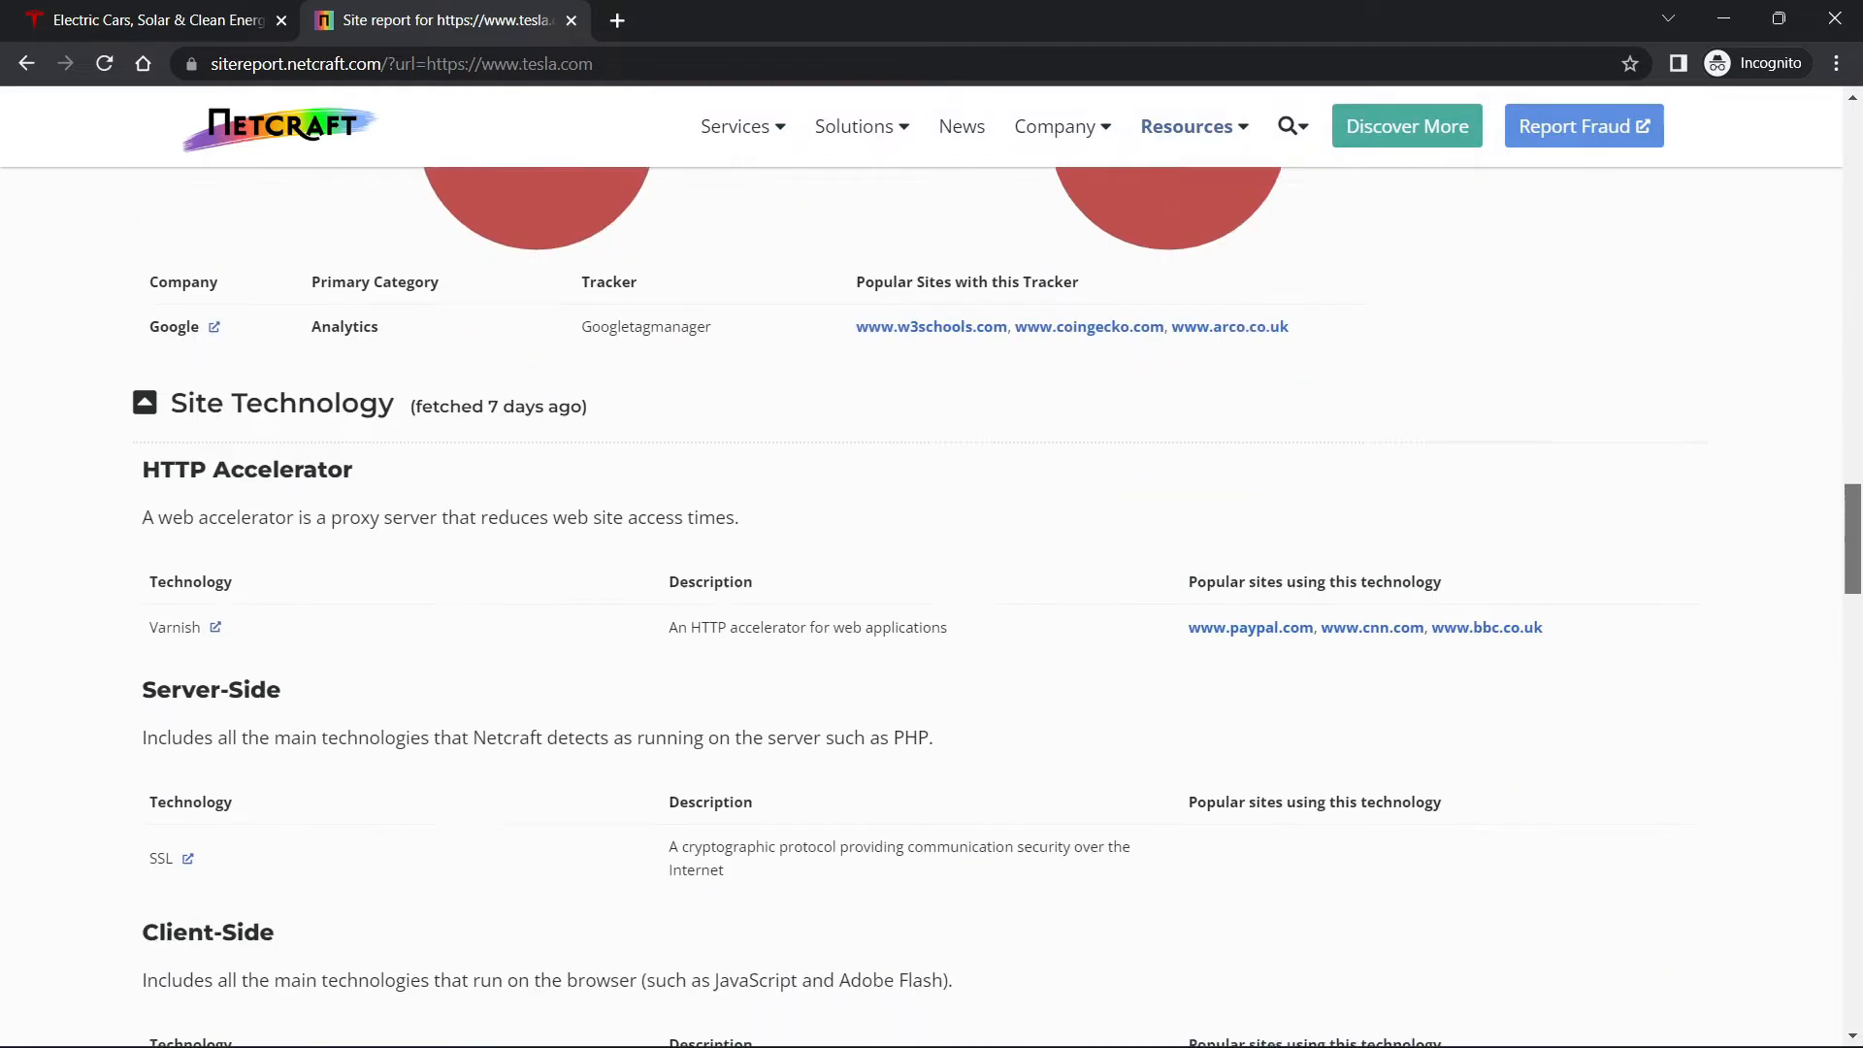
pyautogui.scroll(-3)
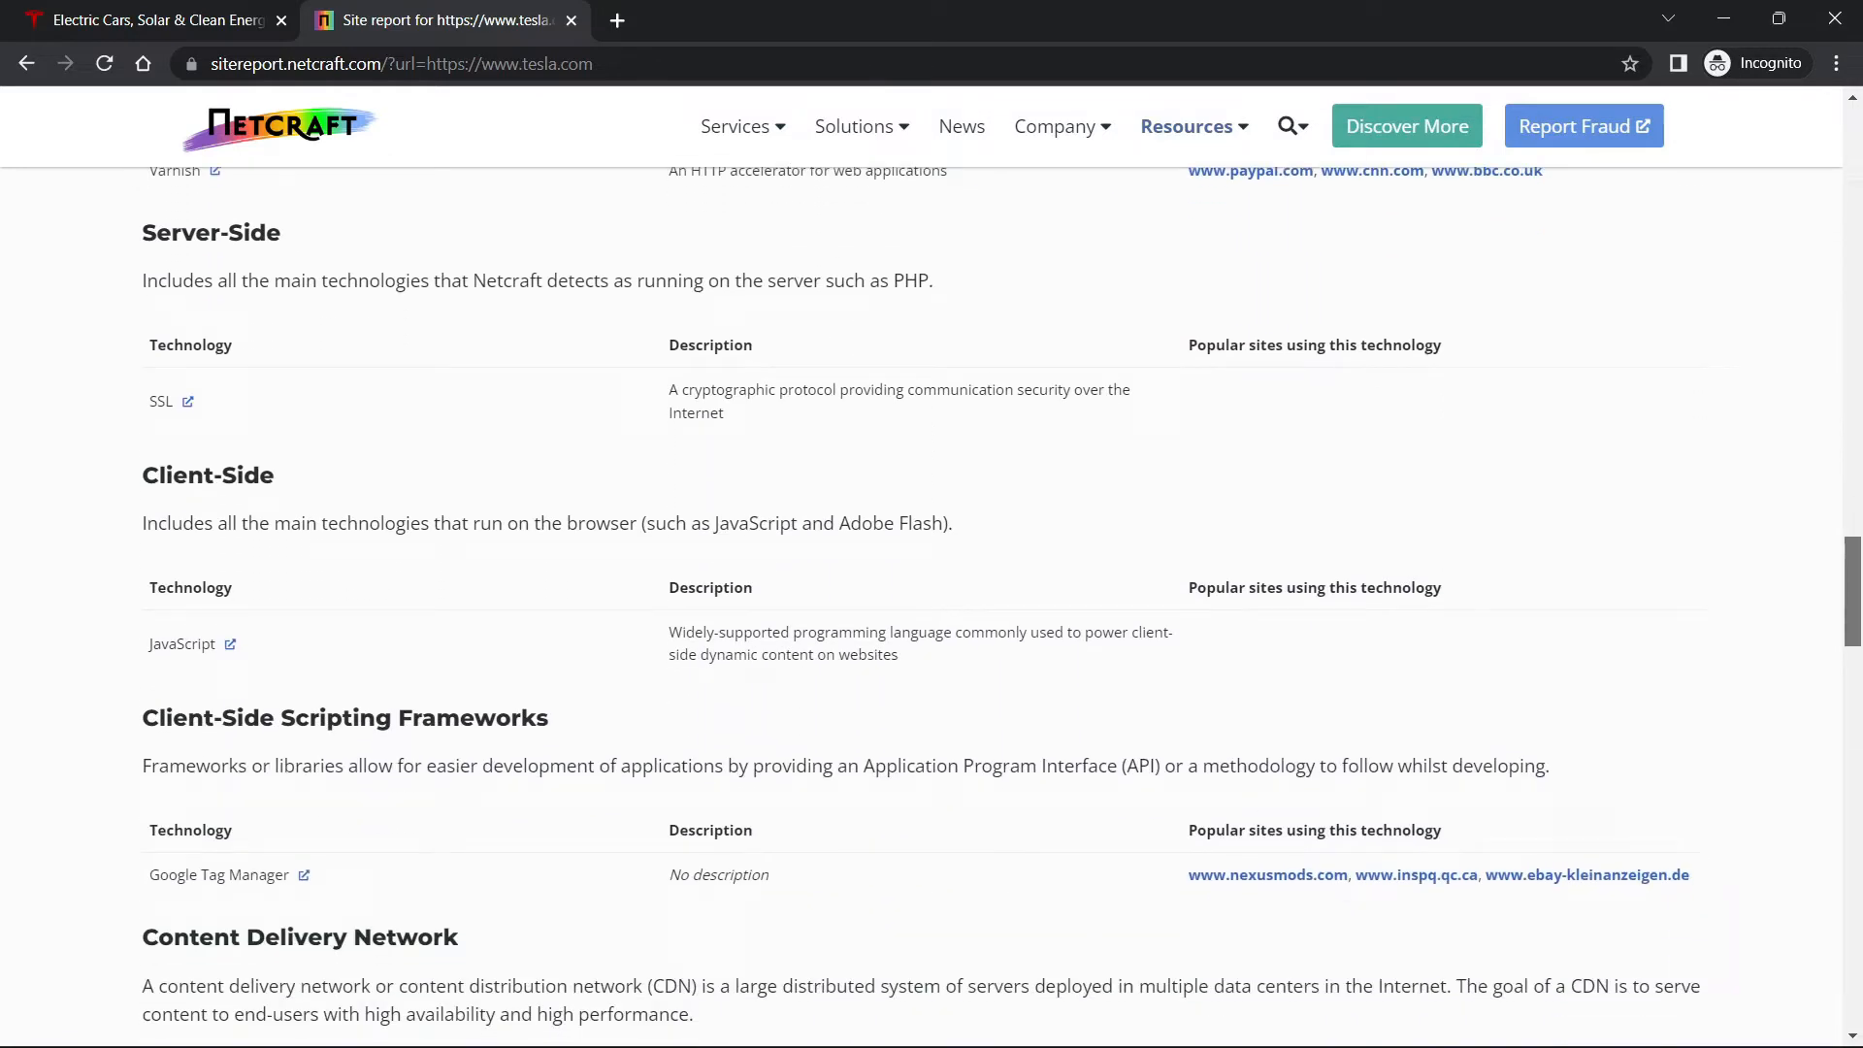
pyautogui.scroll(-3)
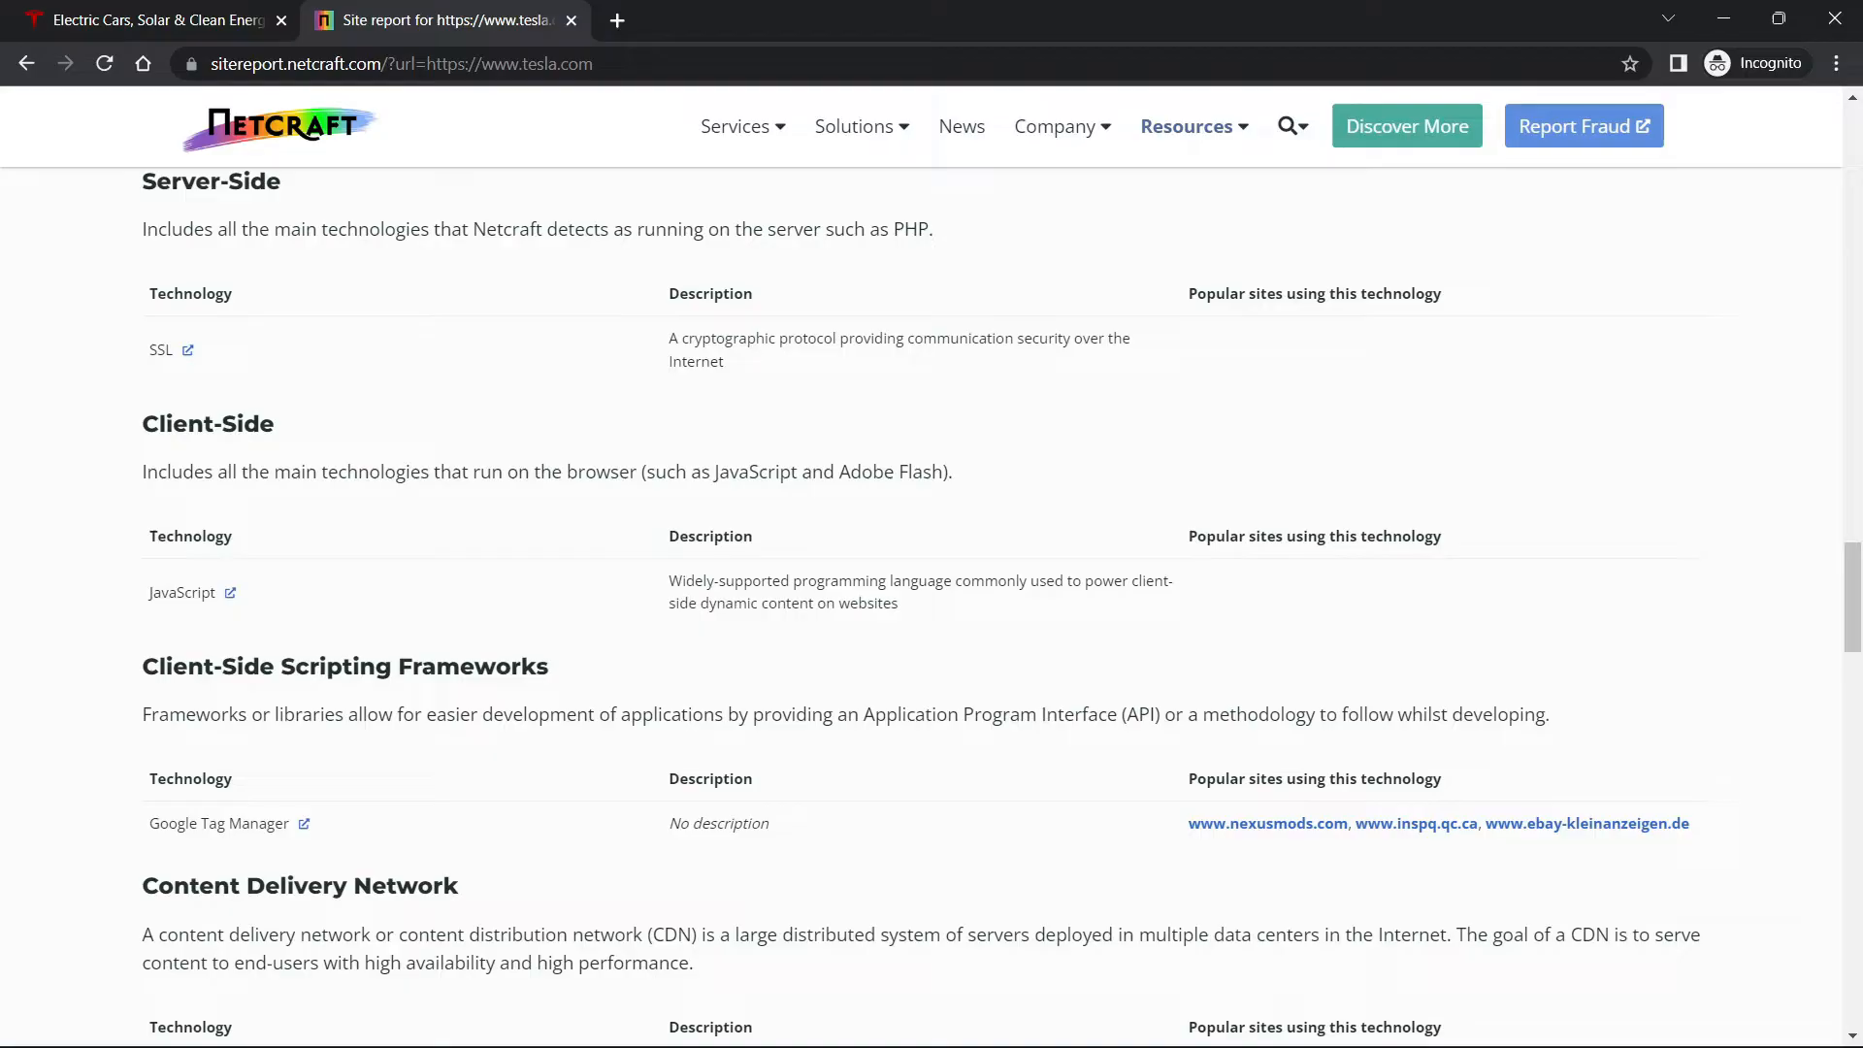
pyautogui.moveTo(344, 665)
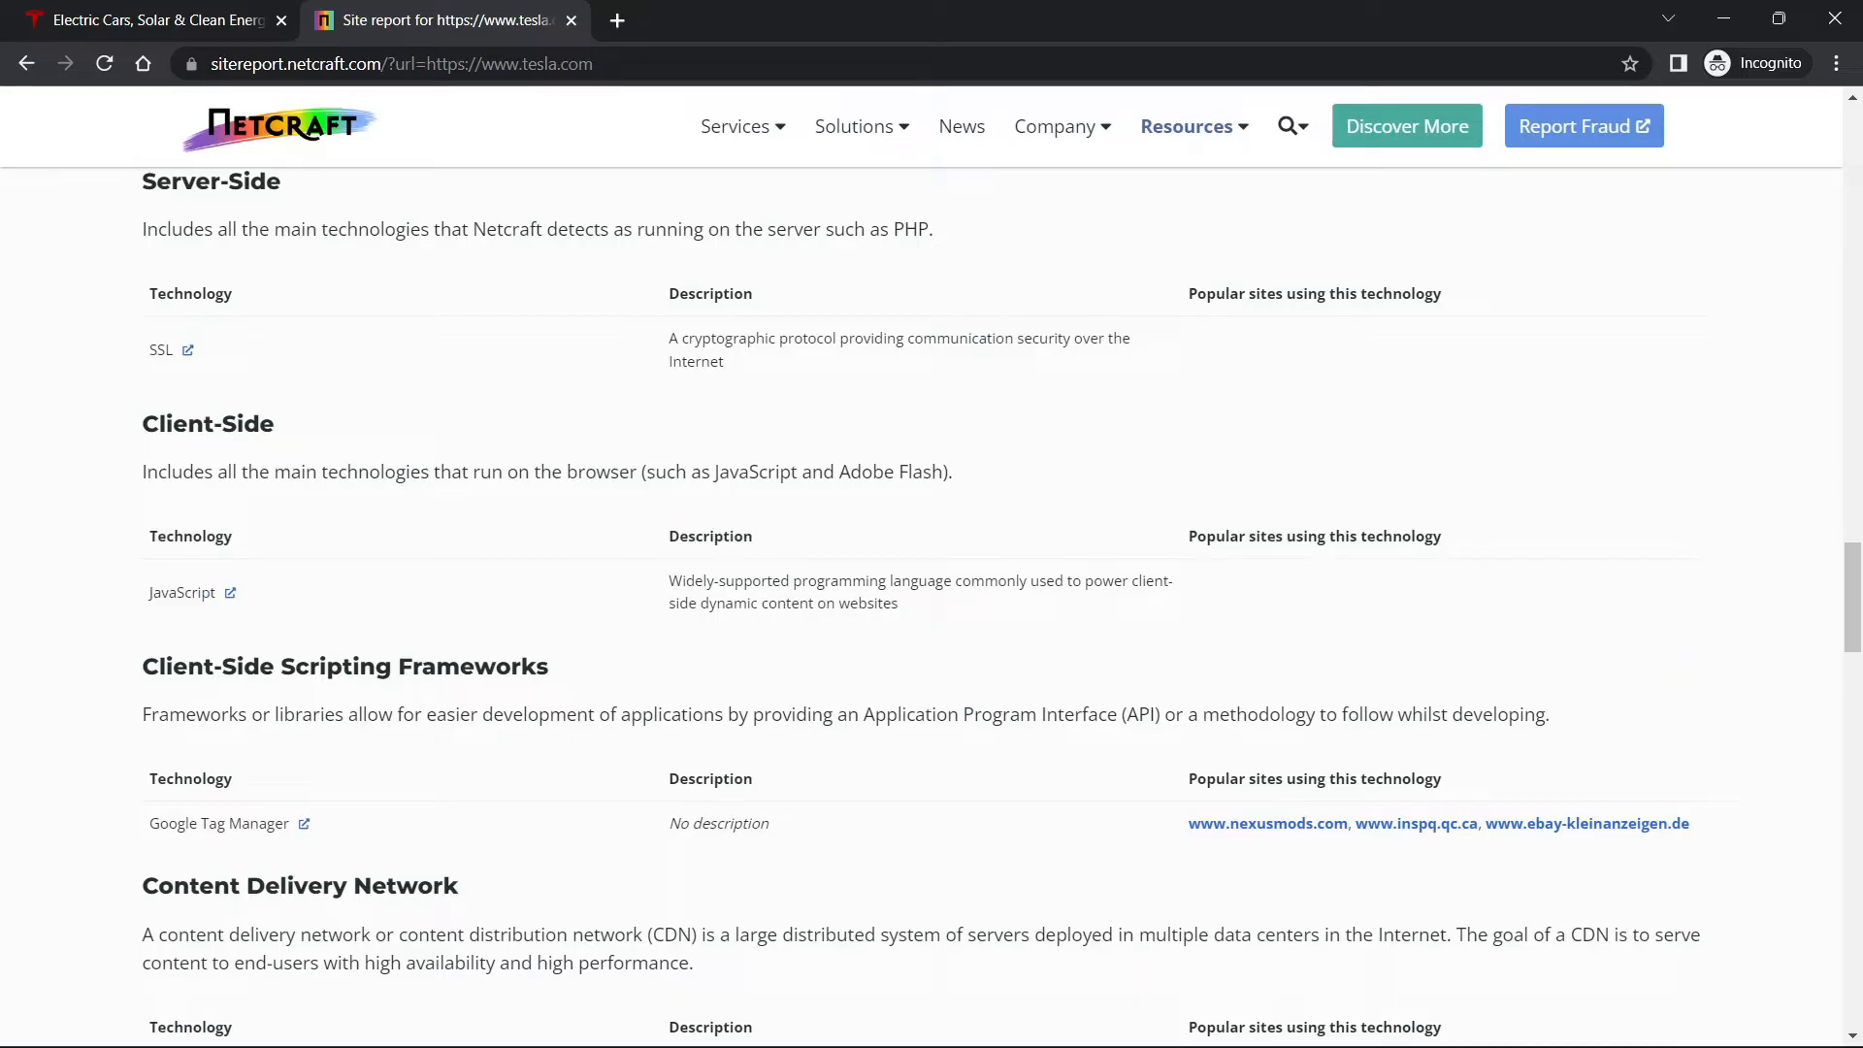
pyautogui.scroll(-3)
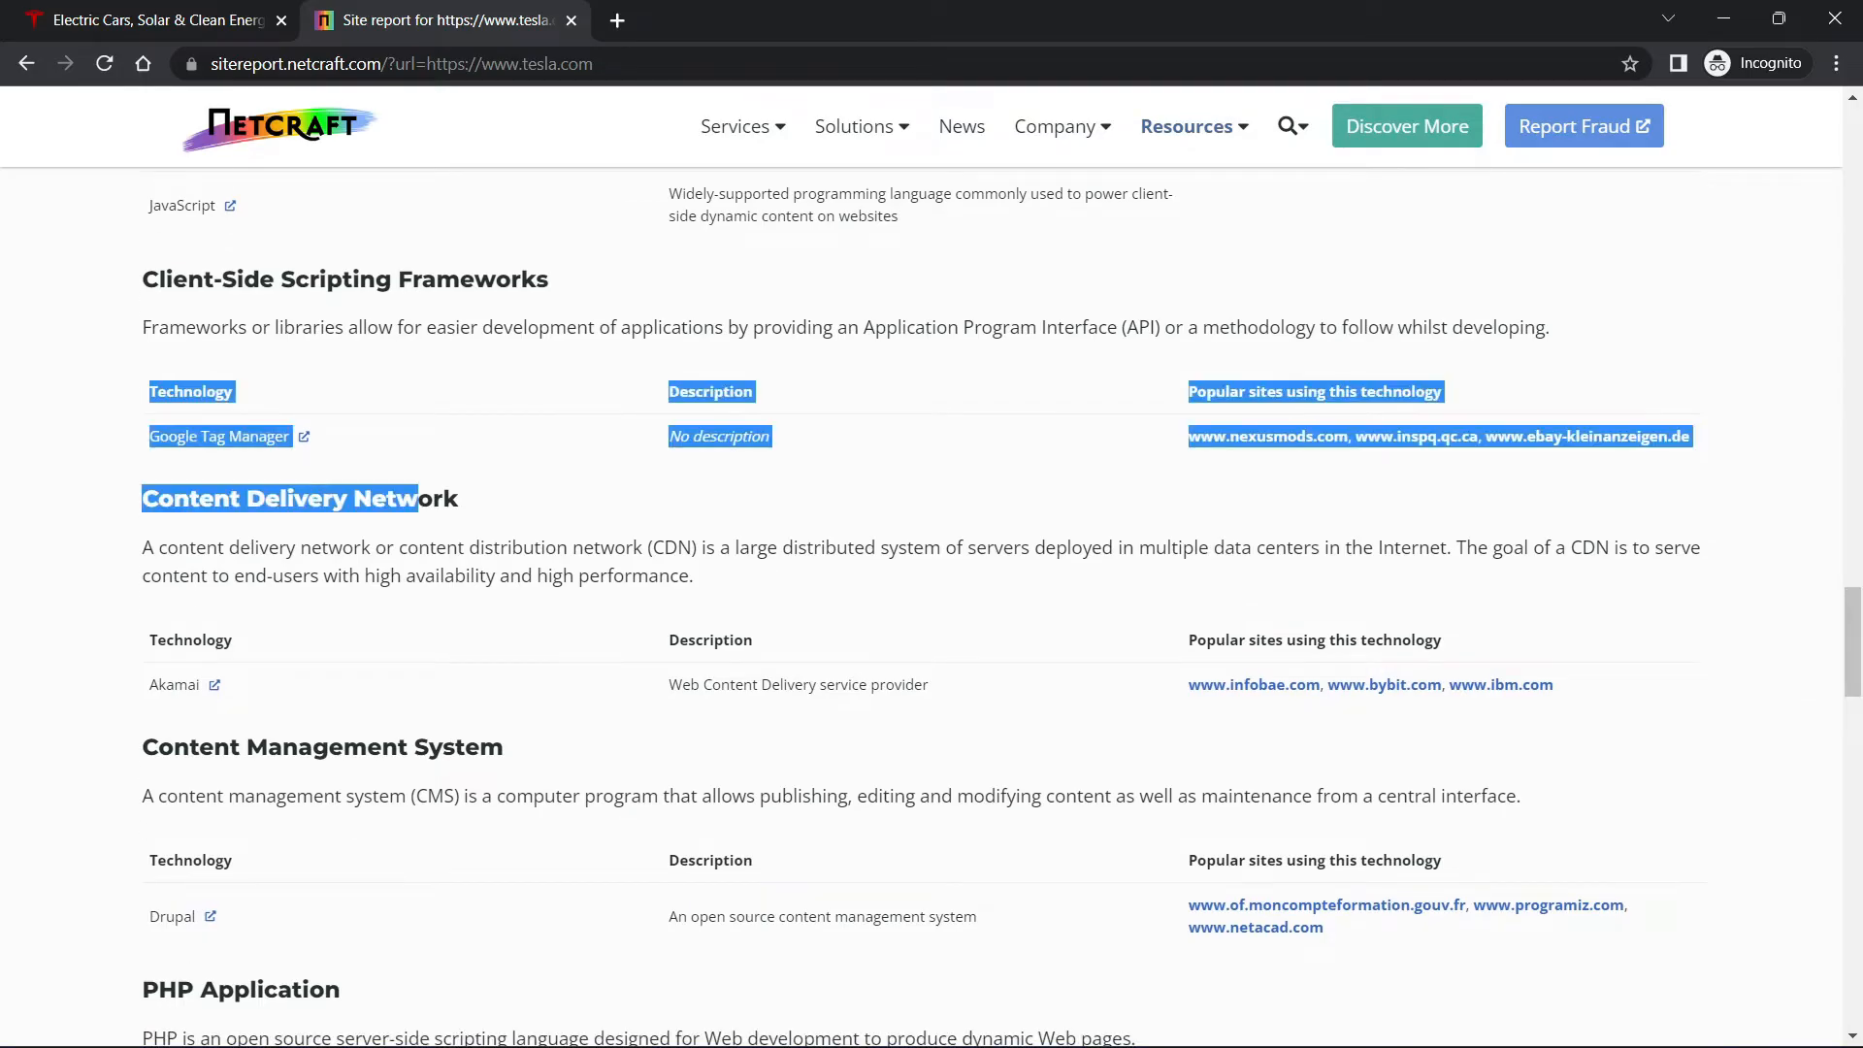
pyautogui.scroll(-3)
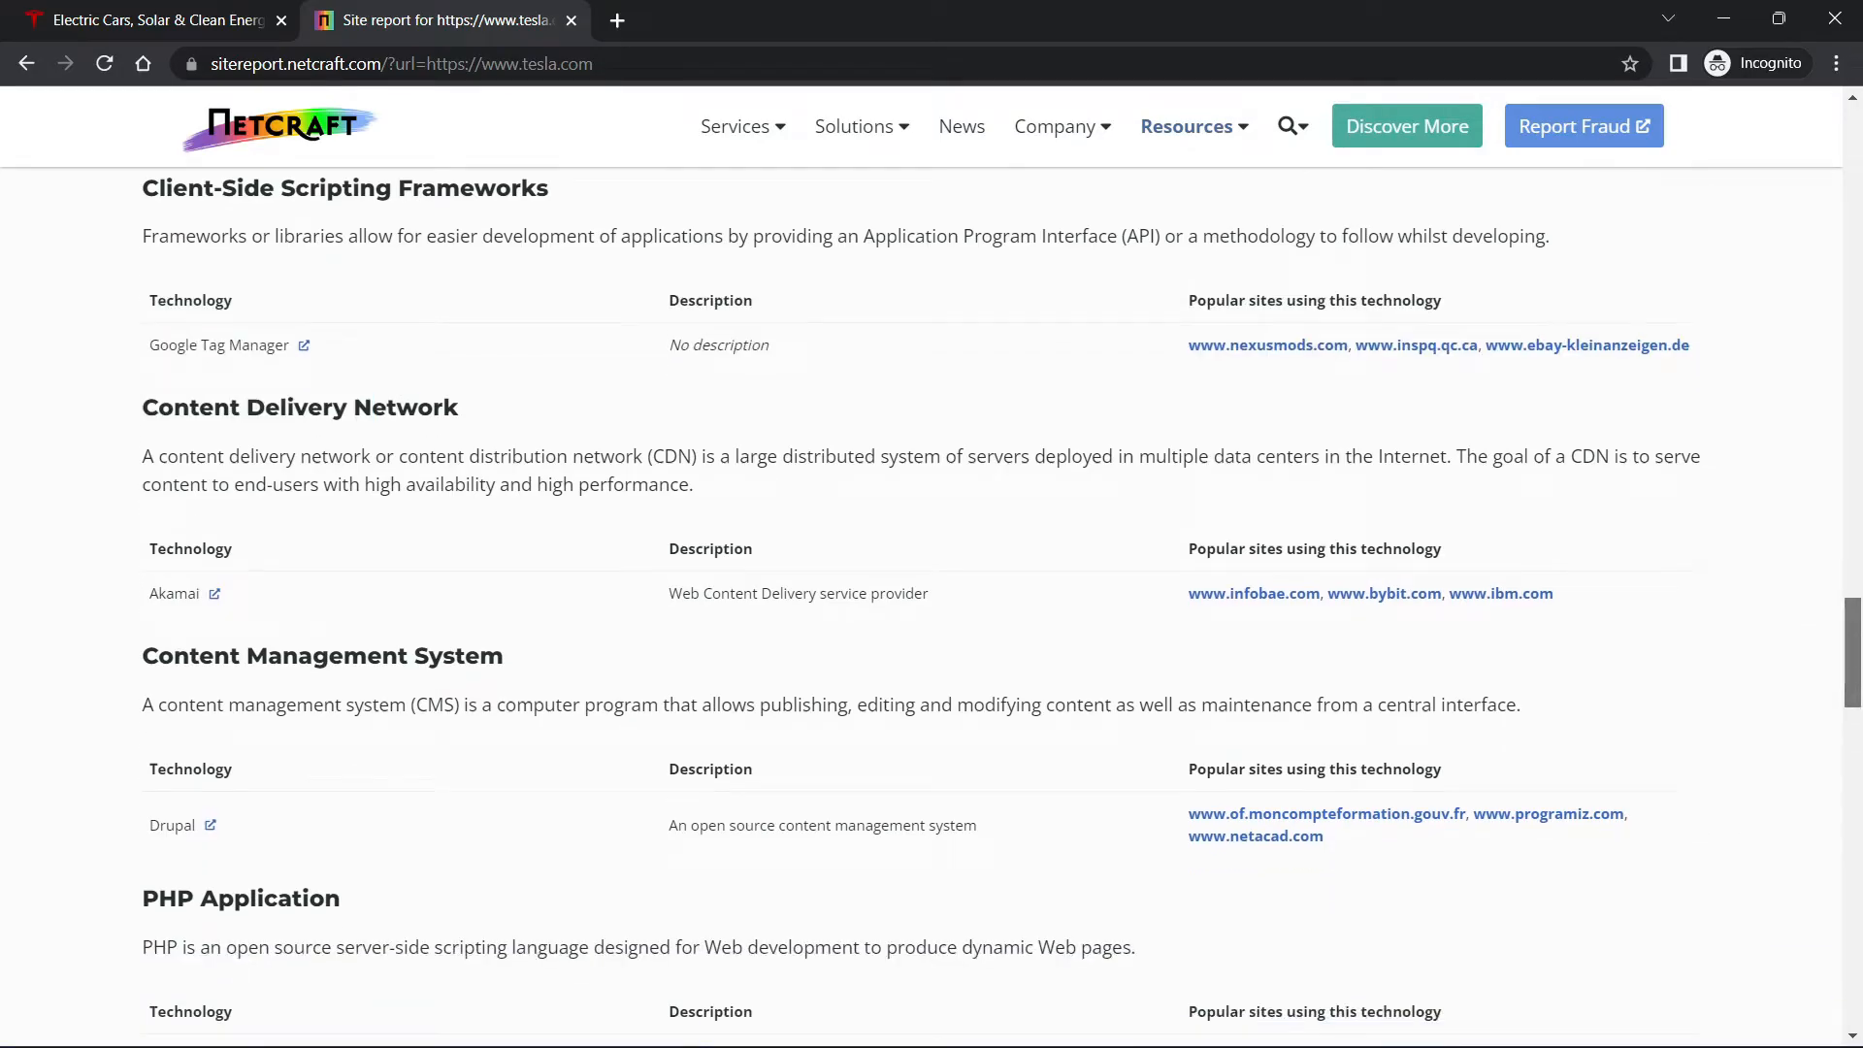
pyautogui.scroll(-3)
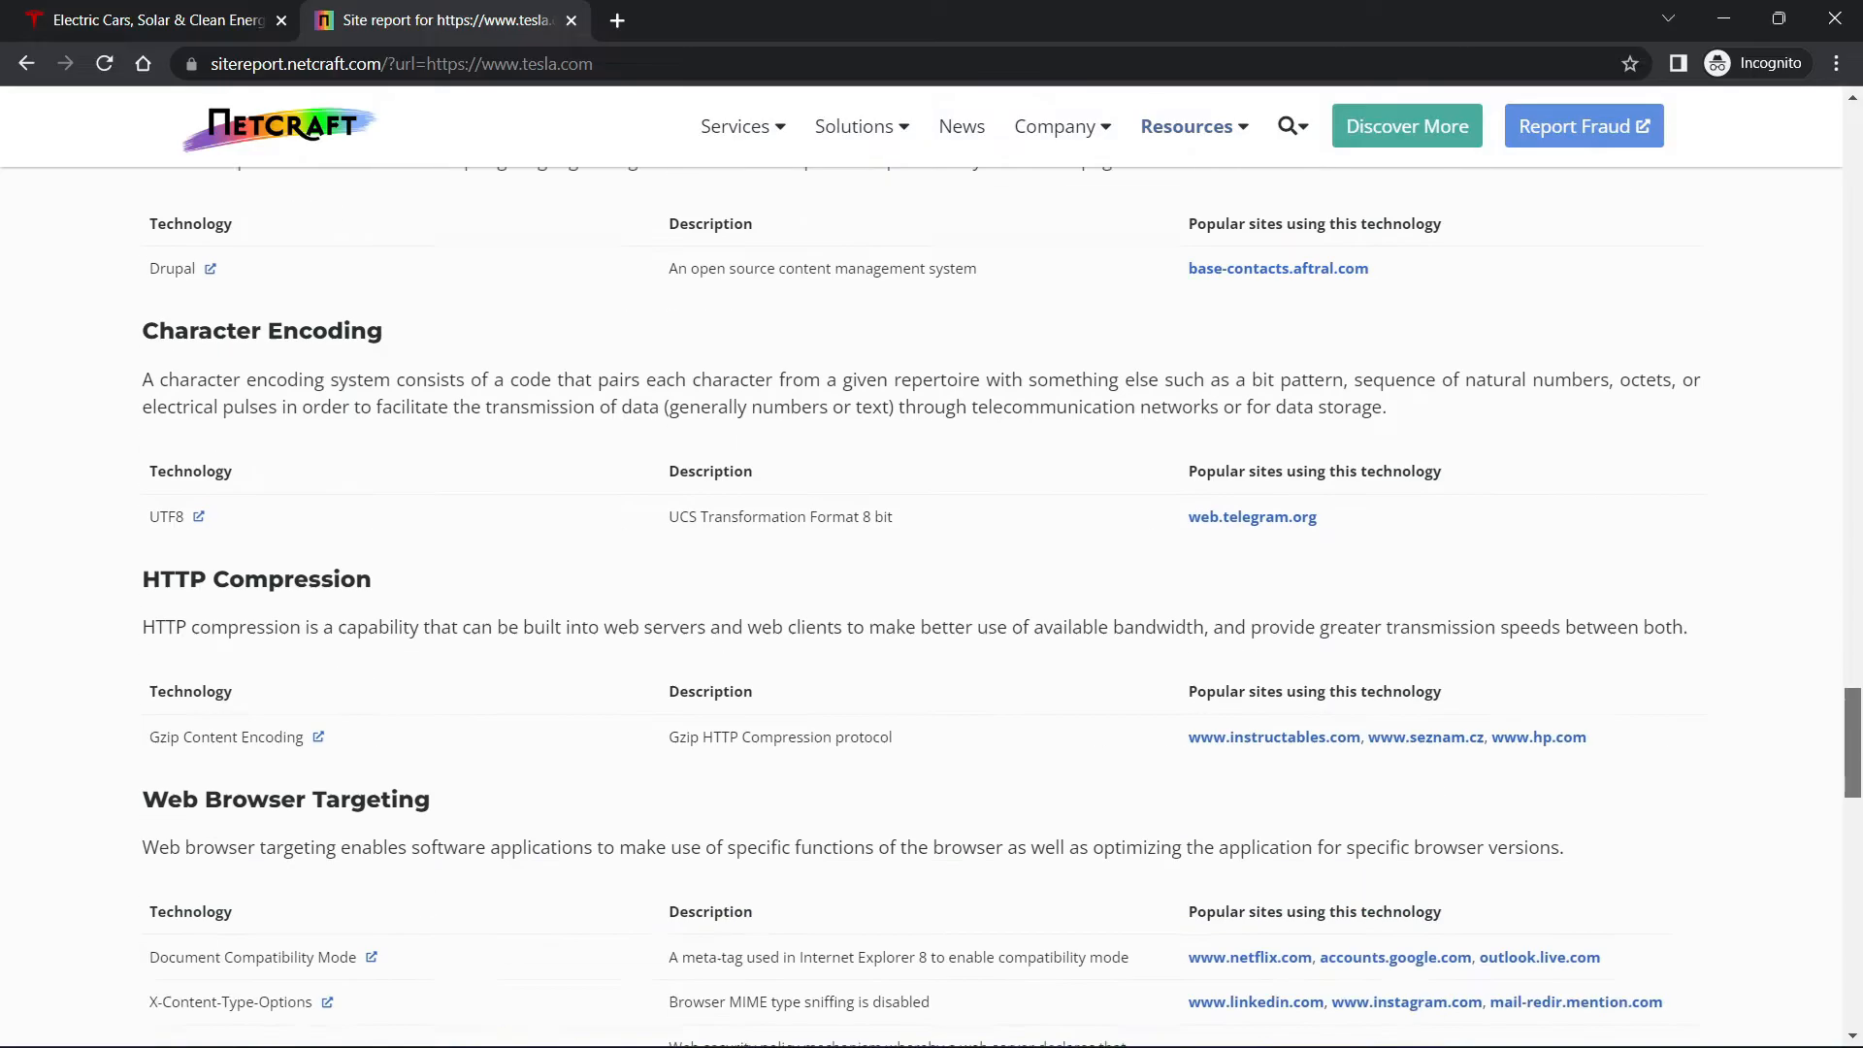
pyautogui.scroll(-3)
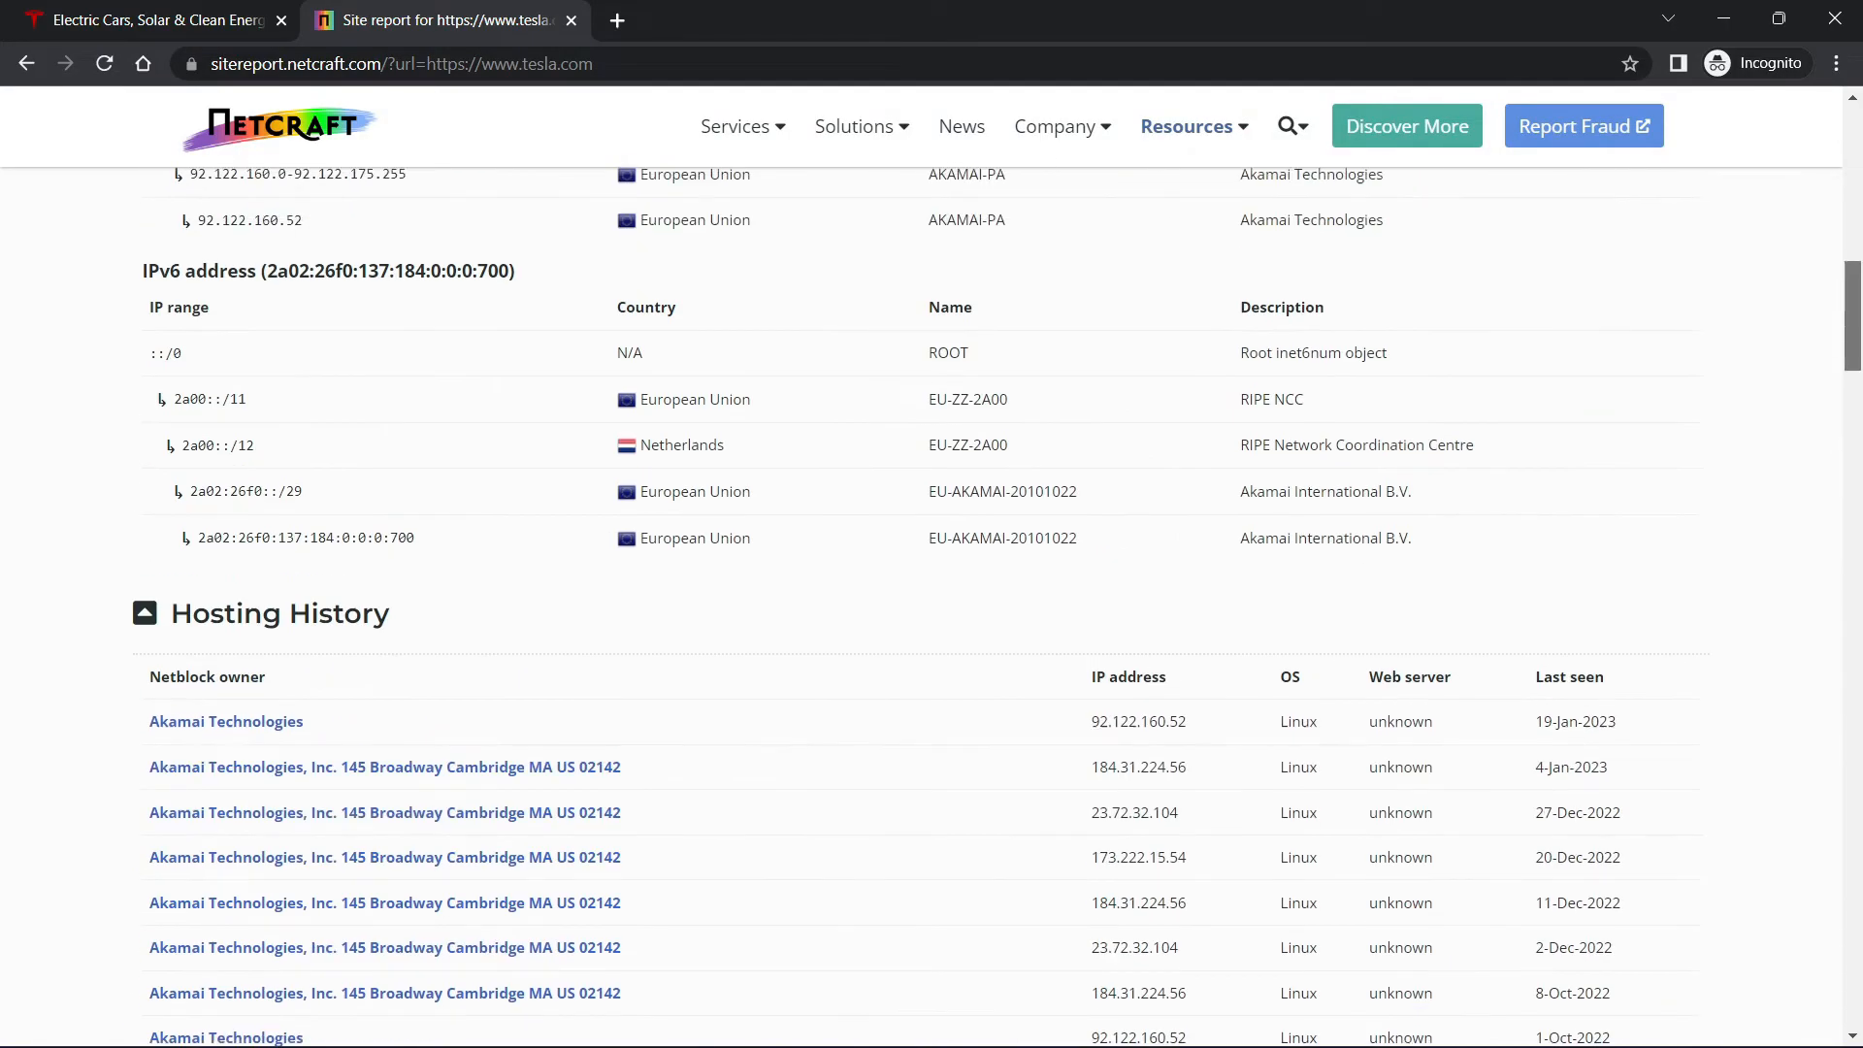
pyautogui.scroll(3)
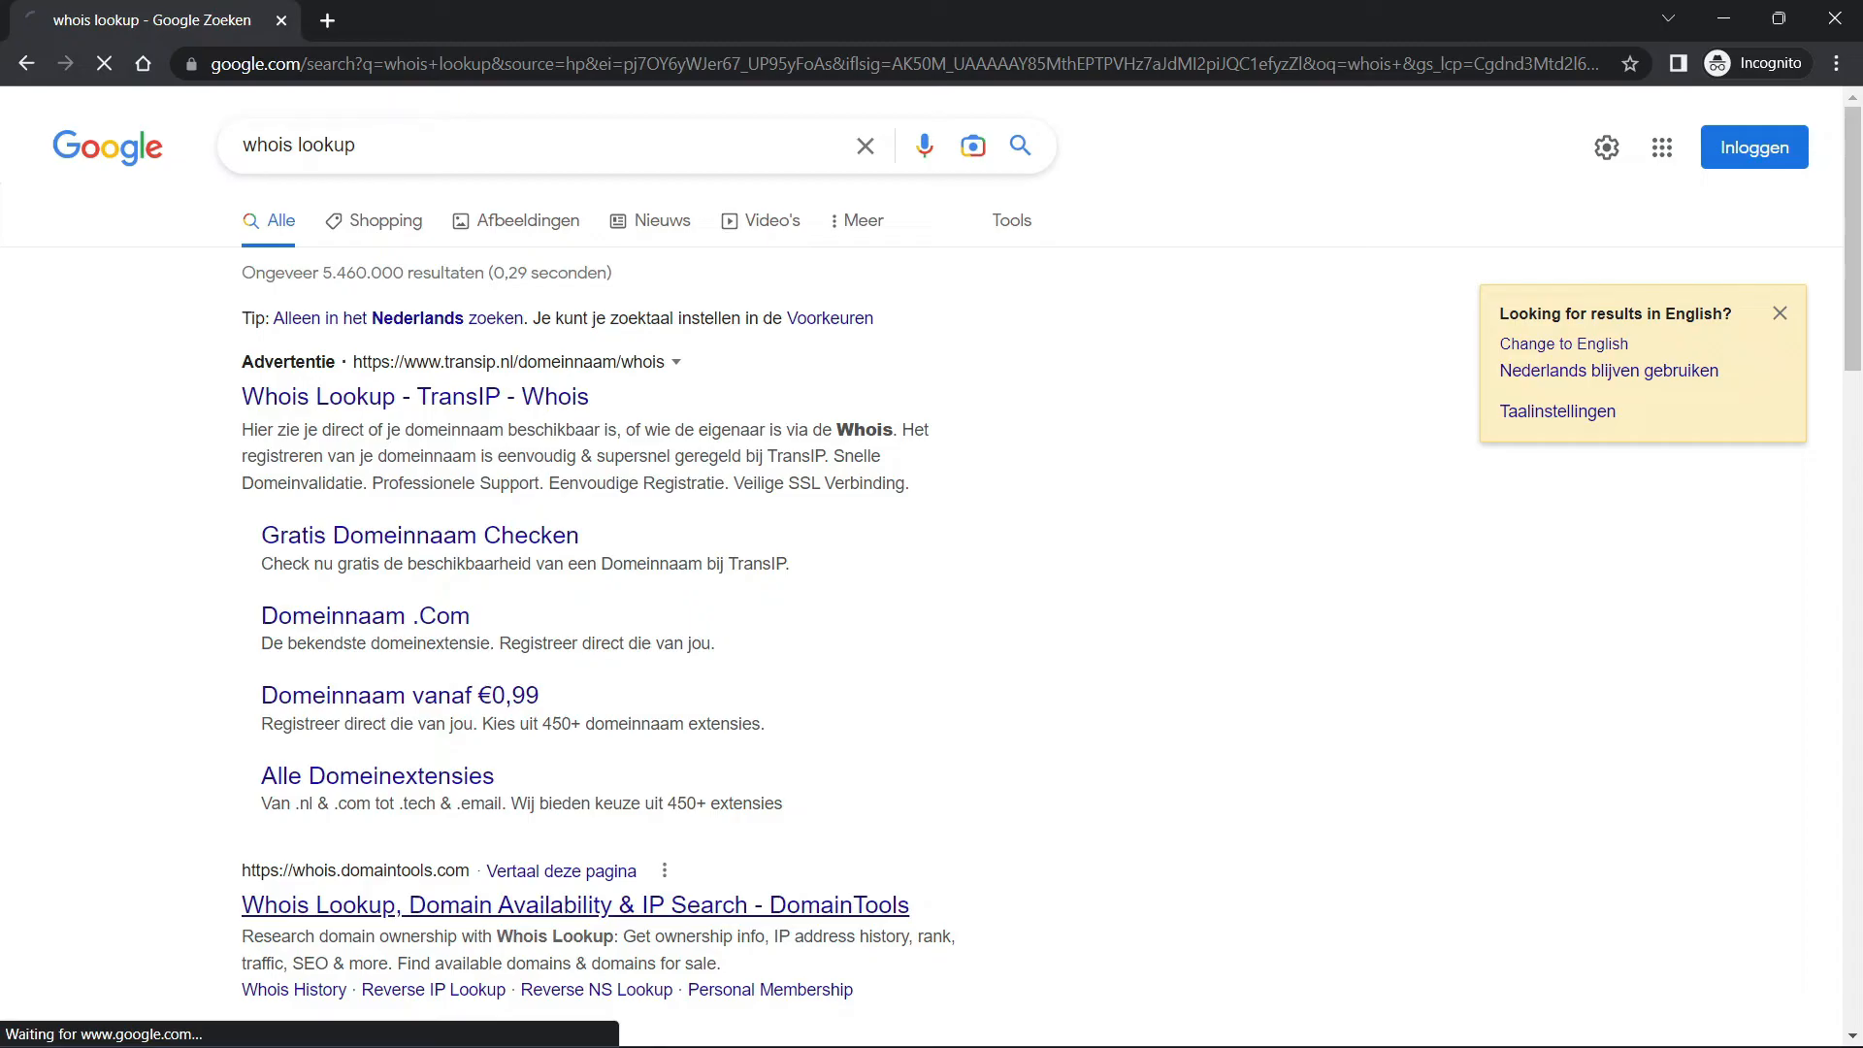
# Open the 'Whois Lookup, Domain Availability & IP Search - DomainTools' search result.
pyautogui.click(573, 904)
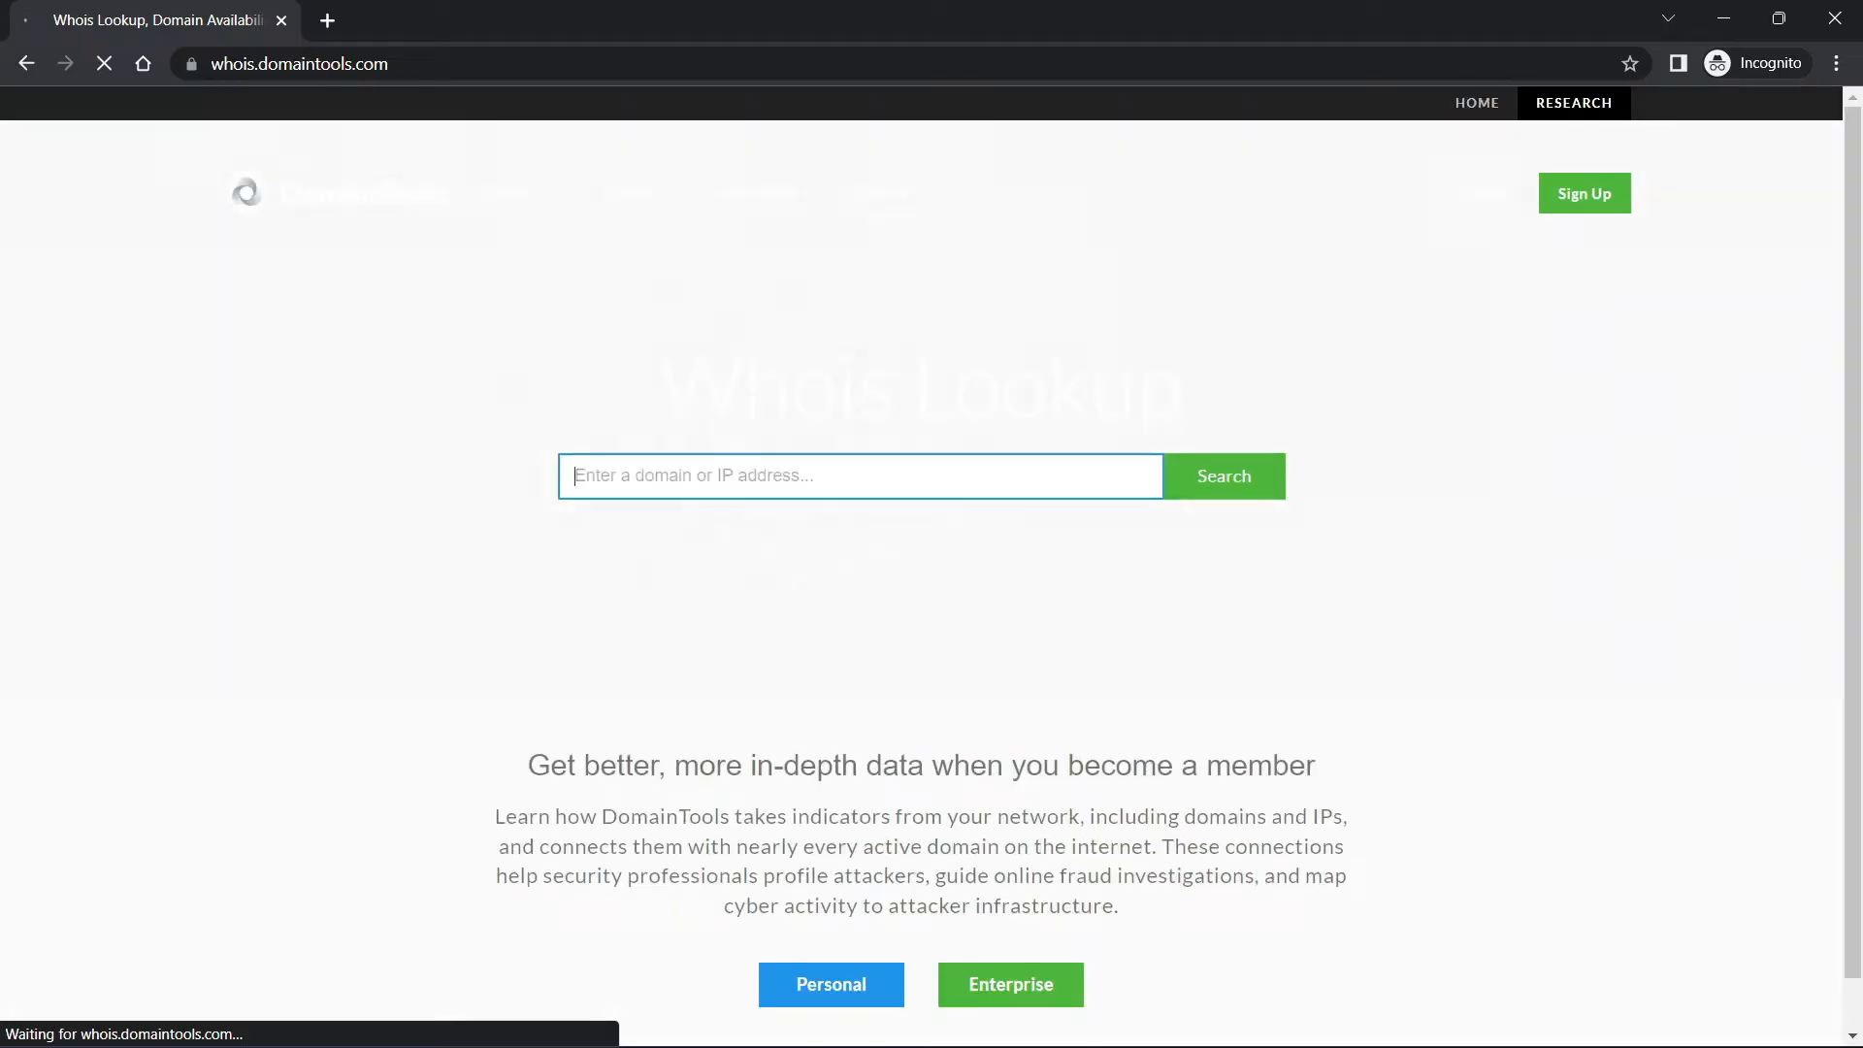
# Enter tesla.com in the DomainTools search box and run the Whois lookup.
pyautogui.write('tesla.com')
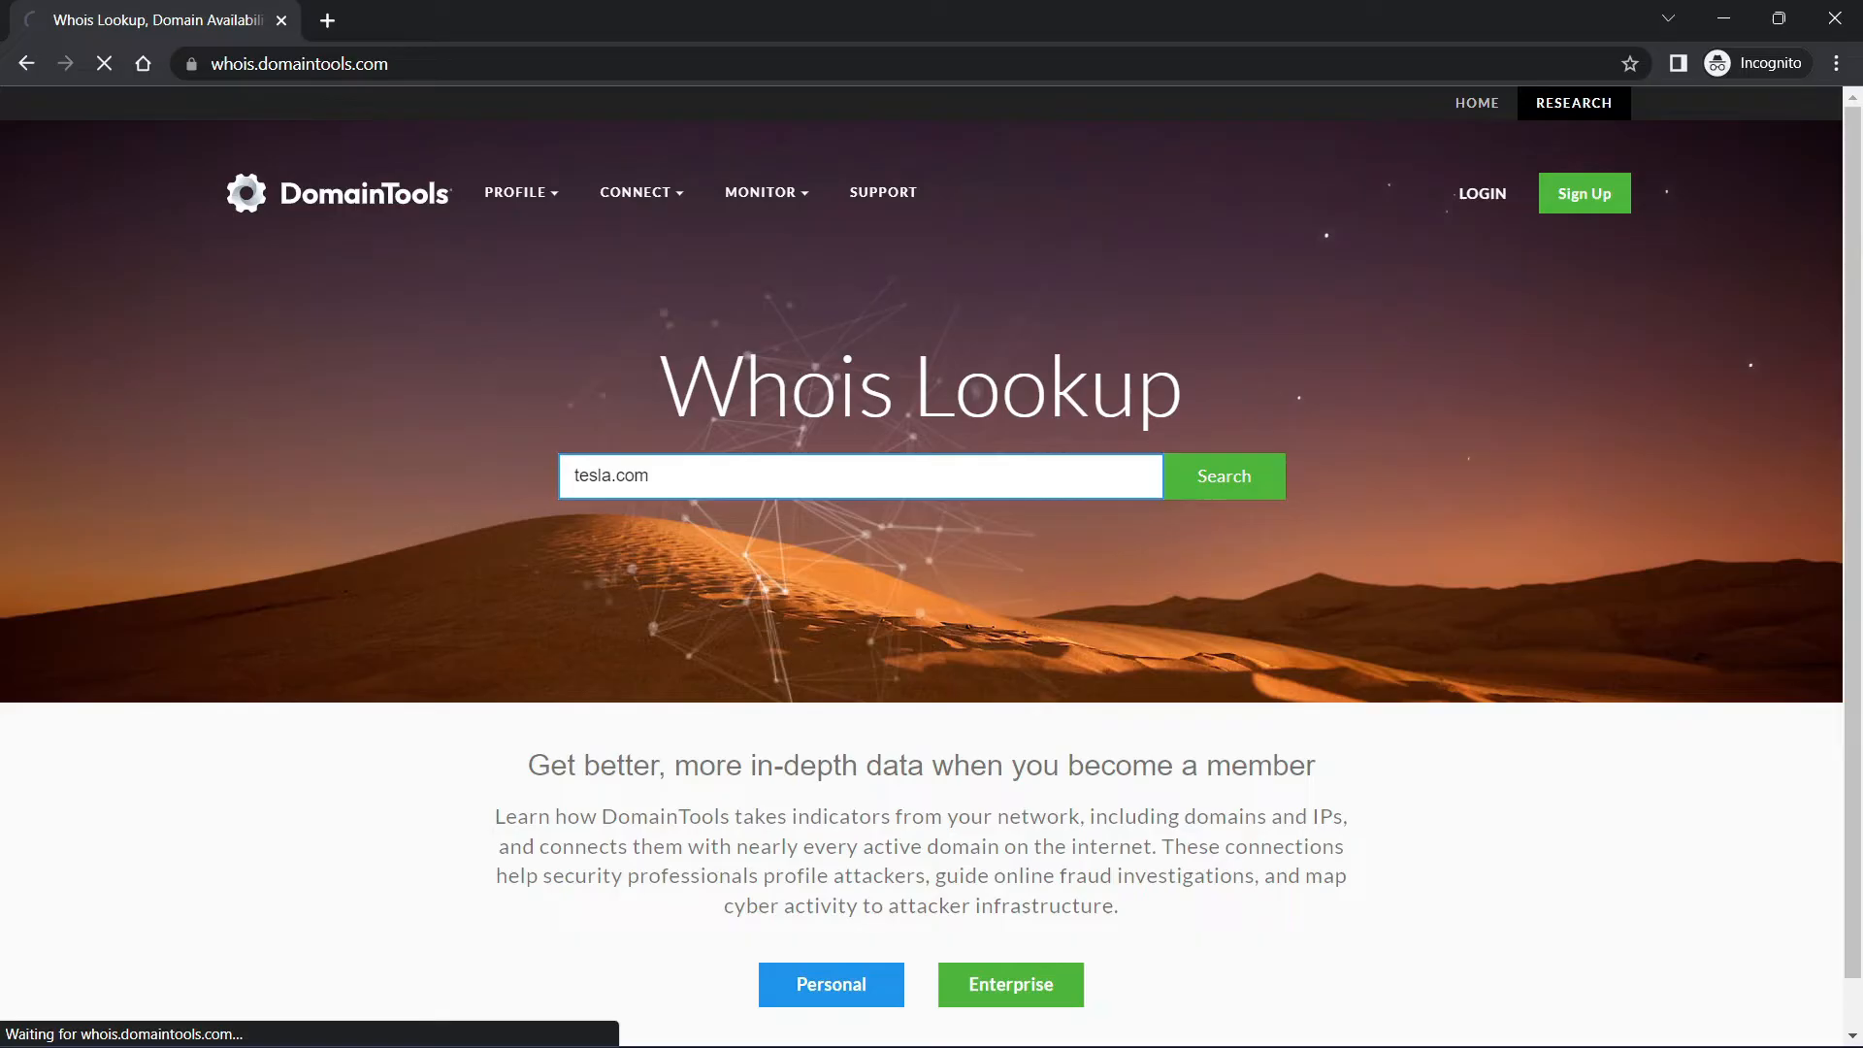
pyautogui.click(1222, 475)
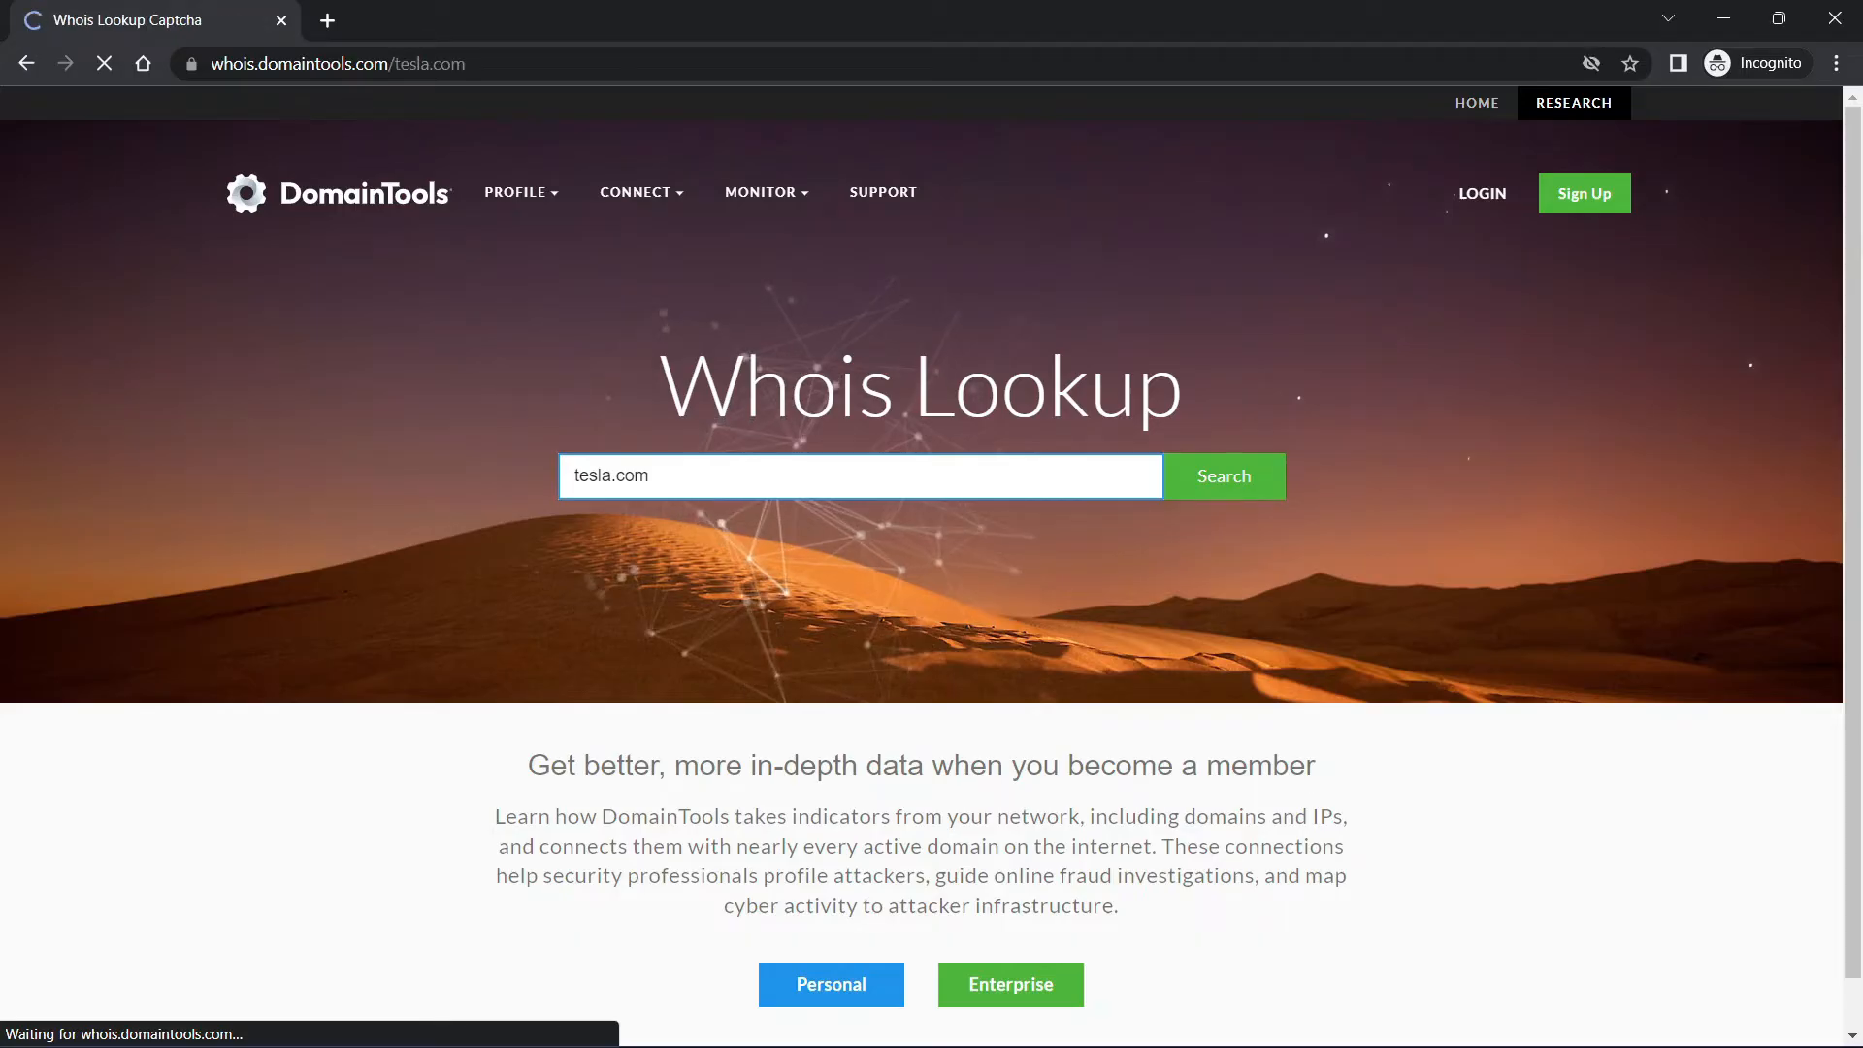
pyautogui.click(1222, 477)
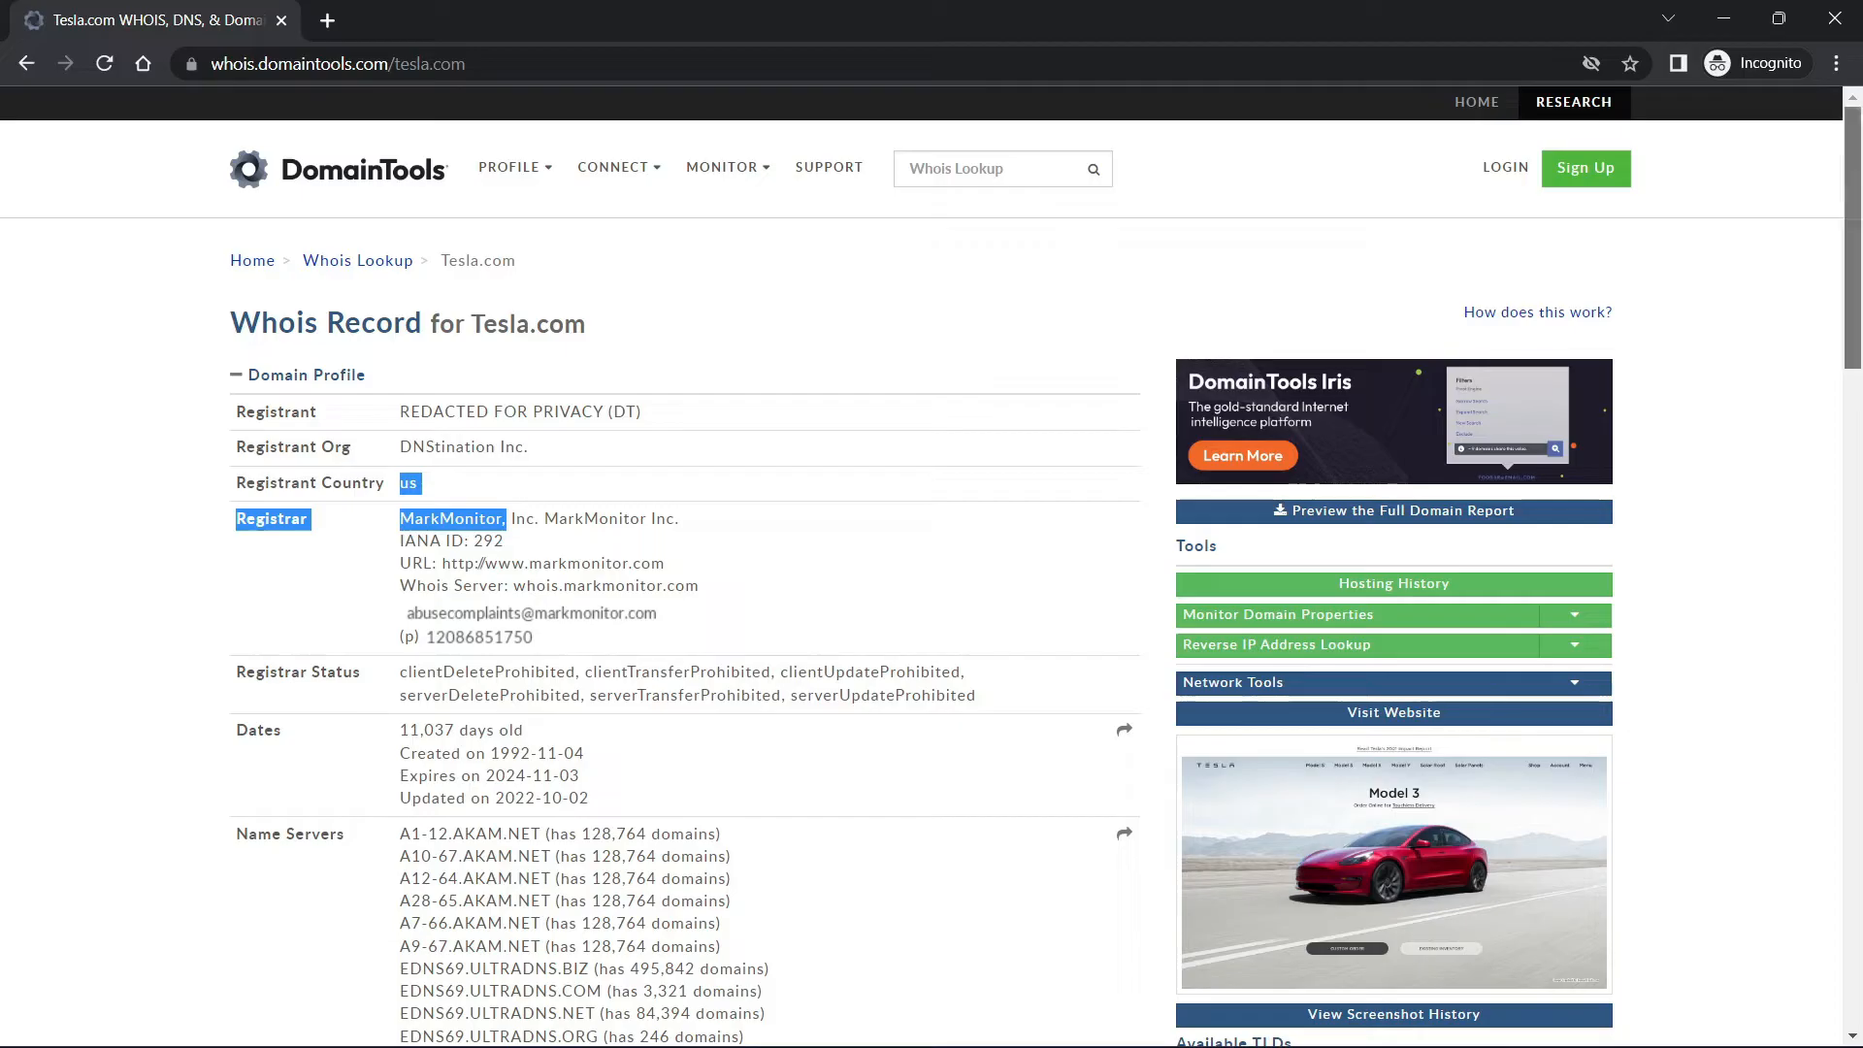
# Scroll past tesla.com's registrar, dates and name servers down to the raw Whois record.
pyautogui.scroll(-3)
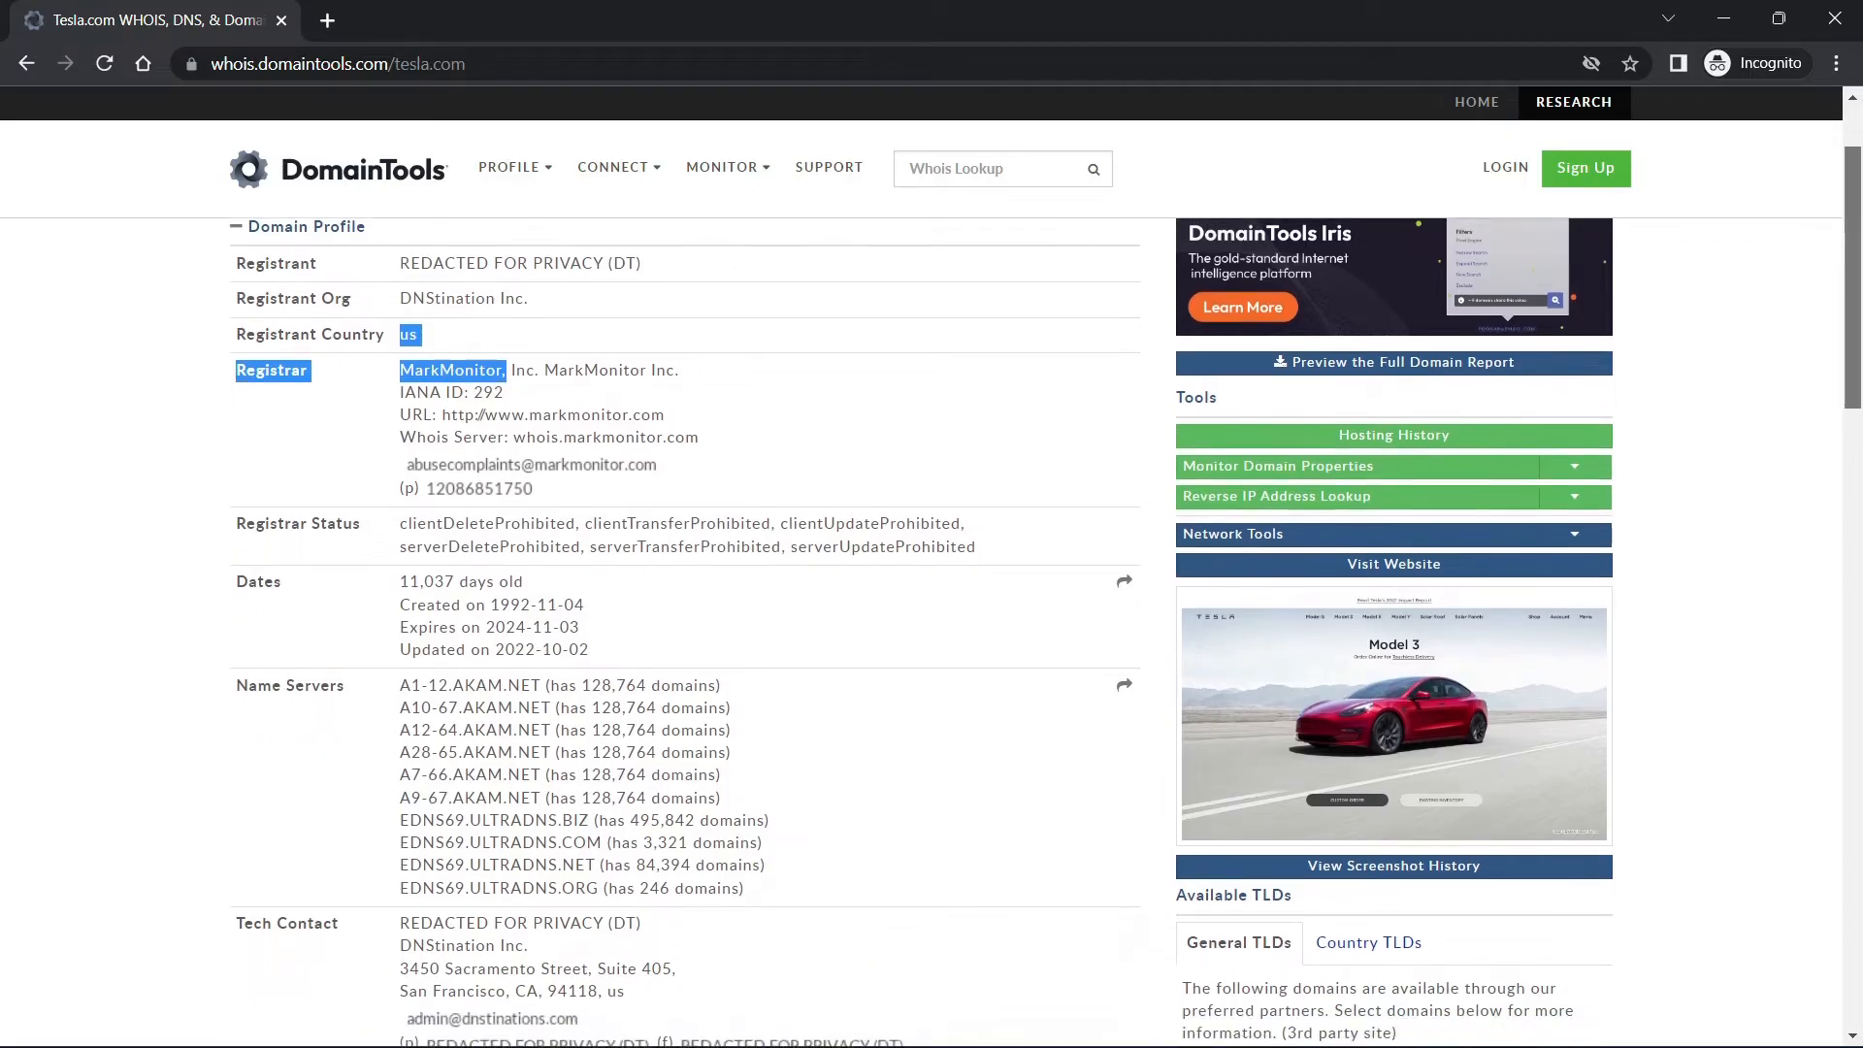
pyautogui.scroll(-3)
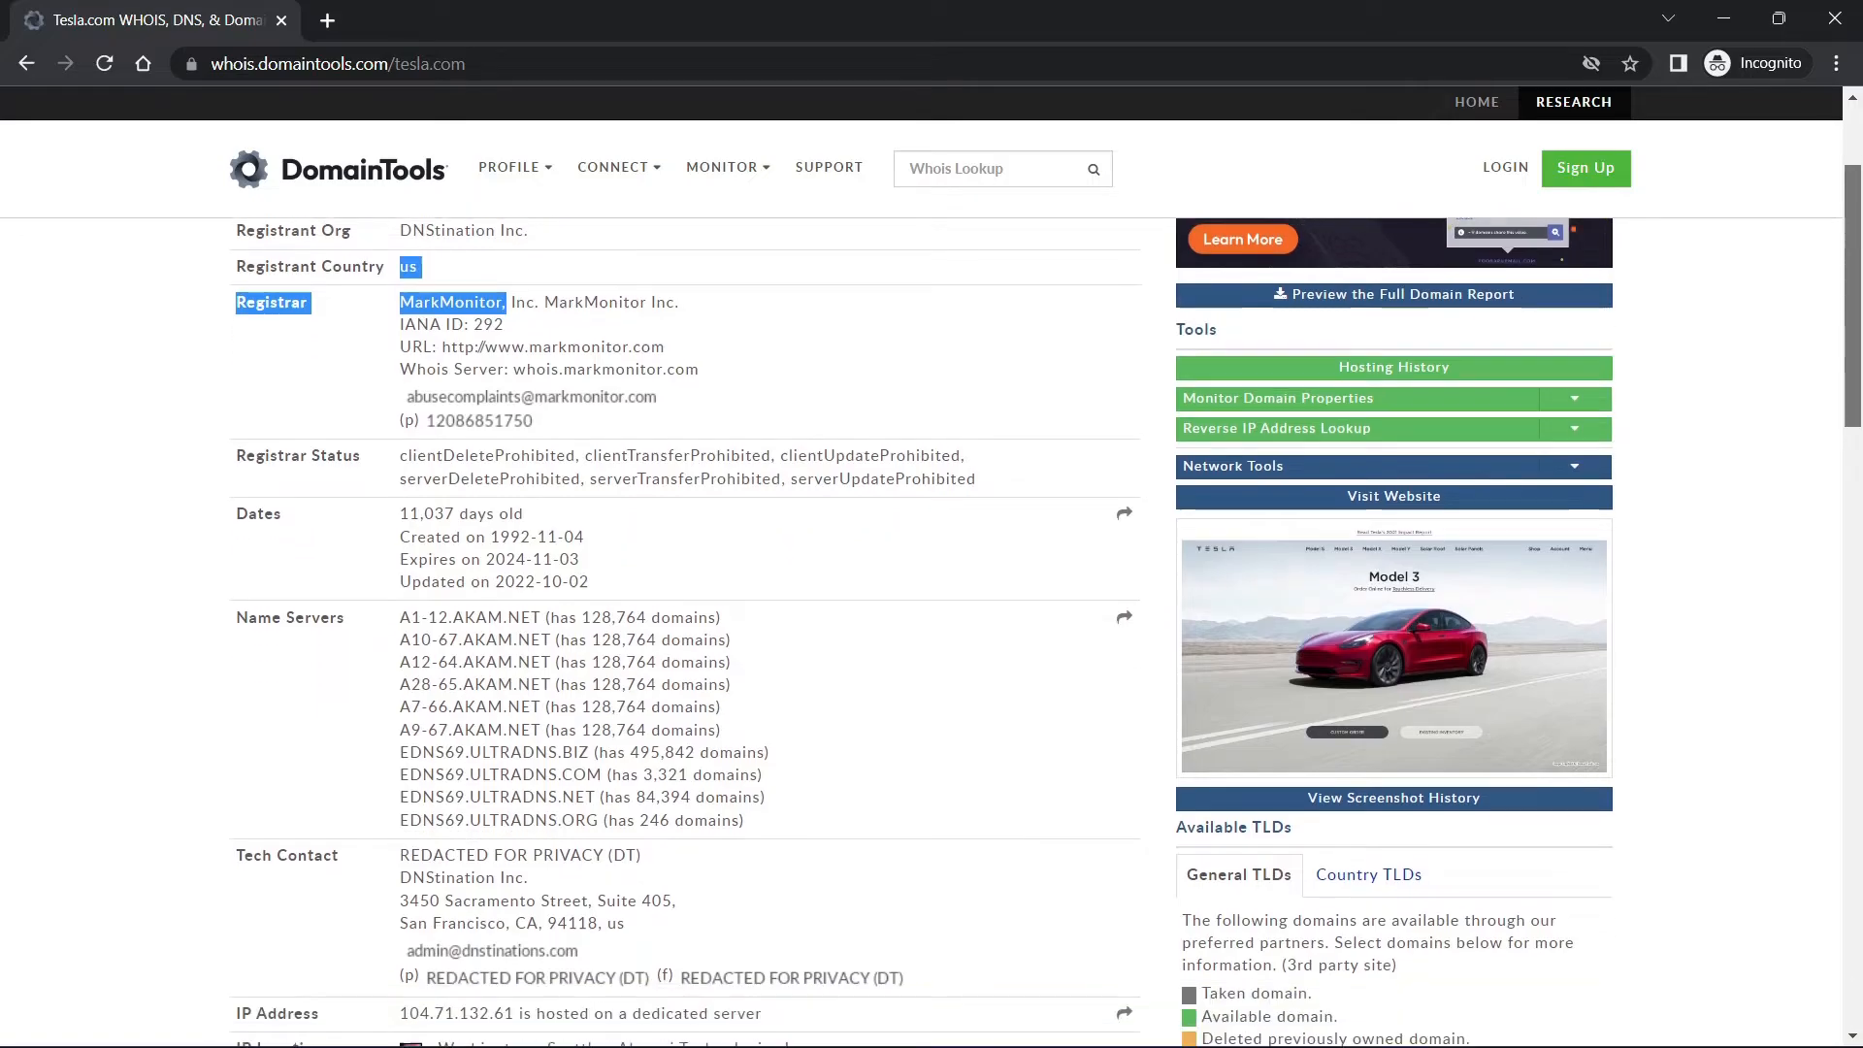
pyautogui.scroll(-3)
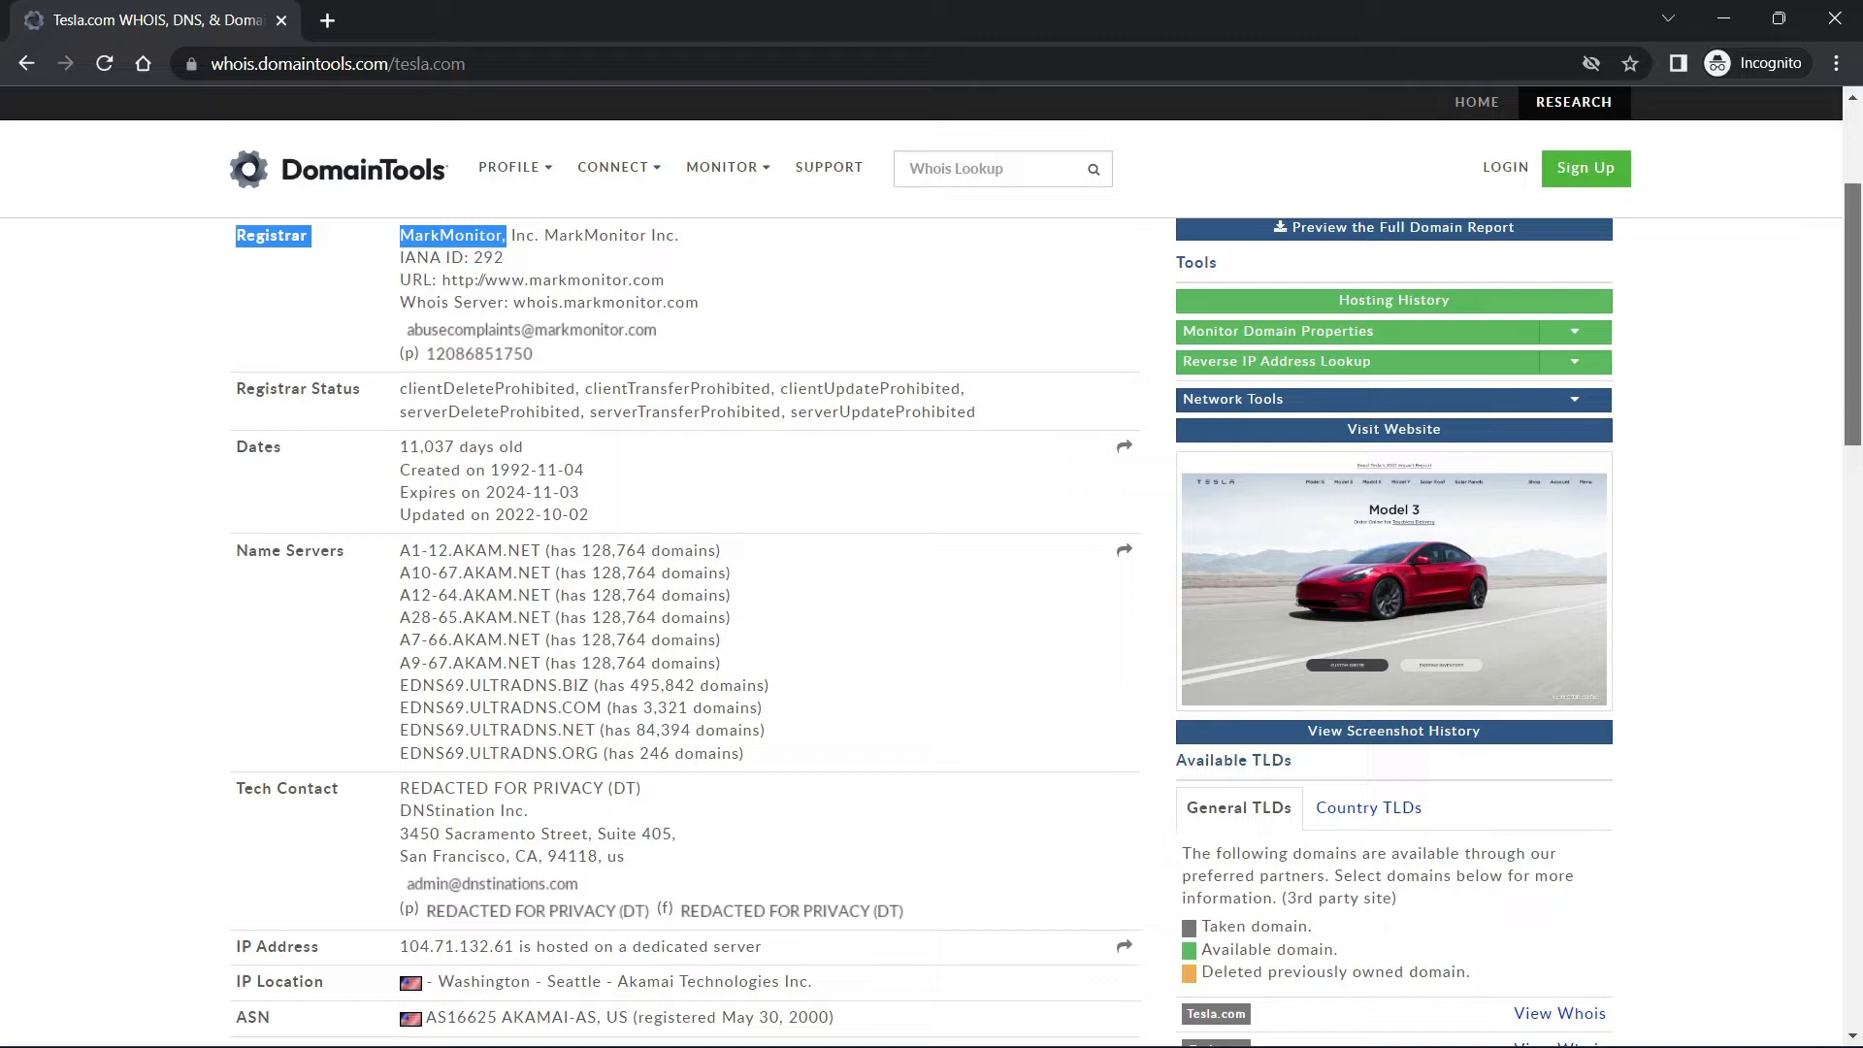
pyautogui.scroll(-3)
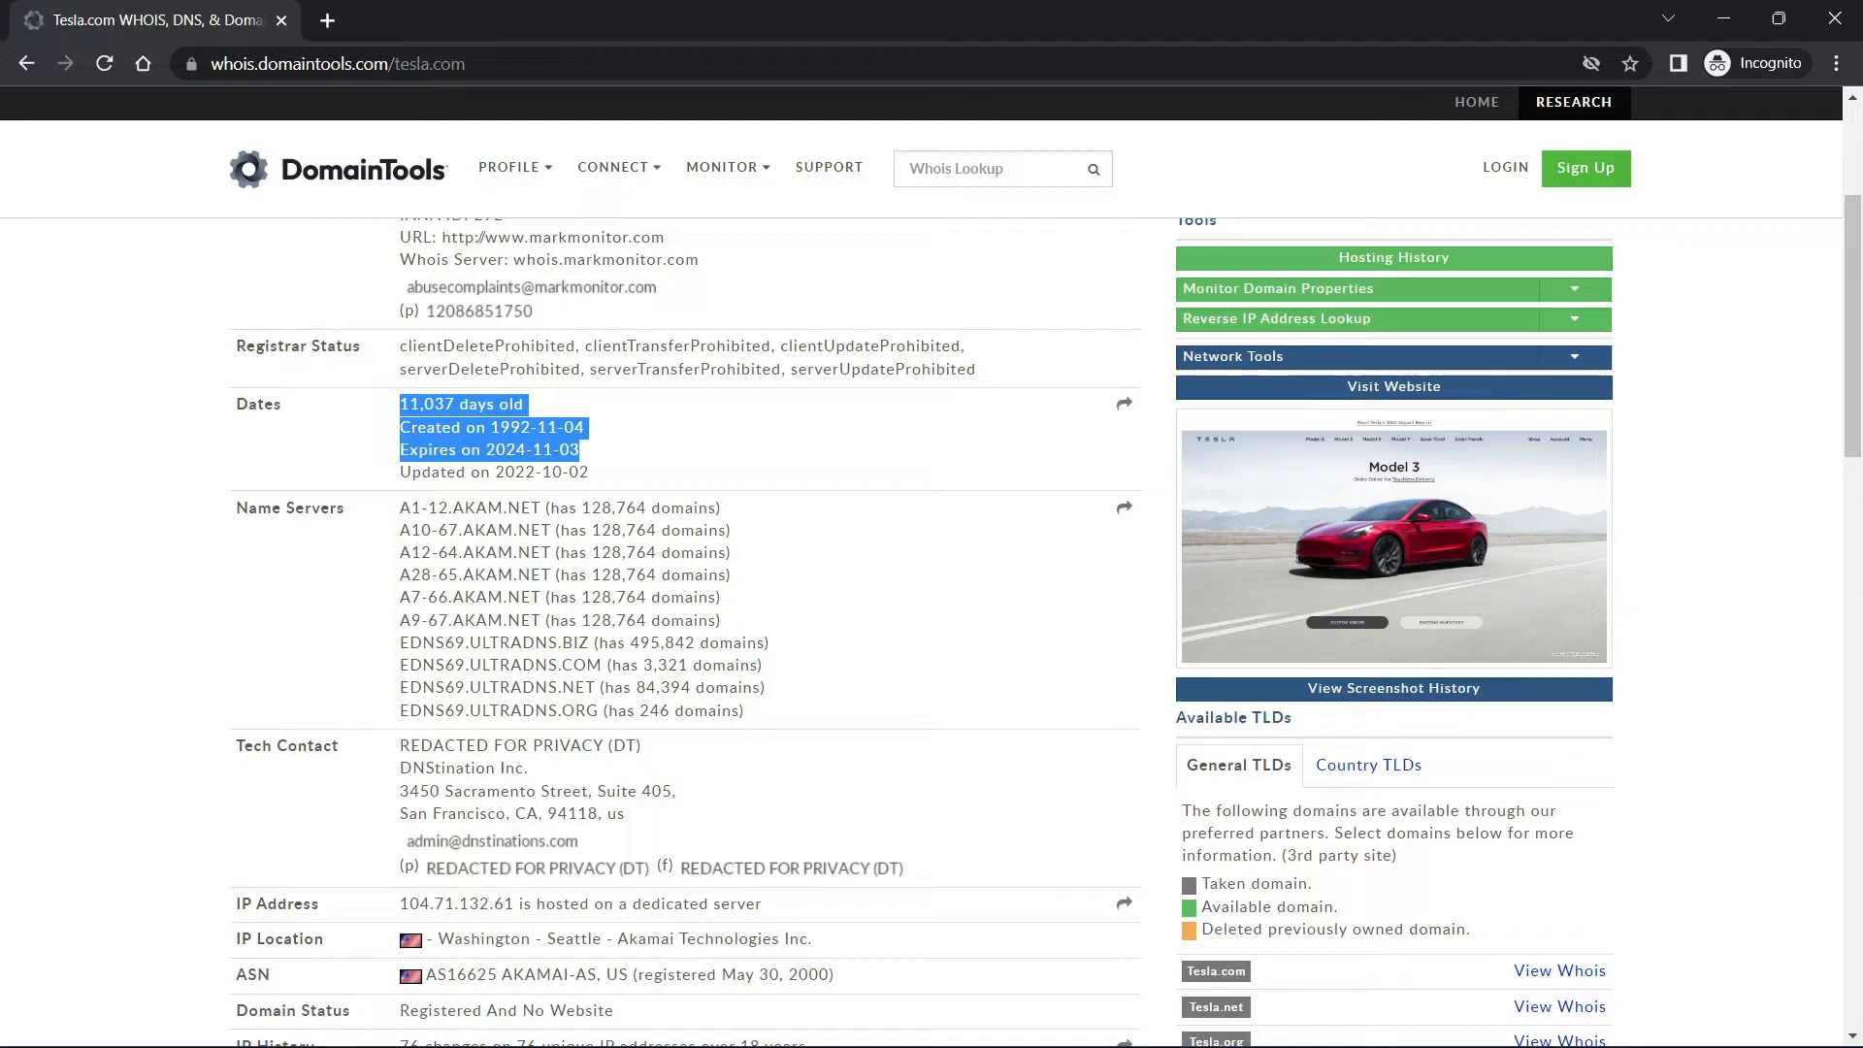
pyautogui.scroll(-3)
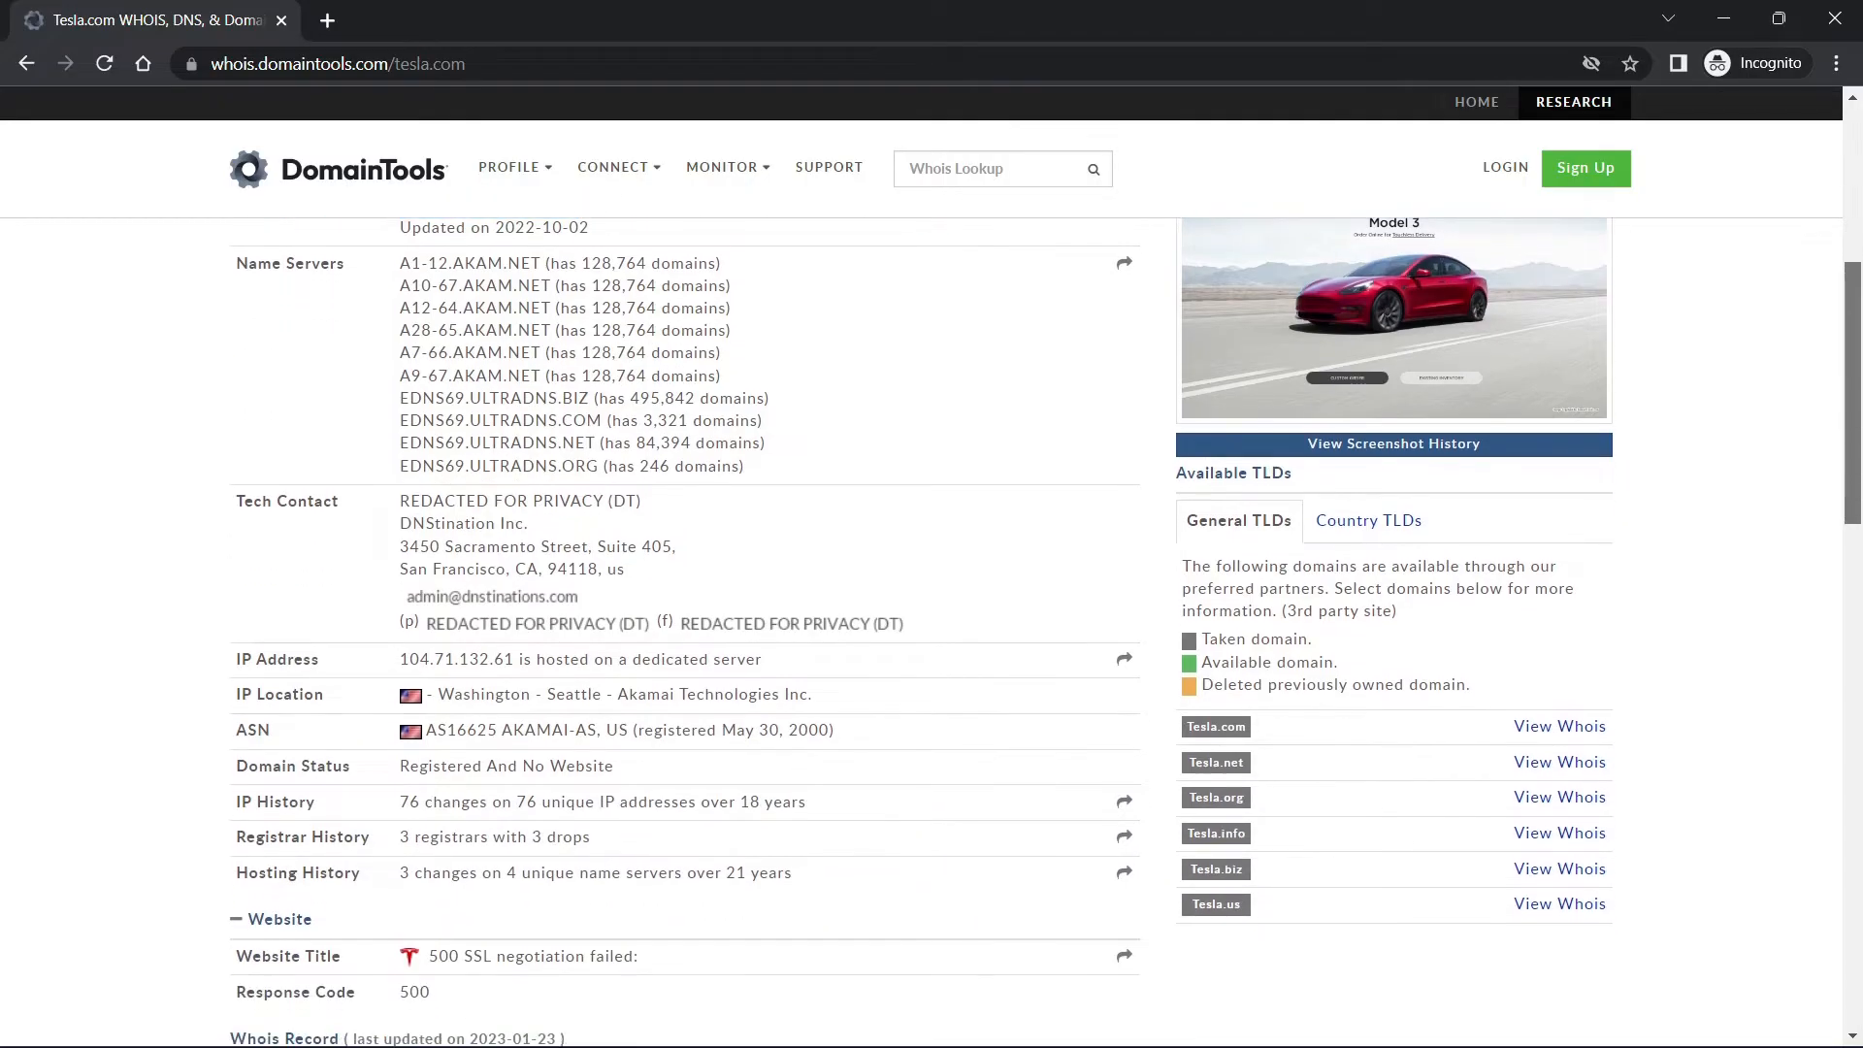
pyautogui.scroll(-3)
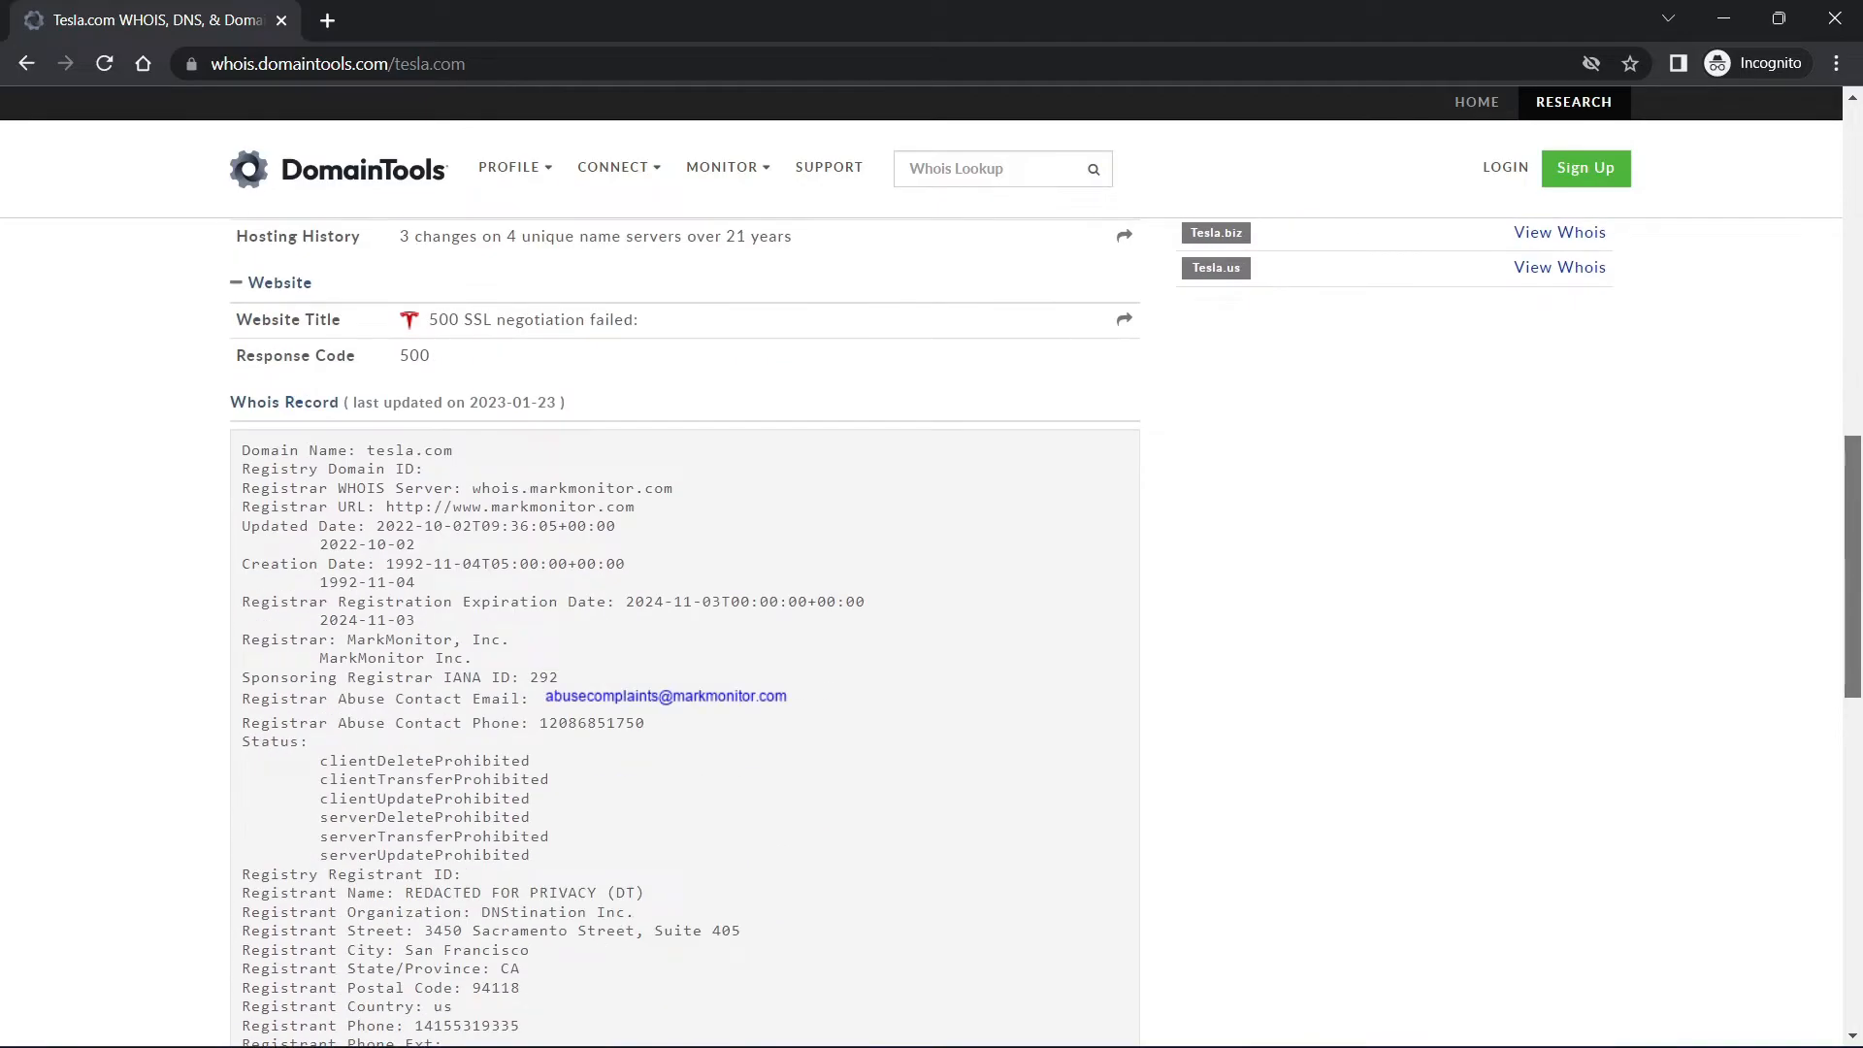
pyautogui.scroll(-3)
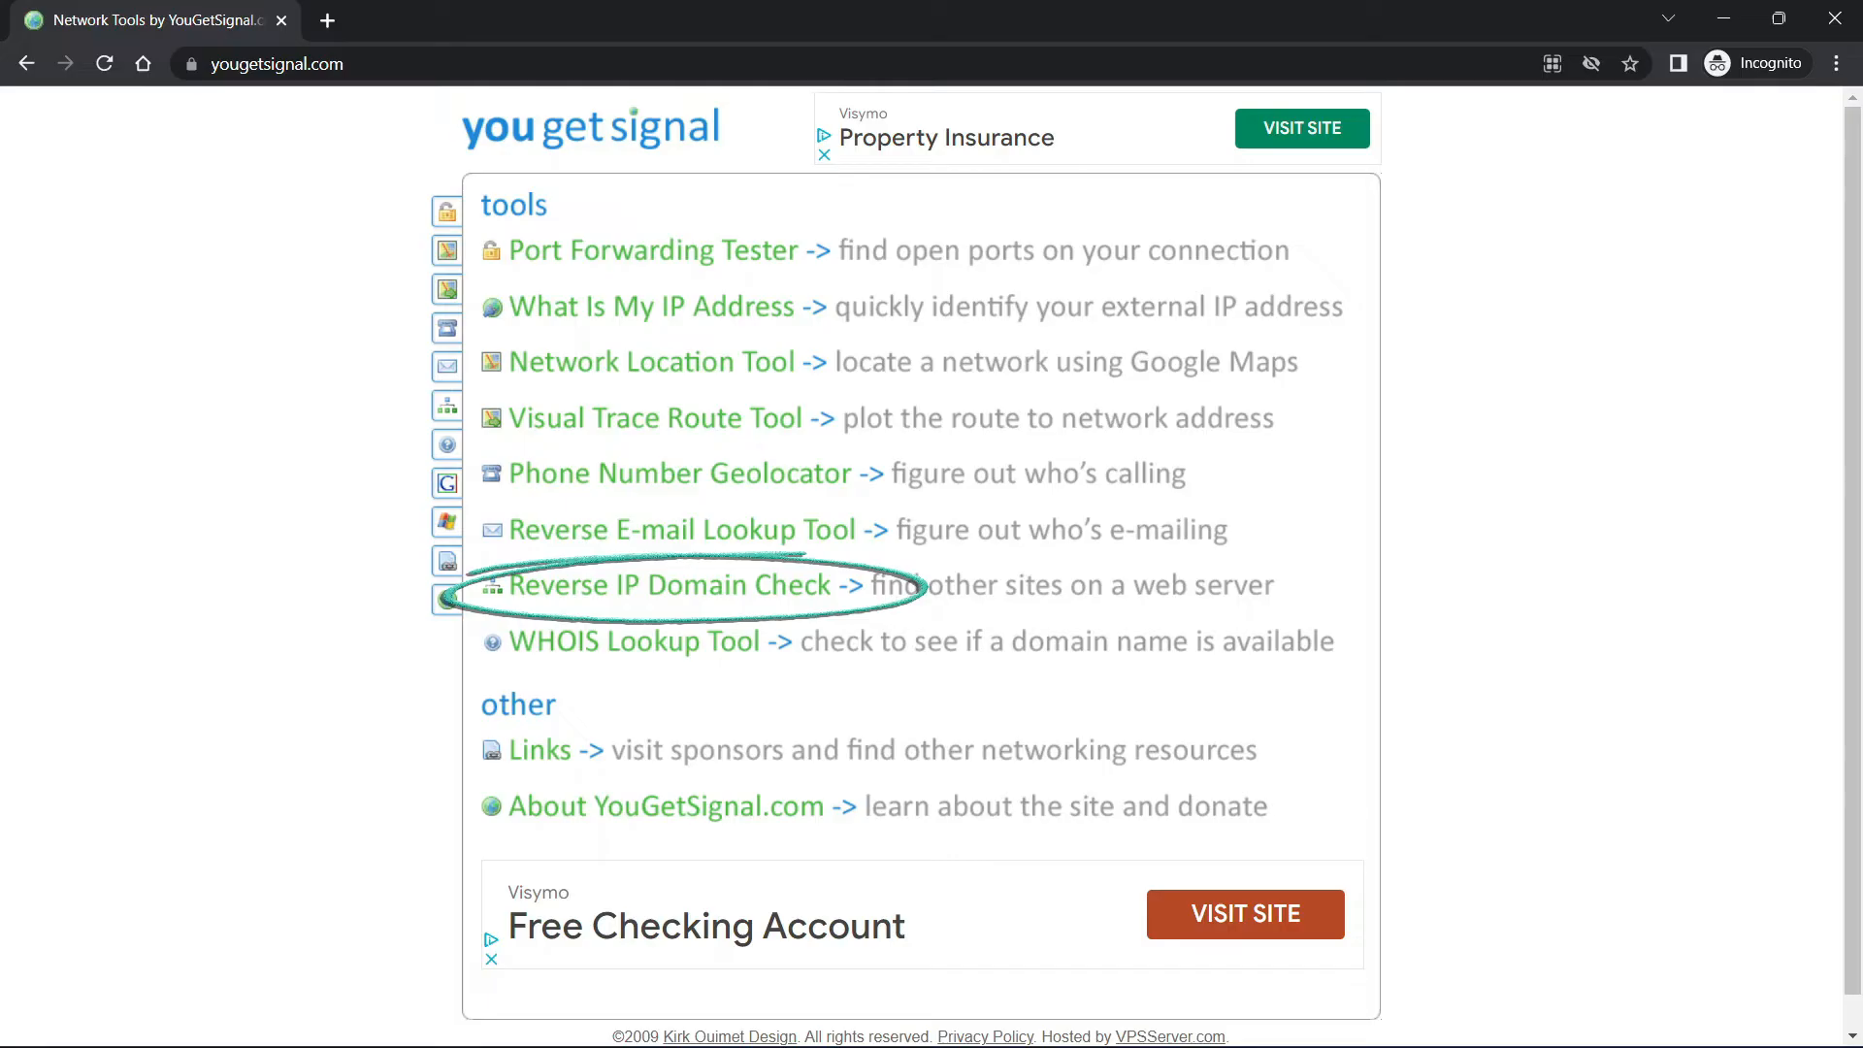
# Open Reverse IP Domain Check and enter google.com as the remote address.
pyautogui.click(657, 584)
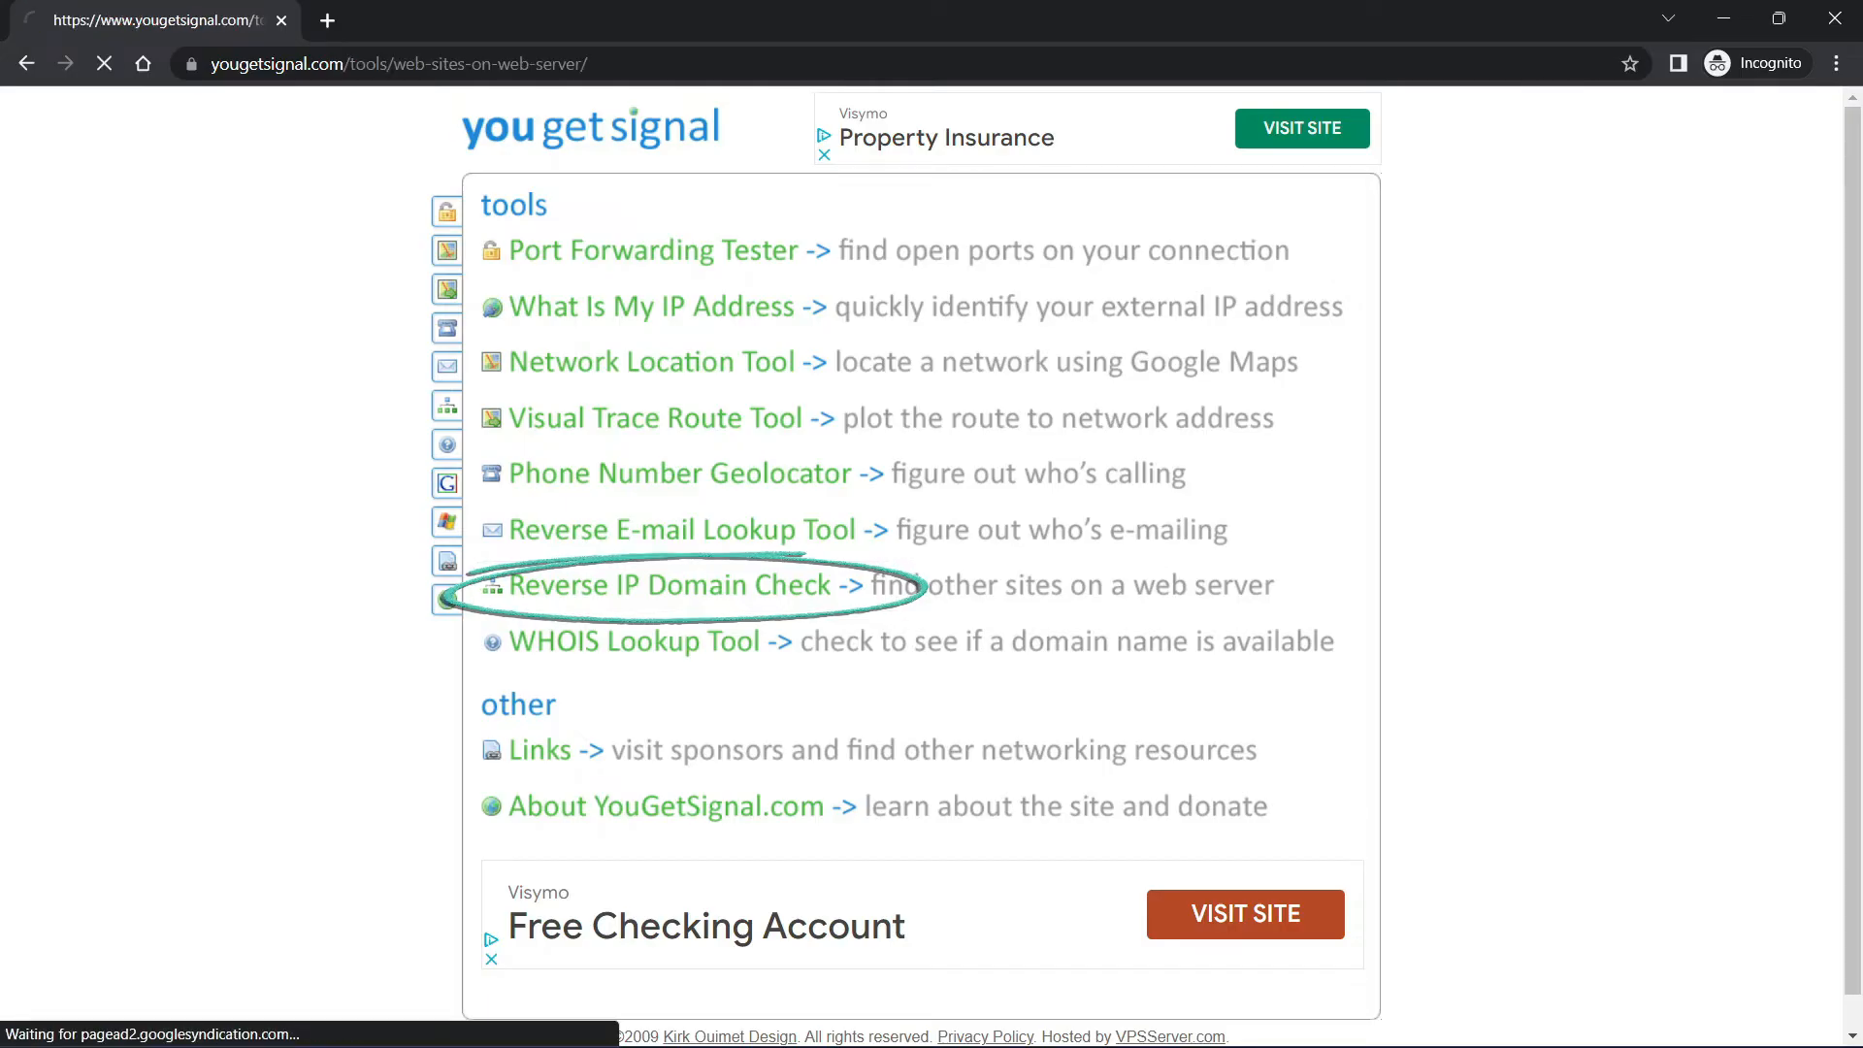
pyautogui.click(660, 583)
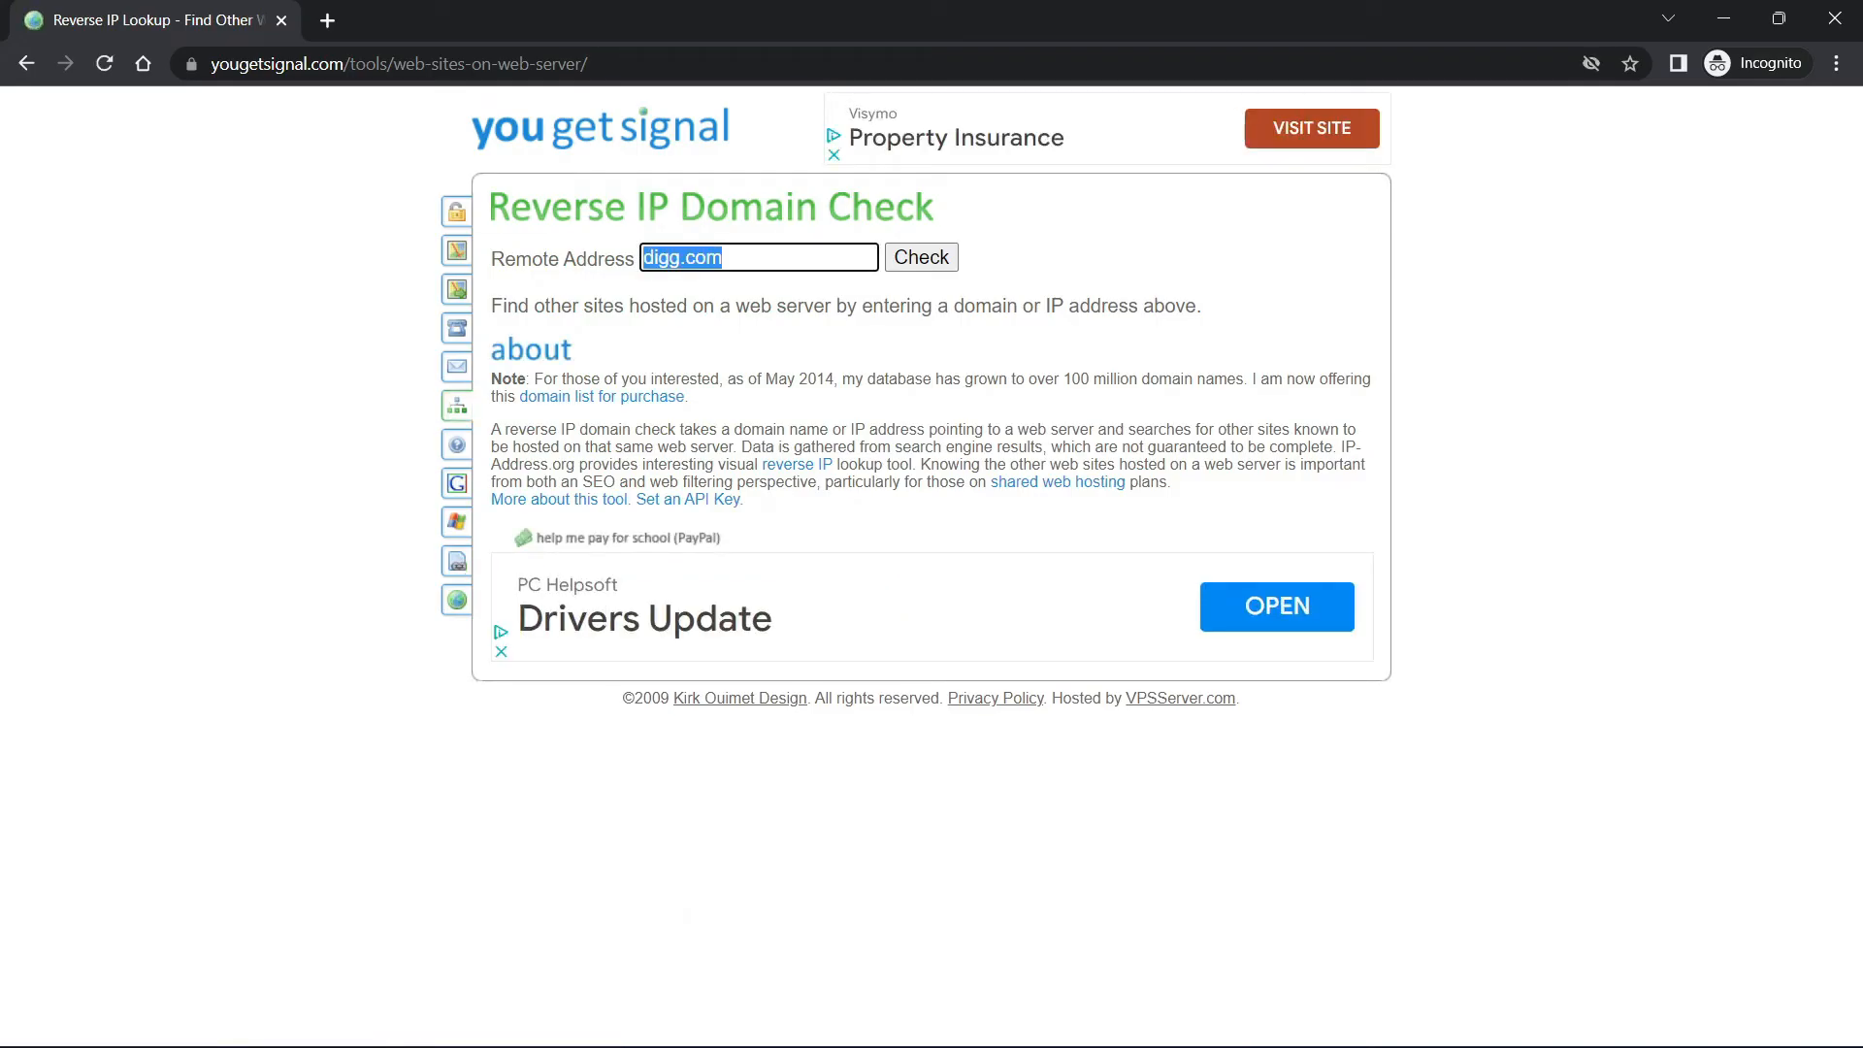
pyautogui.write('google.c')
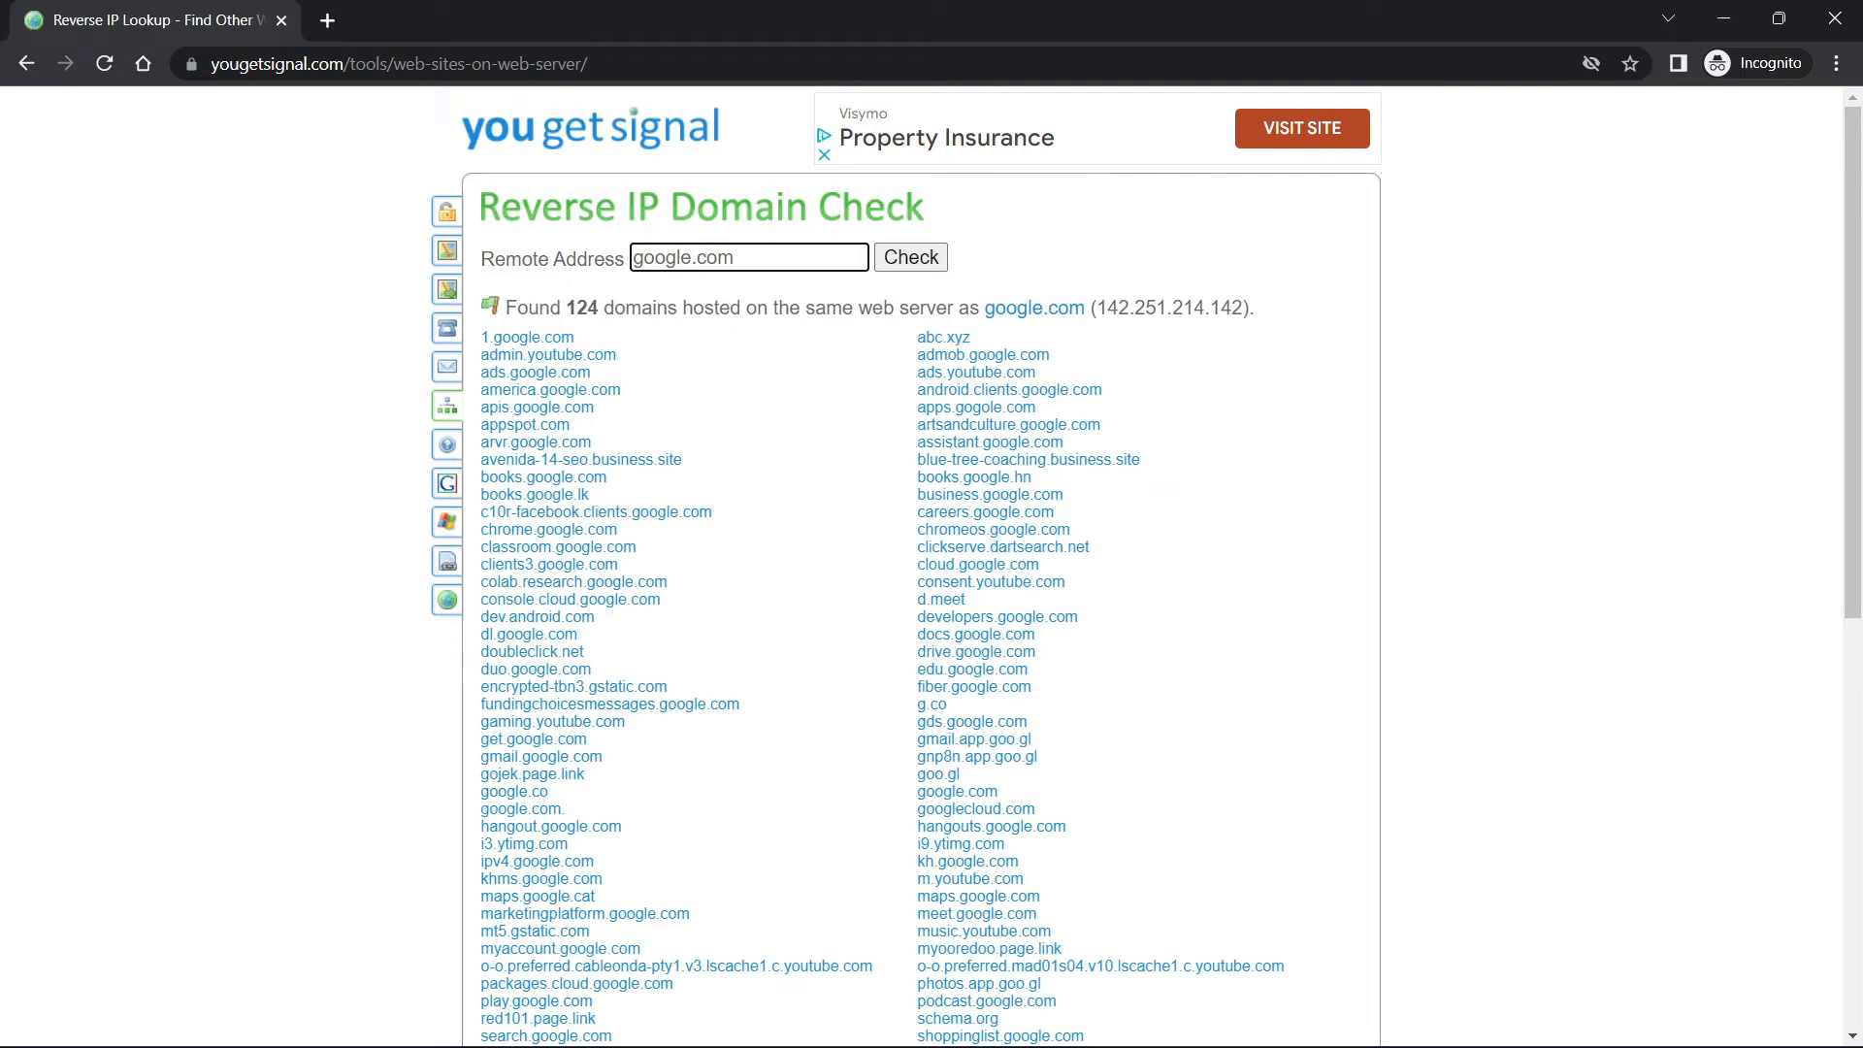
pyautogui.scroll(-3)
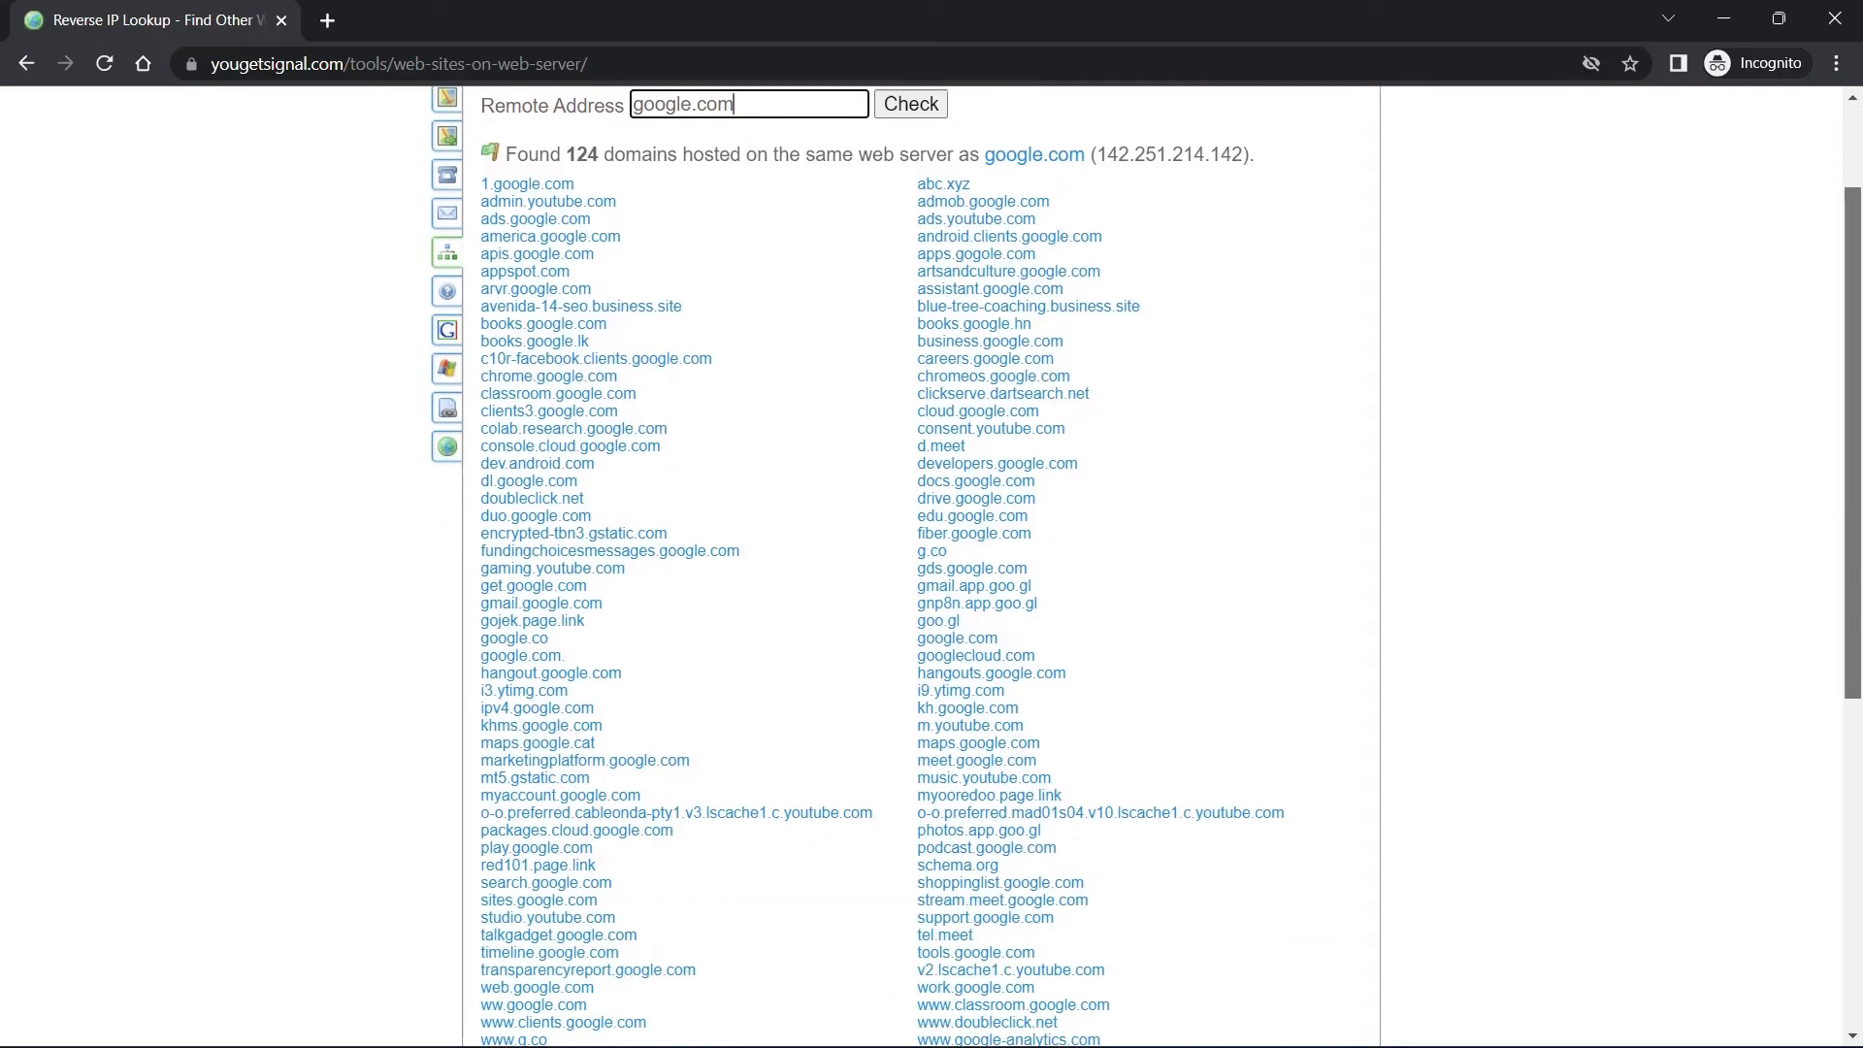
pyautogui.scroll(-3)
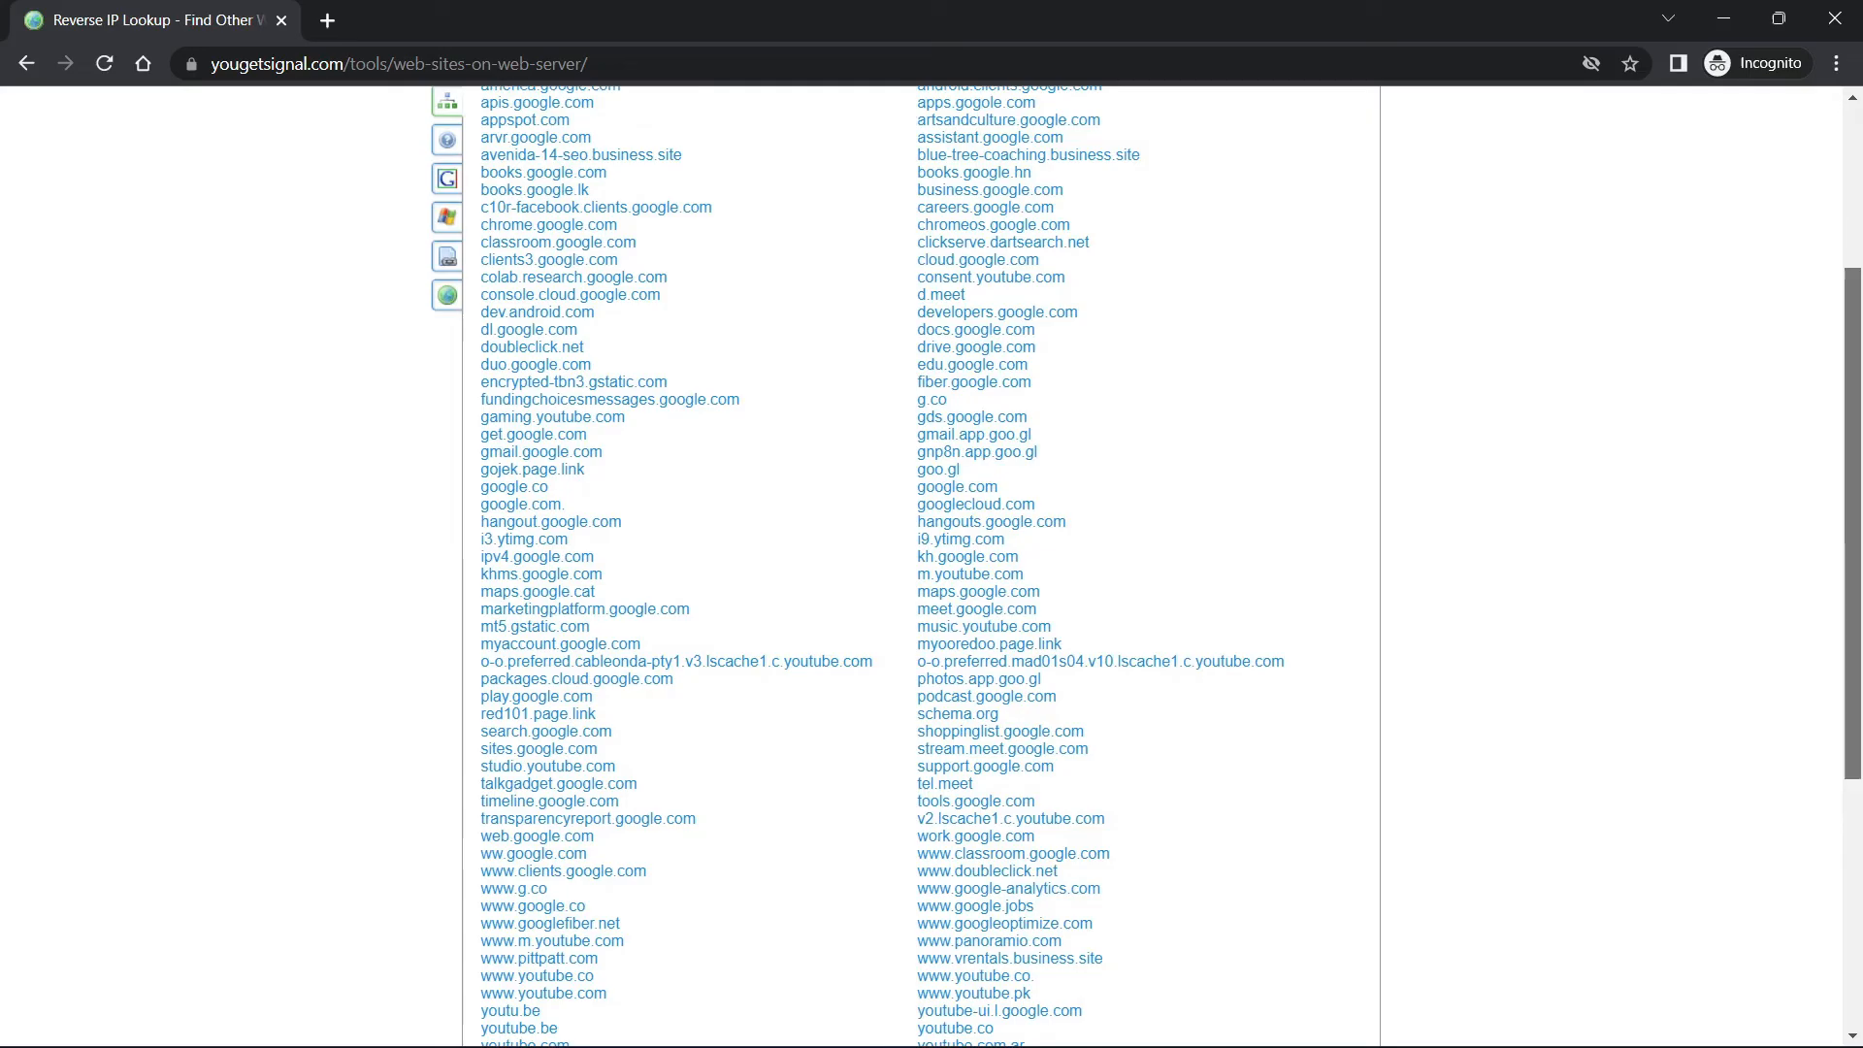
pyautogui.scroll(3)
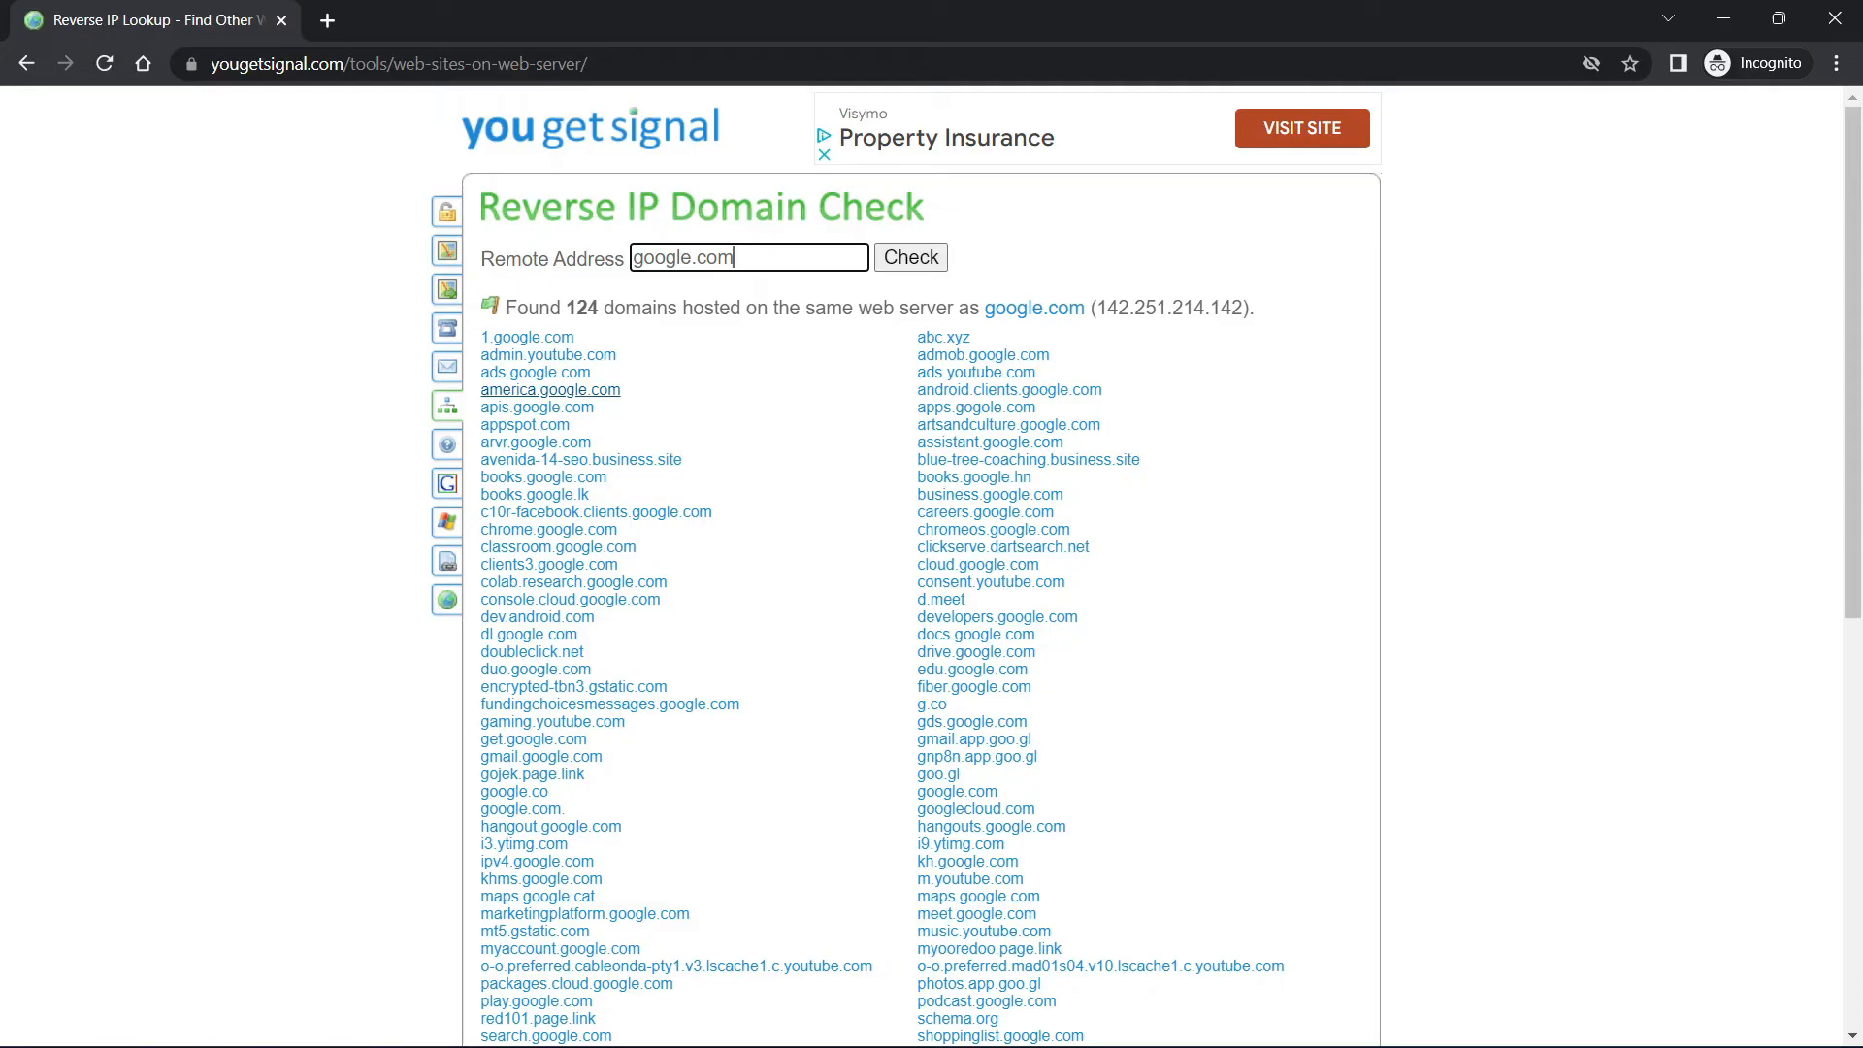
pyautogui.scroll(3)
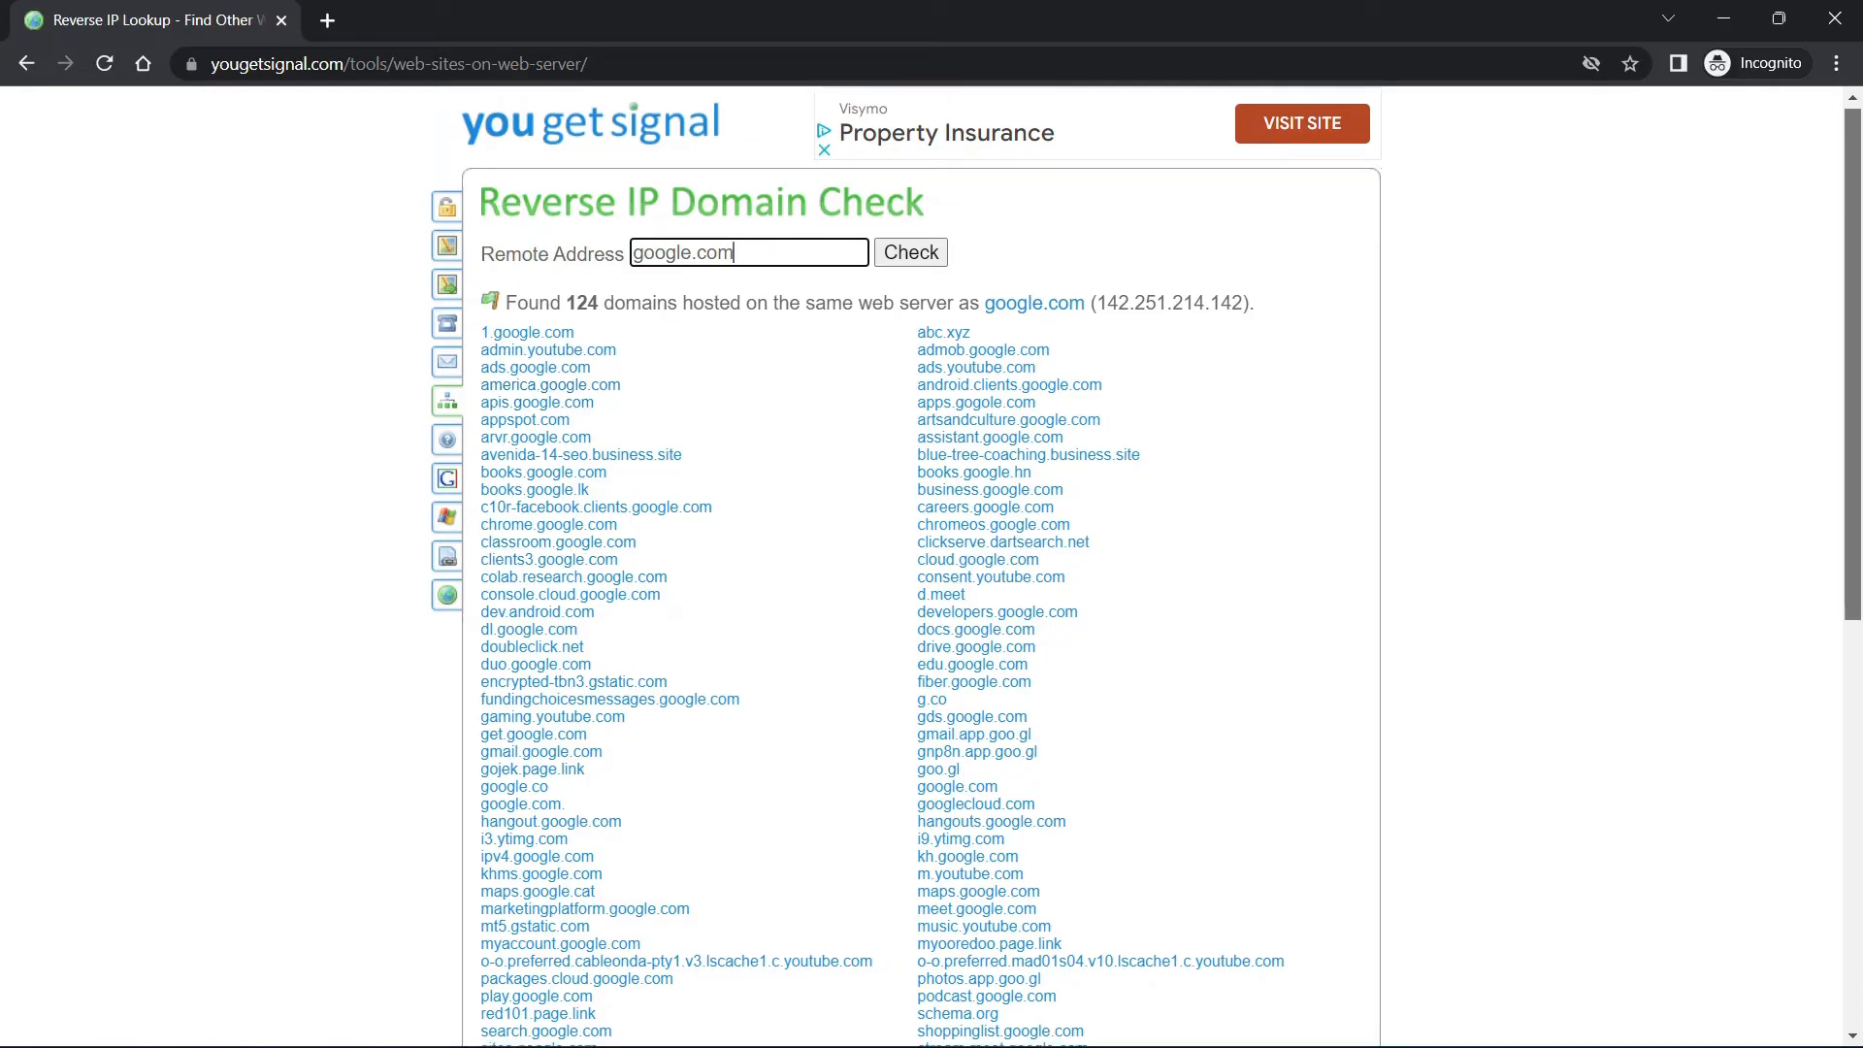
pyautogui.scroll(-3)
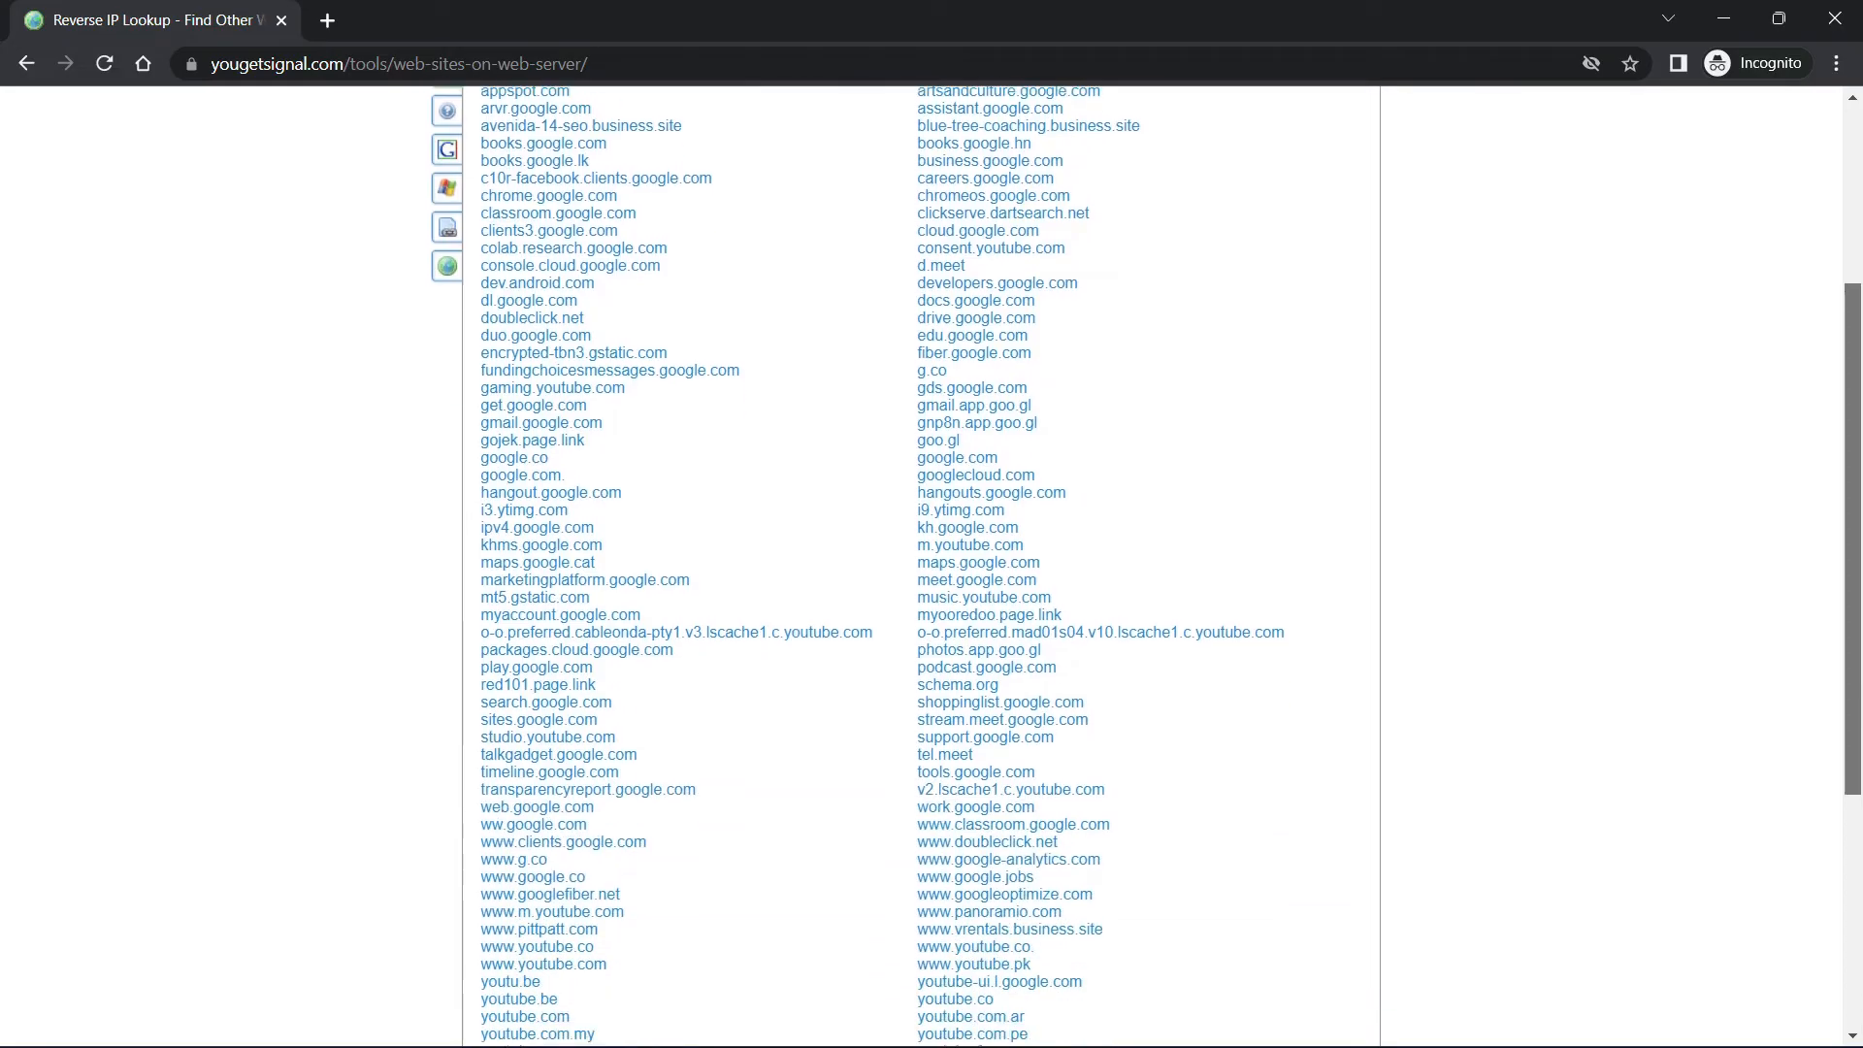
pyautogui.scroll(-3)
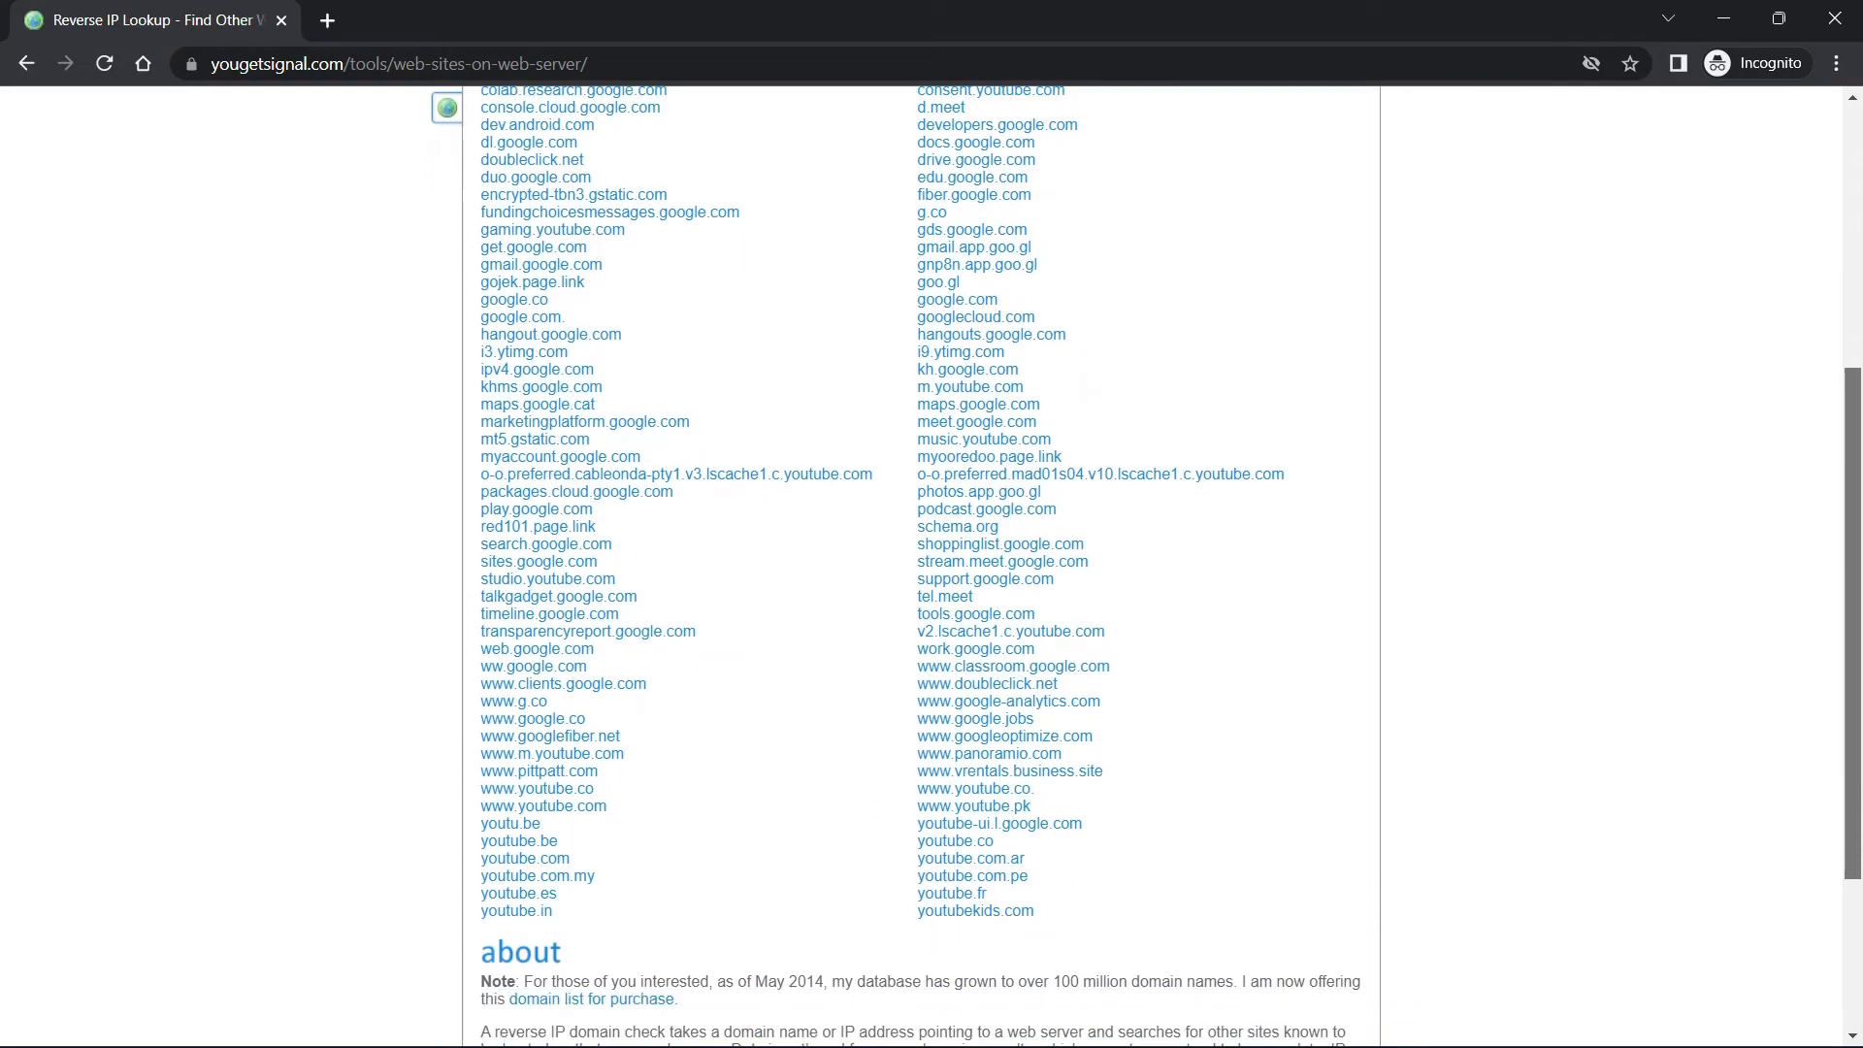
pyautogui.scroll(-3)
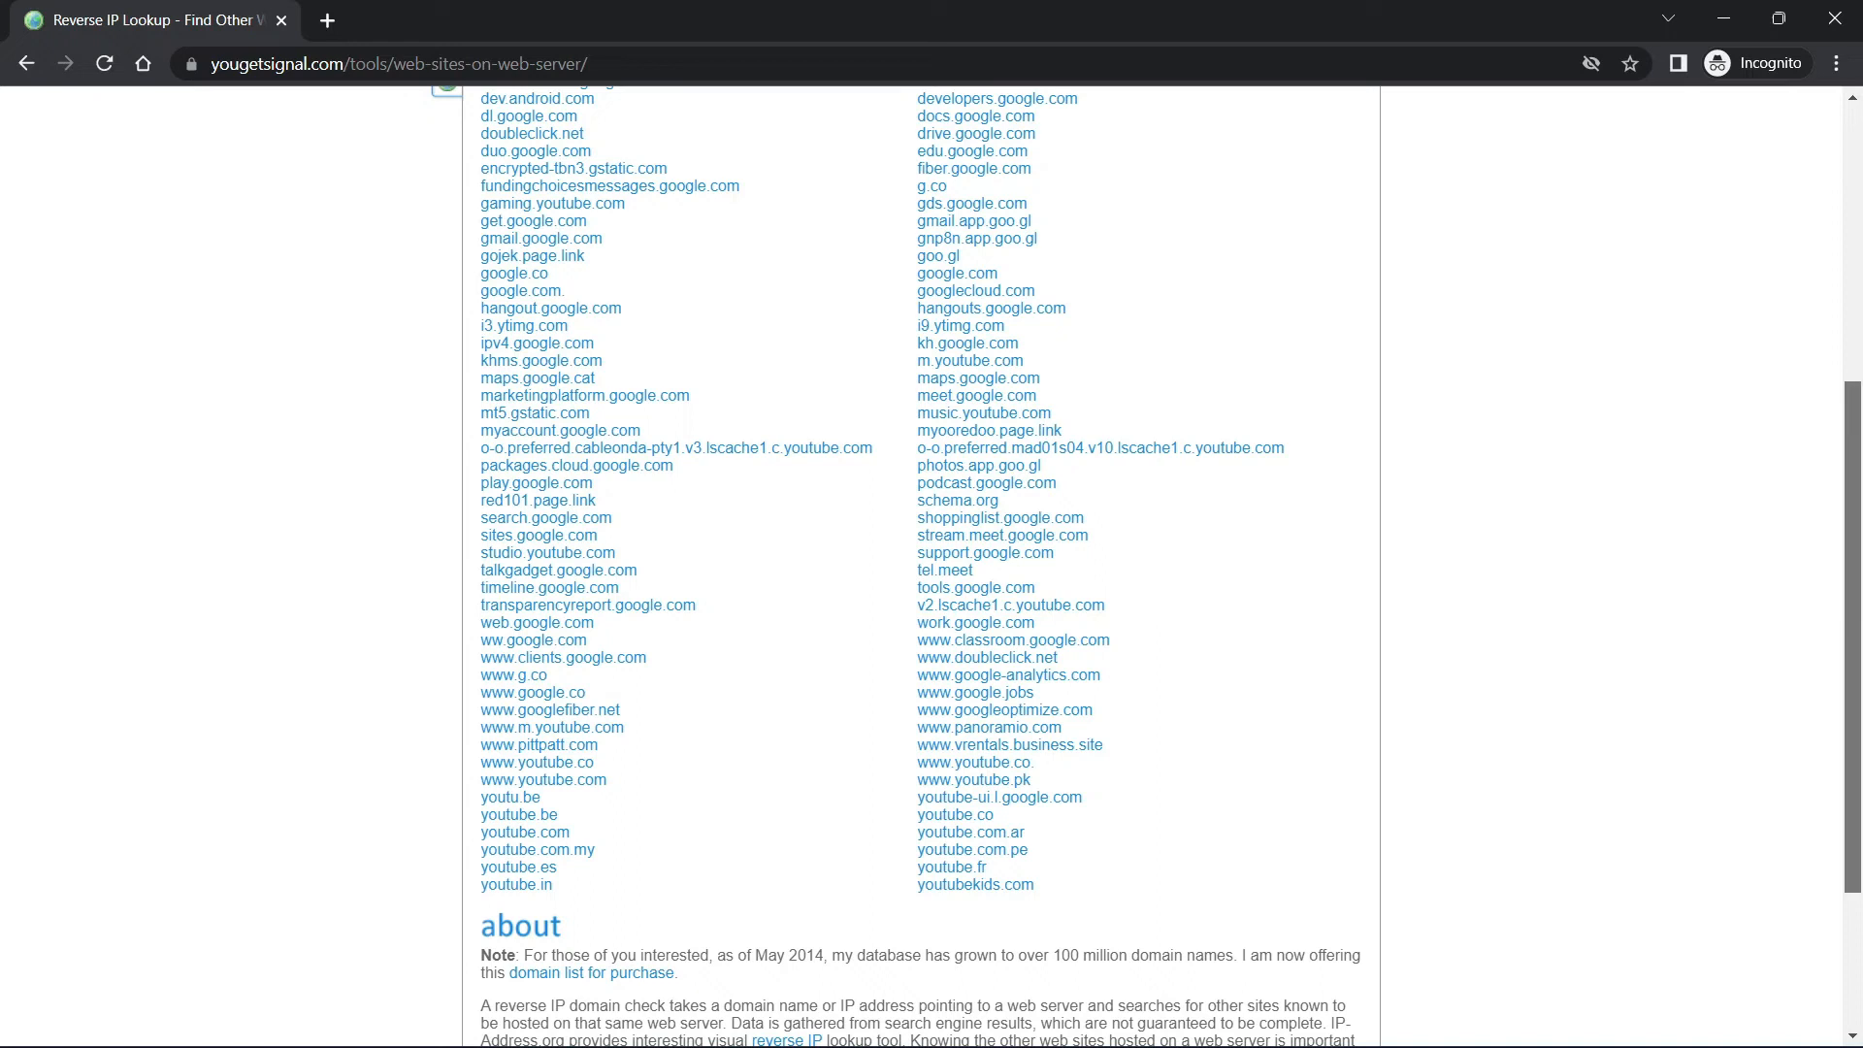
pyautogui.scroll(-3)
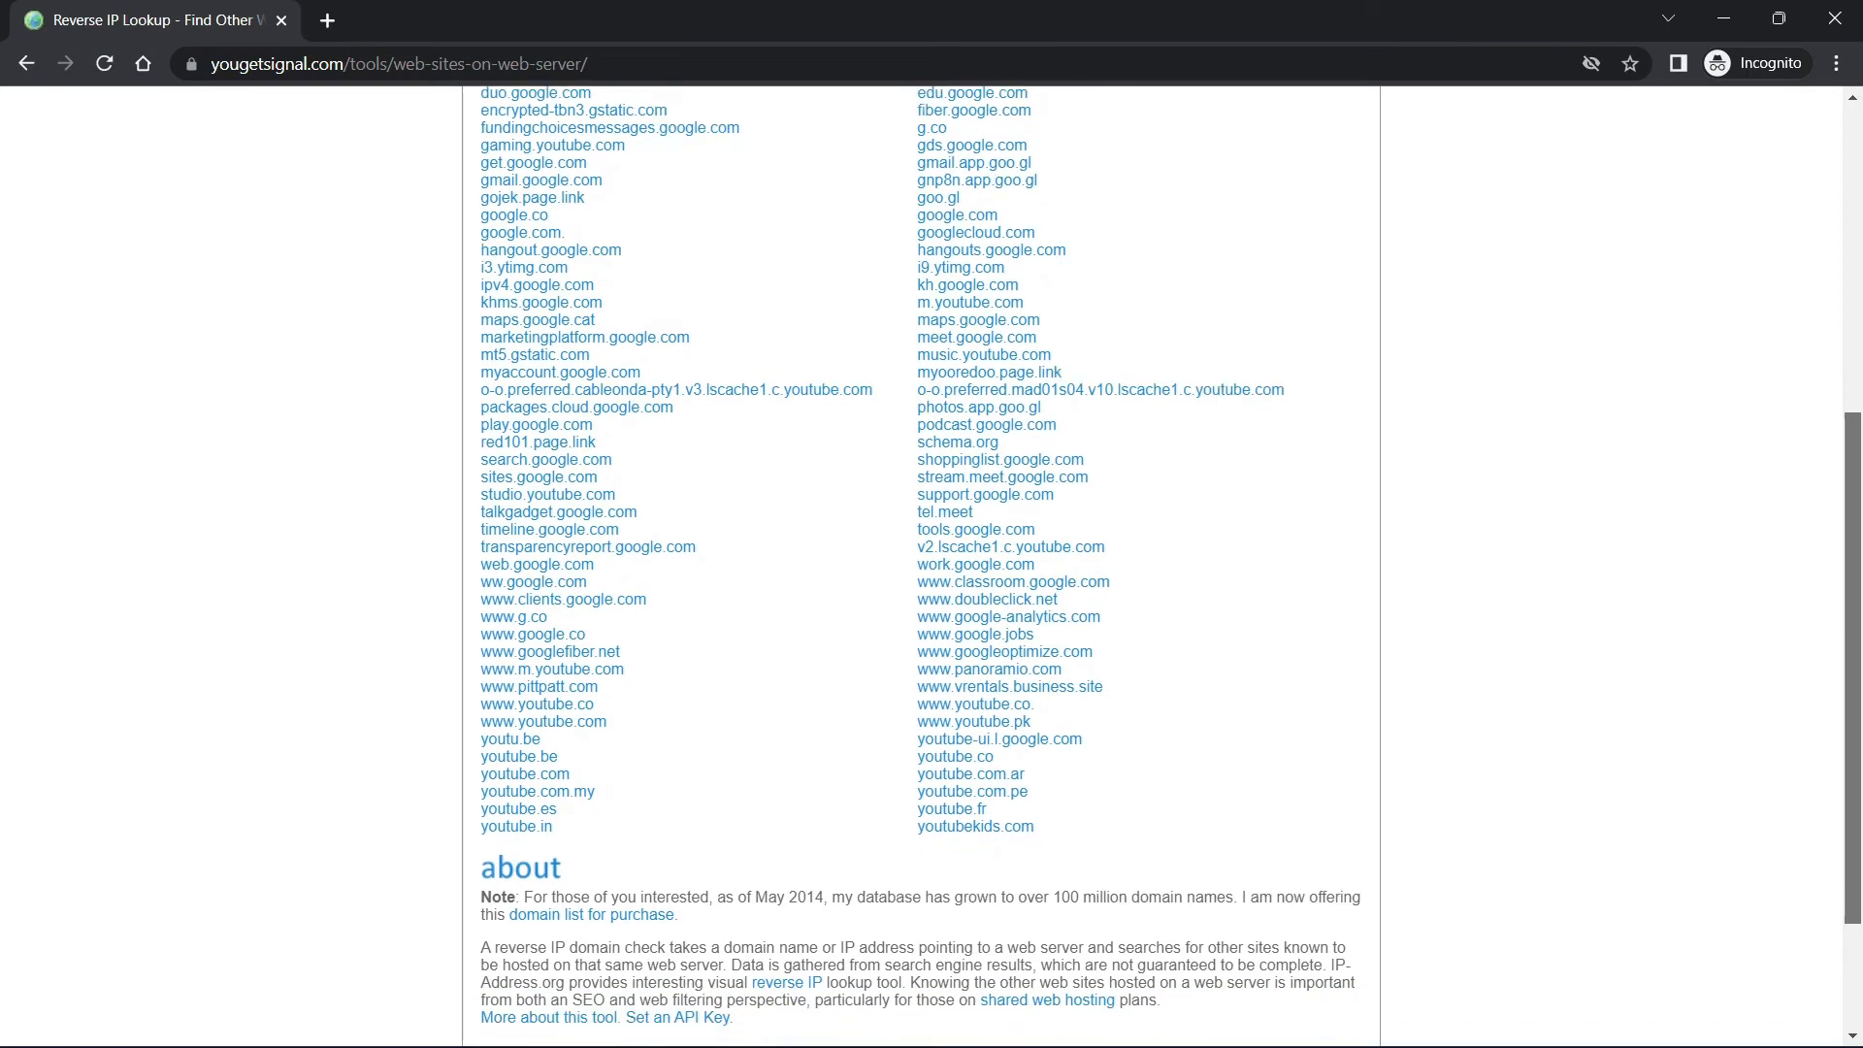
pyautogui.scroll(3)
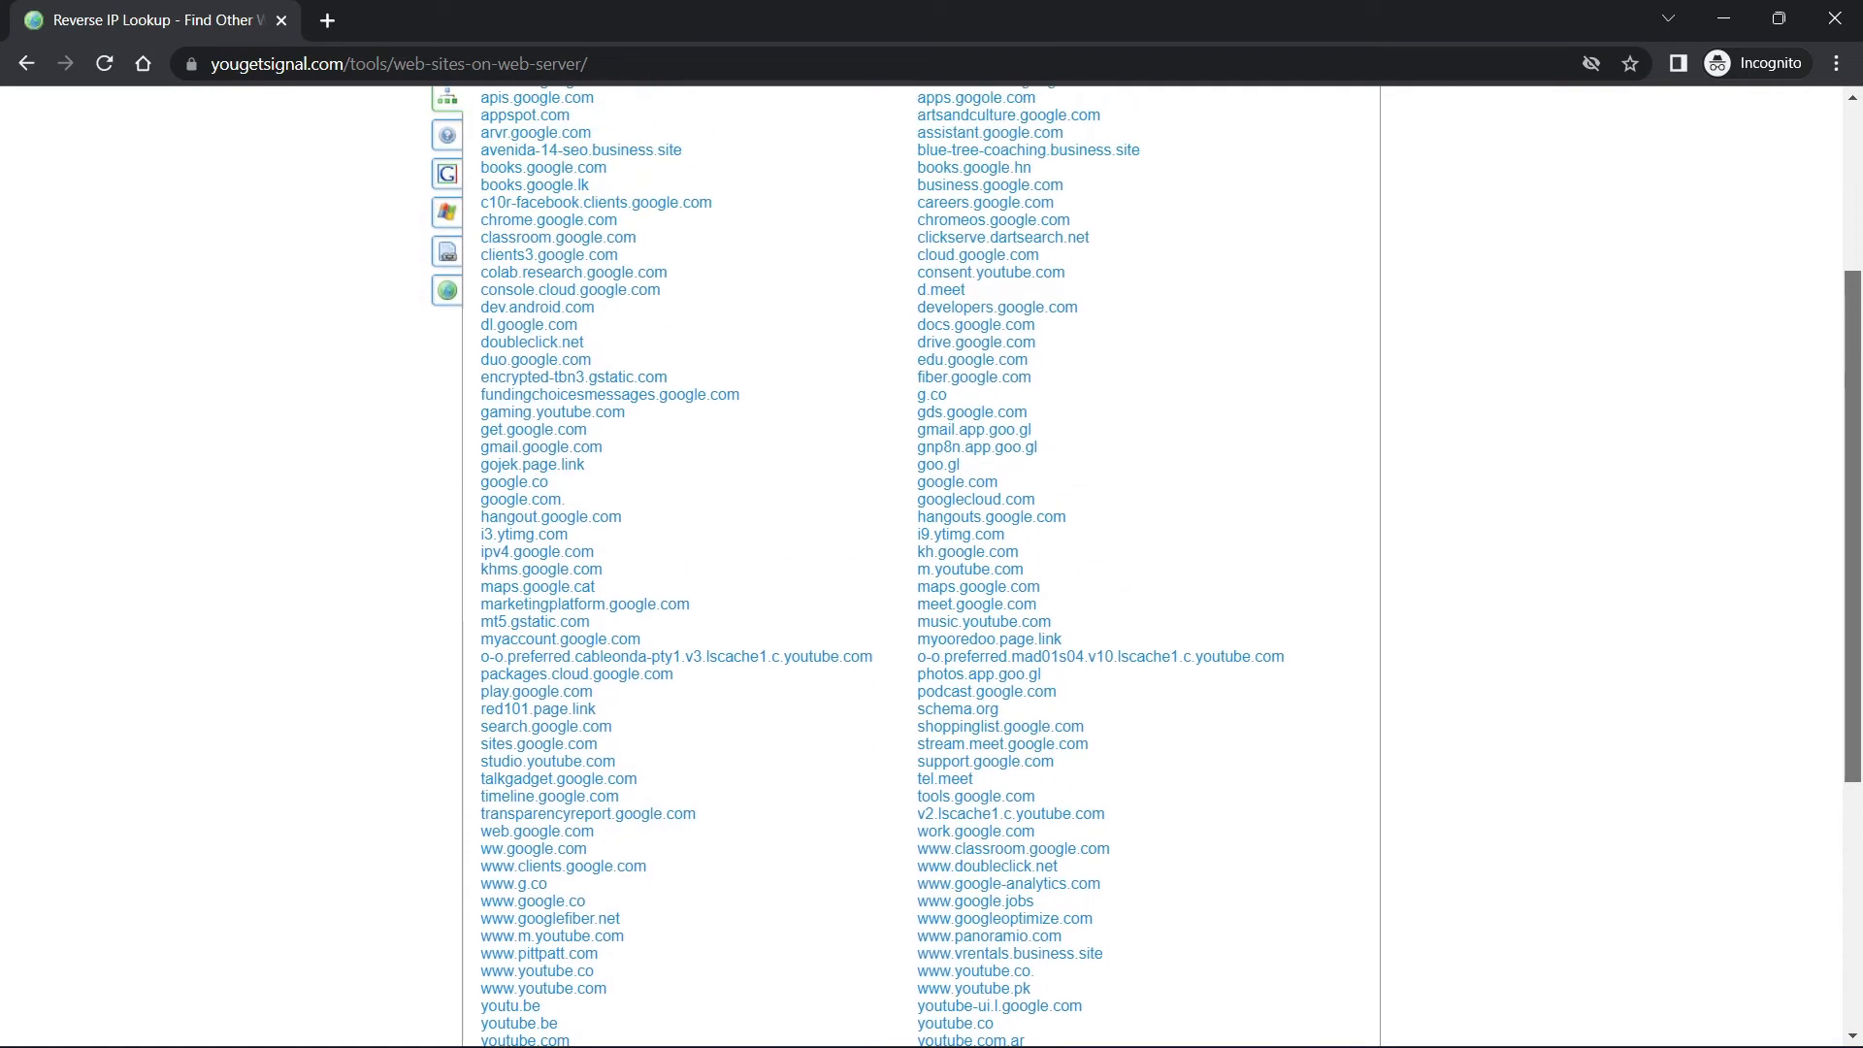
pyautogui.scroll(3)
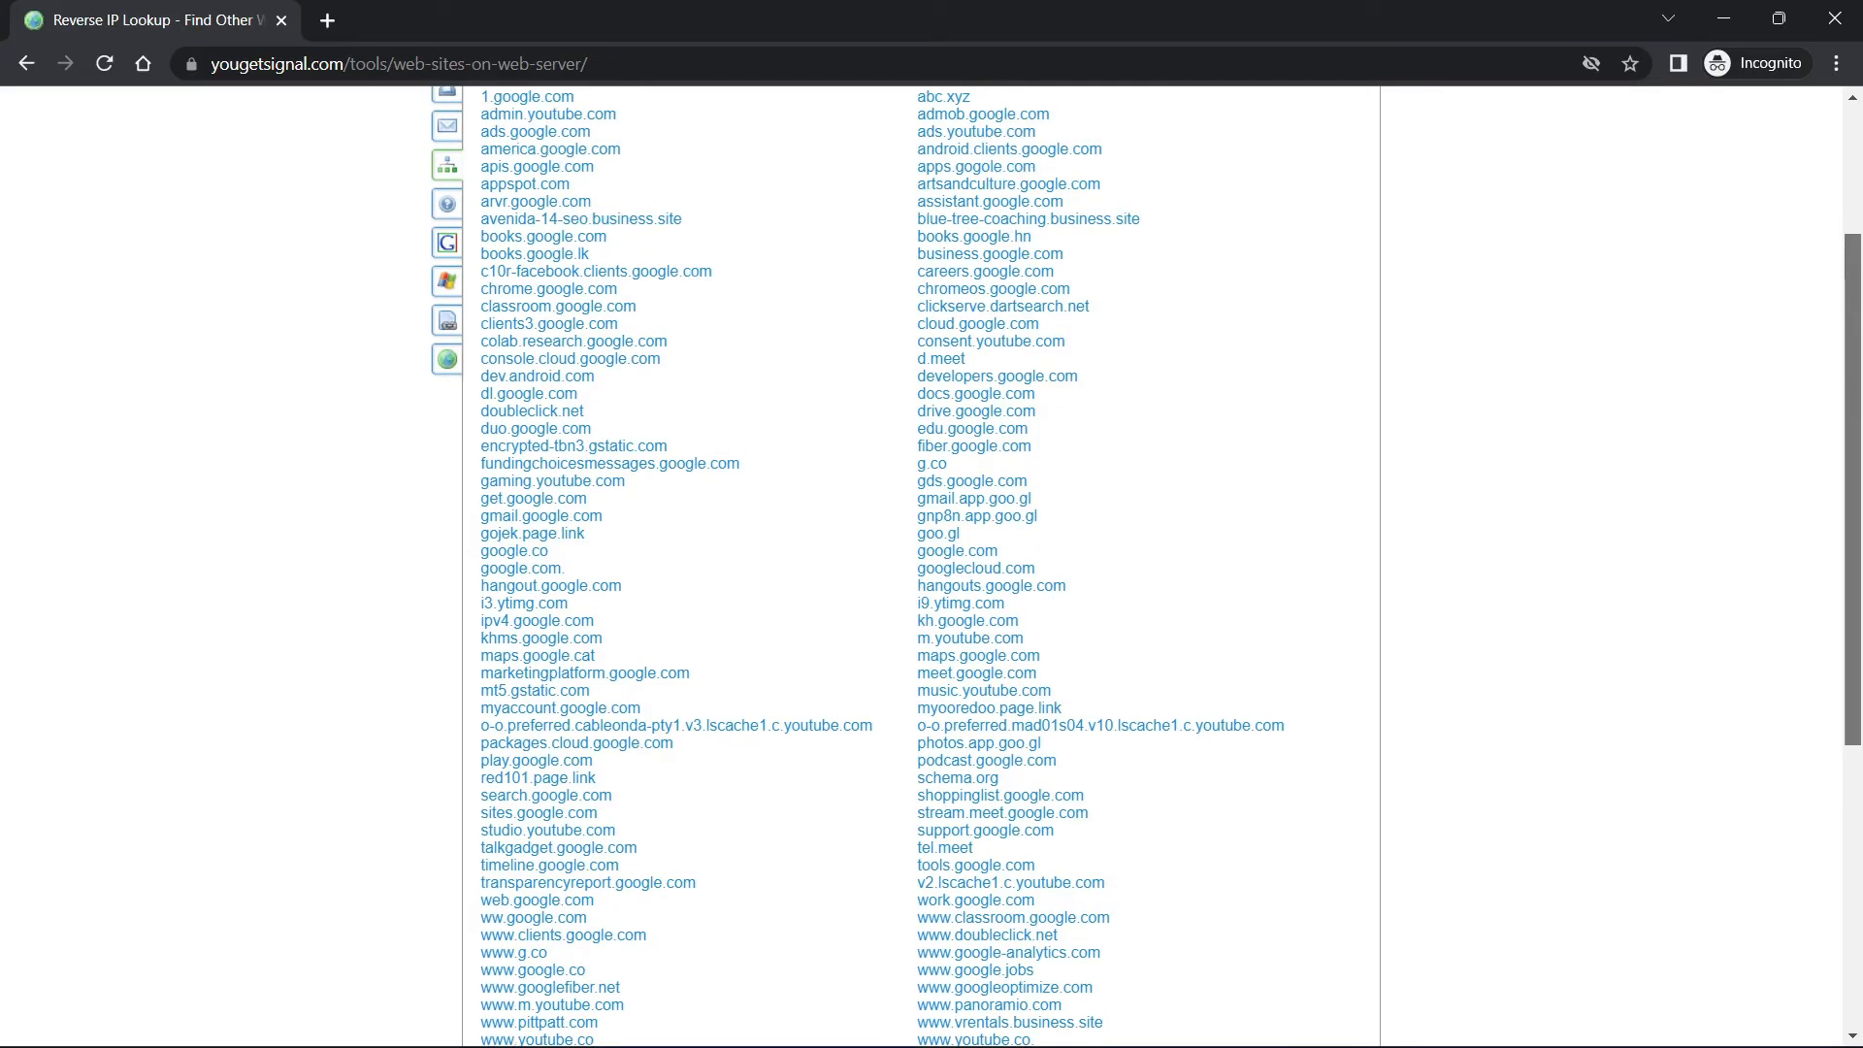
pyautogui.scroll(3)
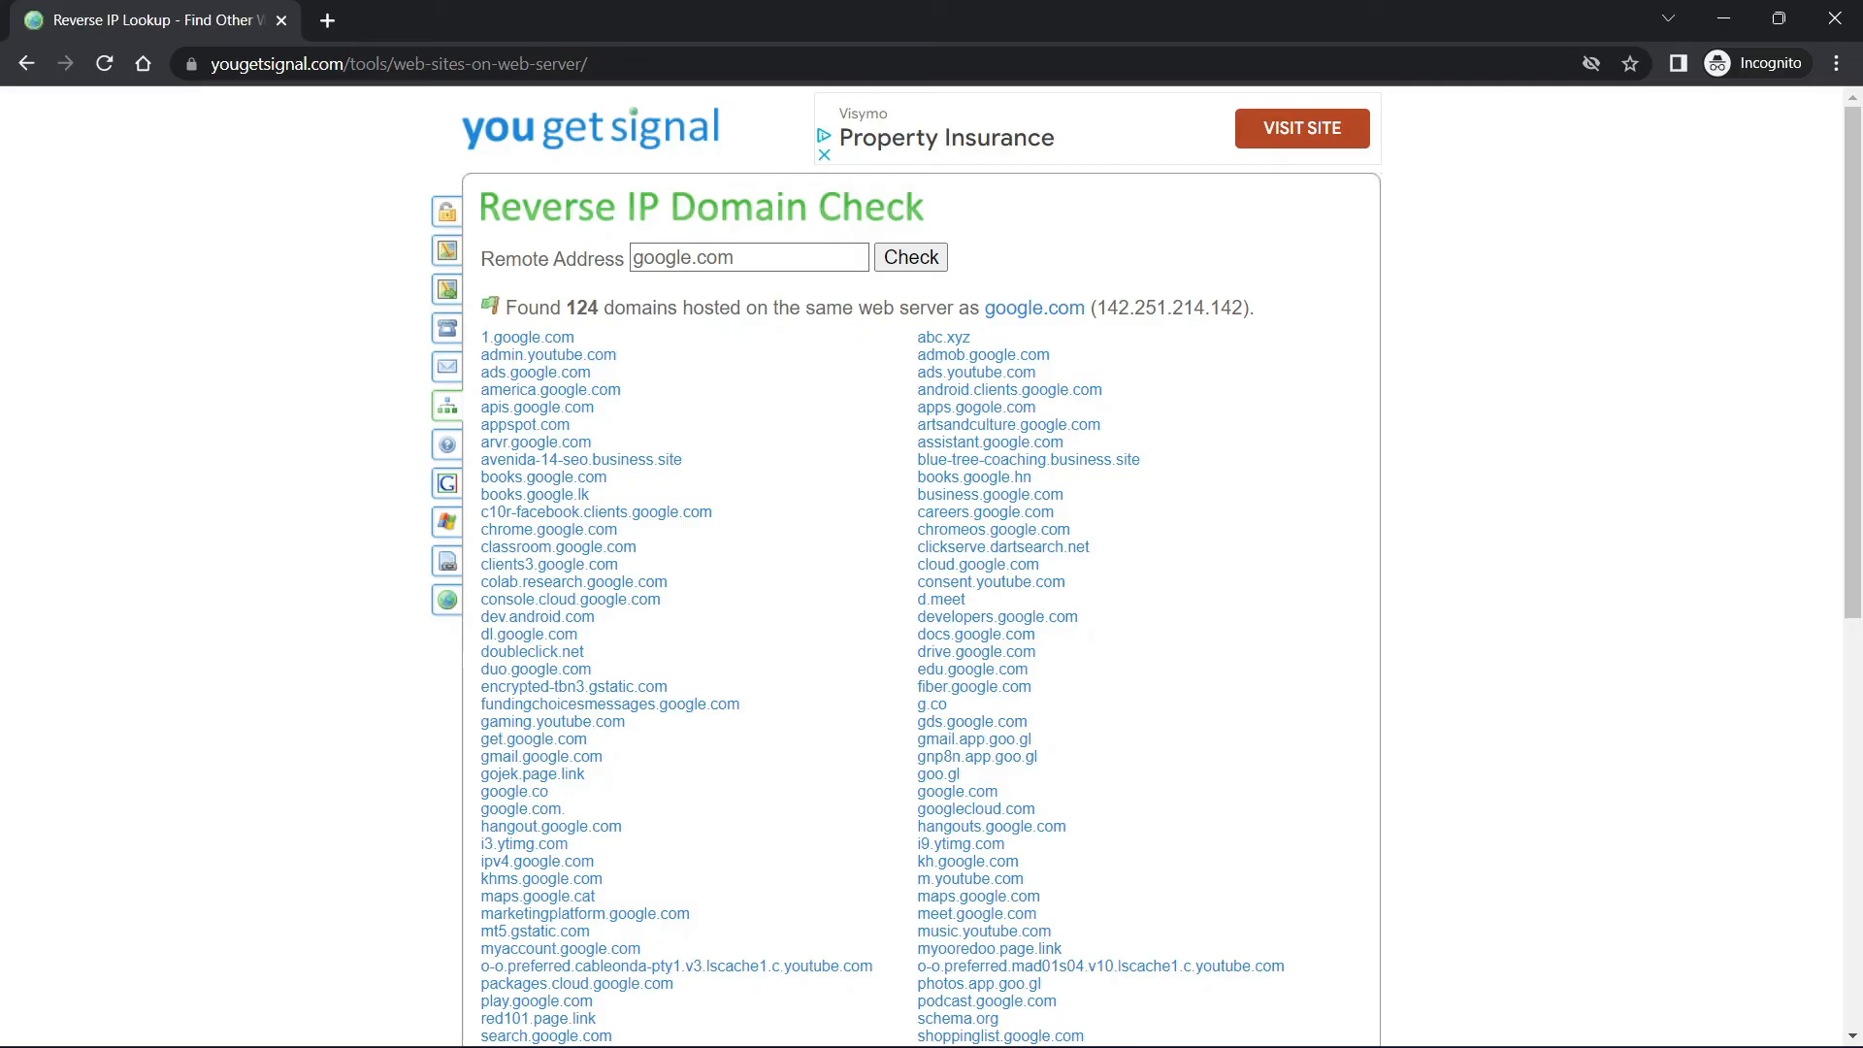
# Select google.com's server IP 142.251.214.142 in the reverse IP results.
pyautogui.scroll(-3)
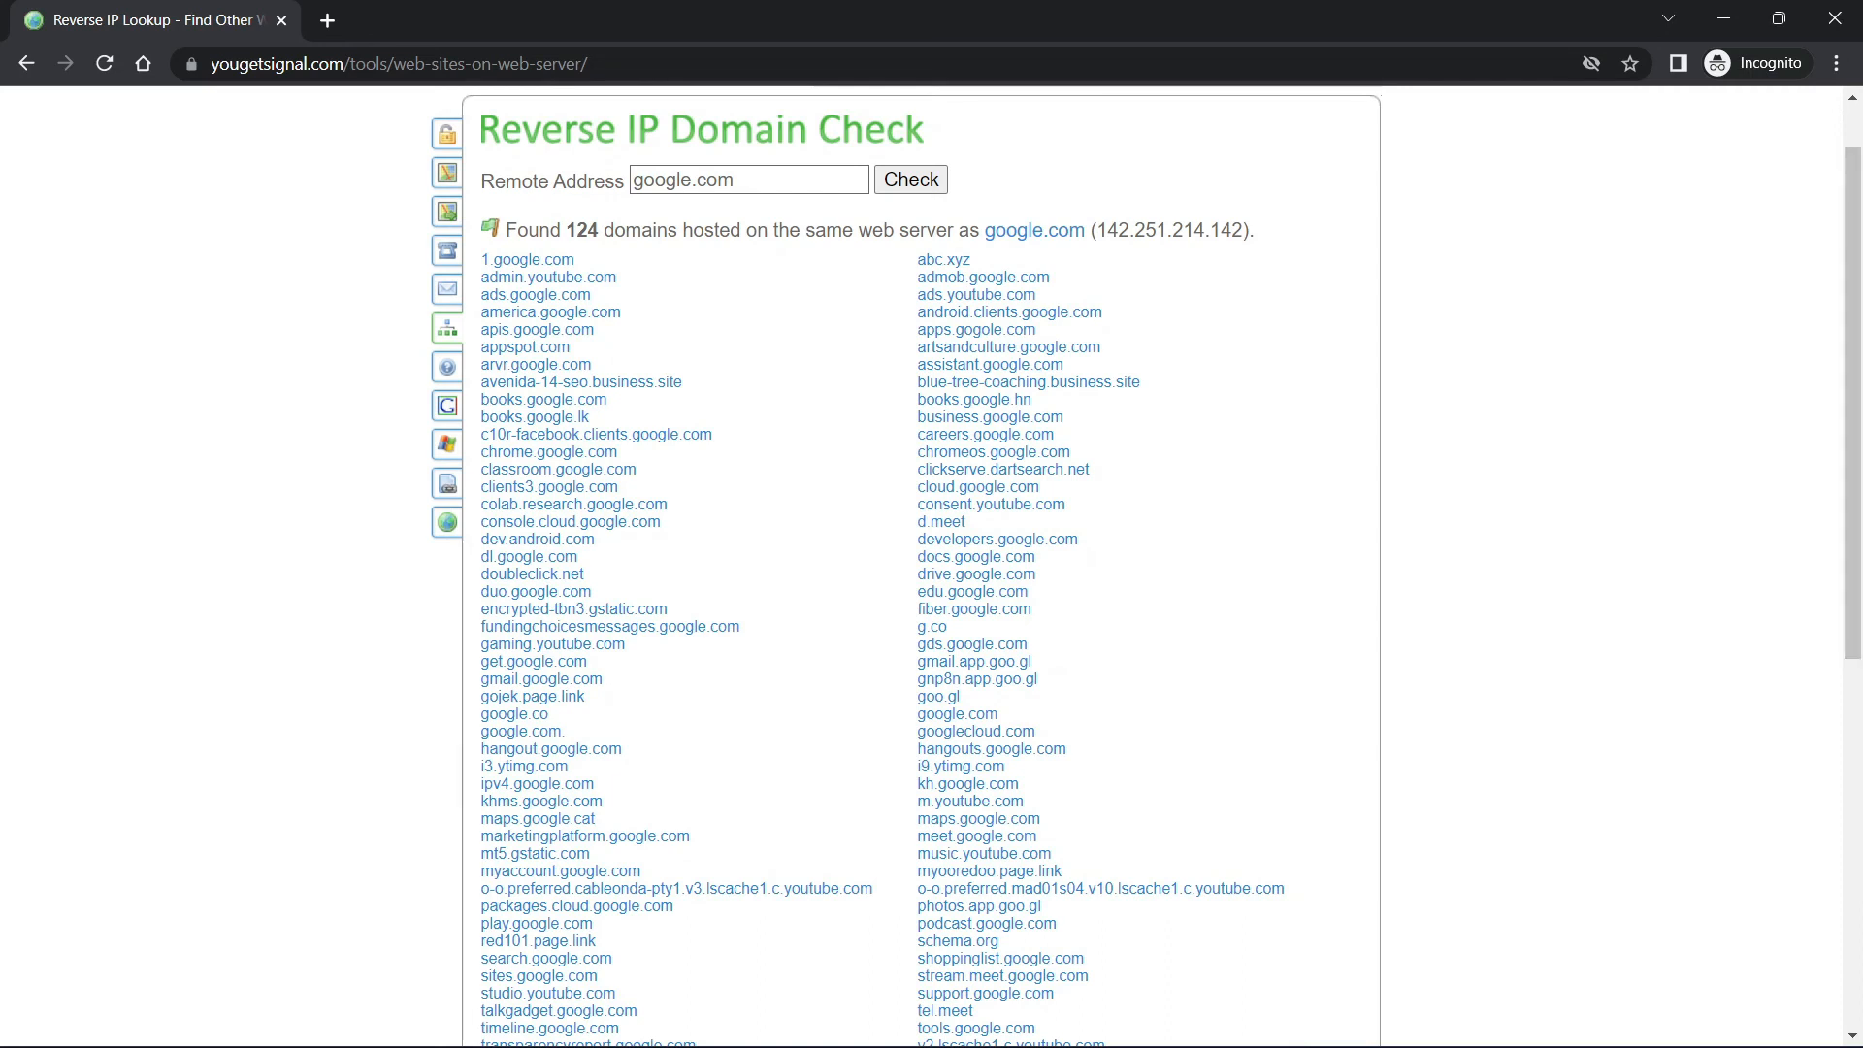
pyautogui.doubleClick(1174, 229)
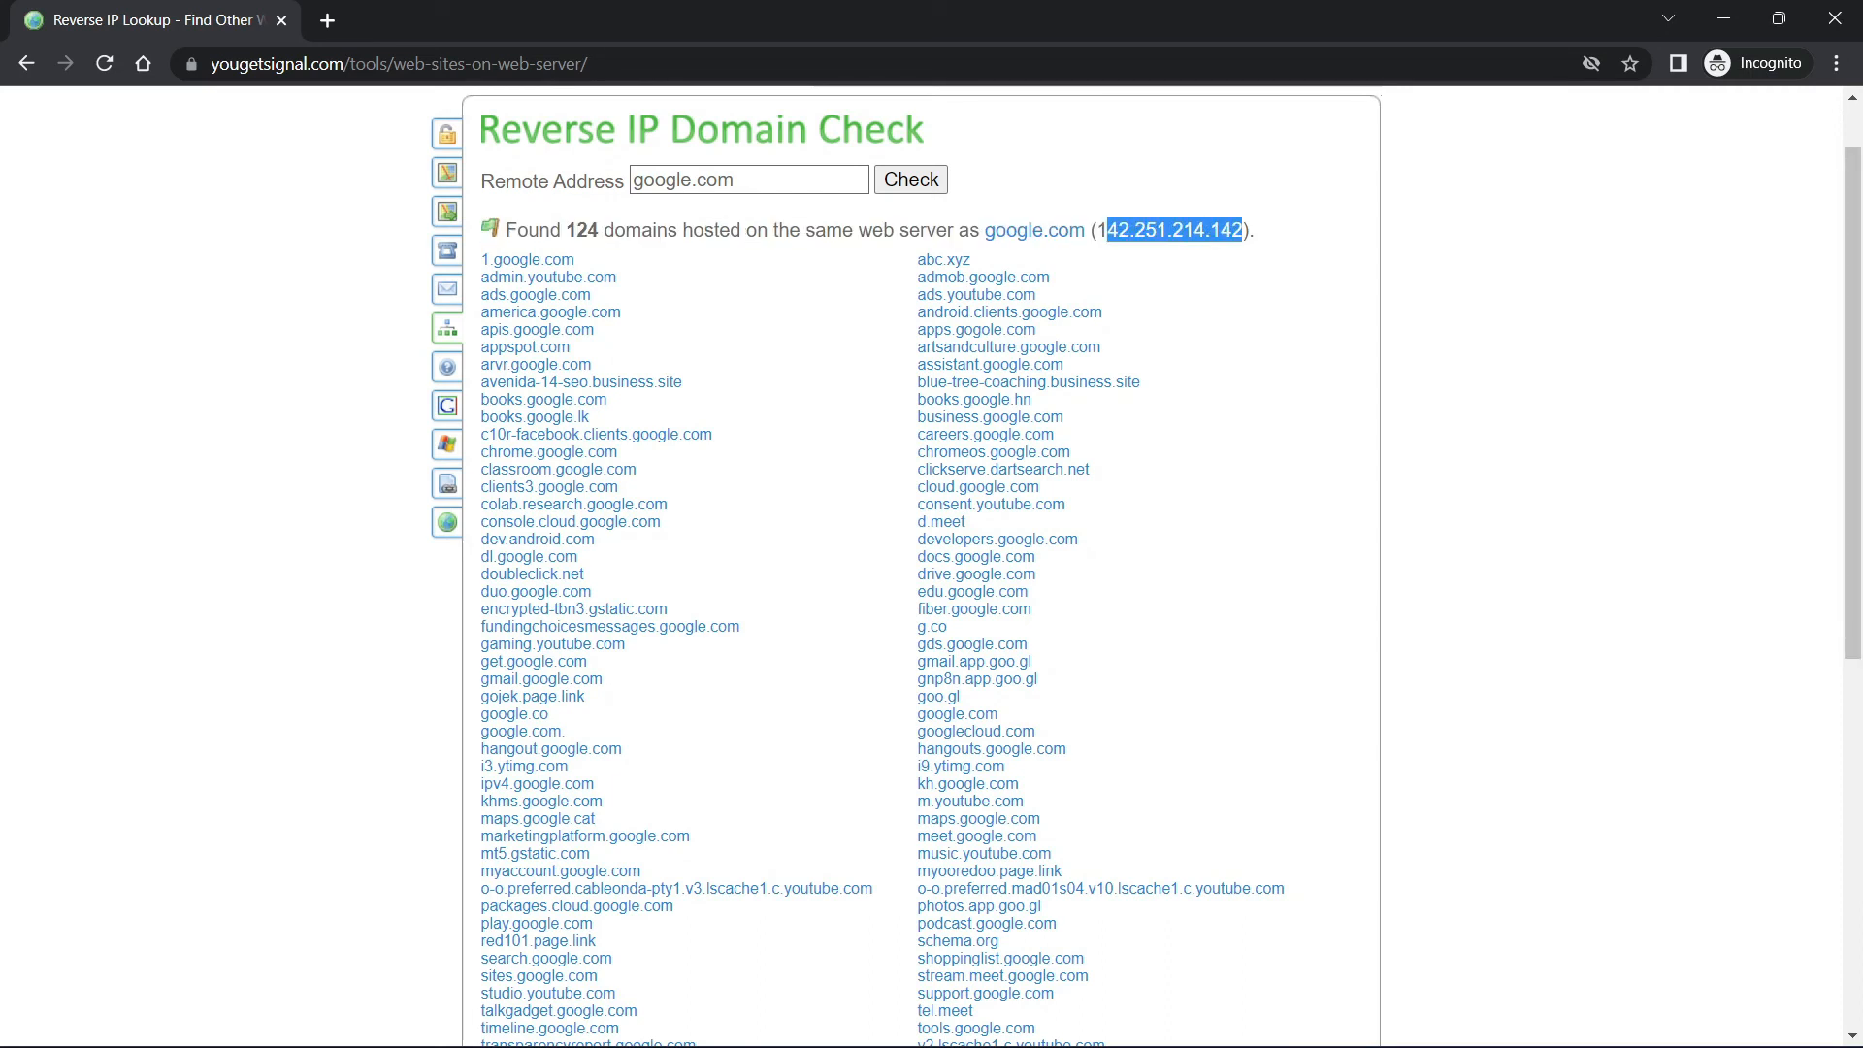